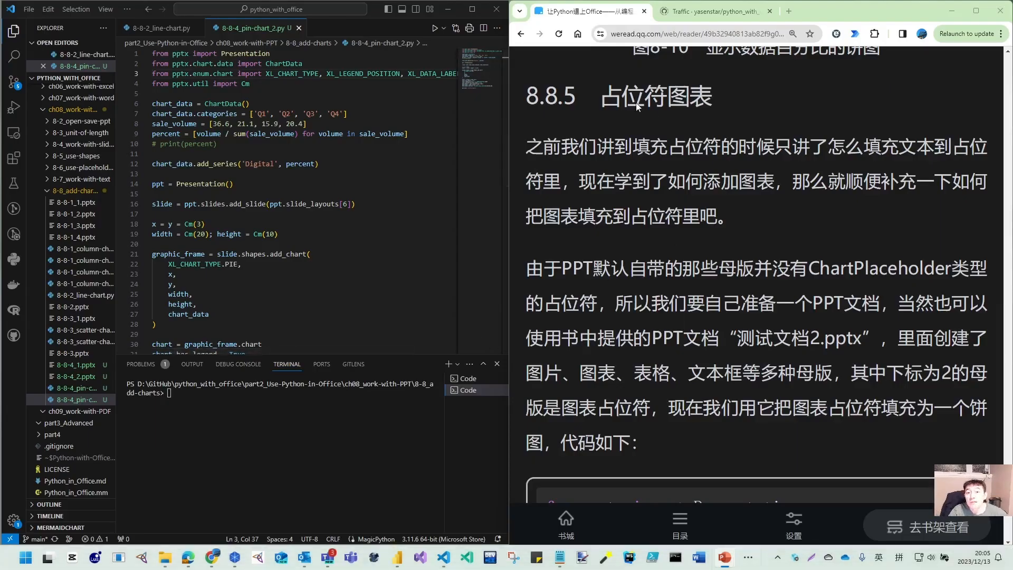
pyautogui.moveTo(809, 351)
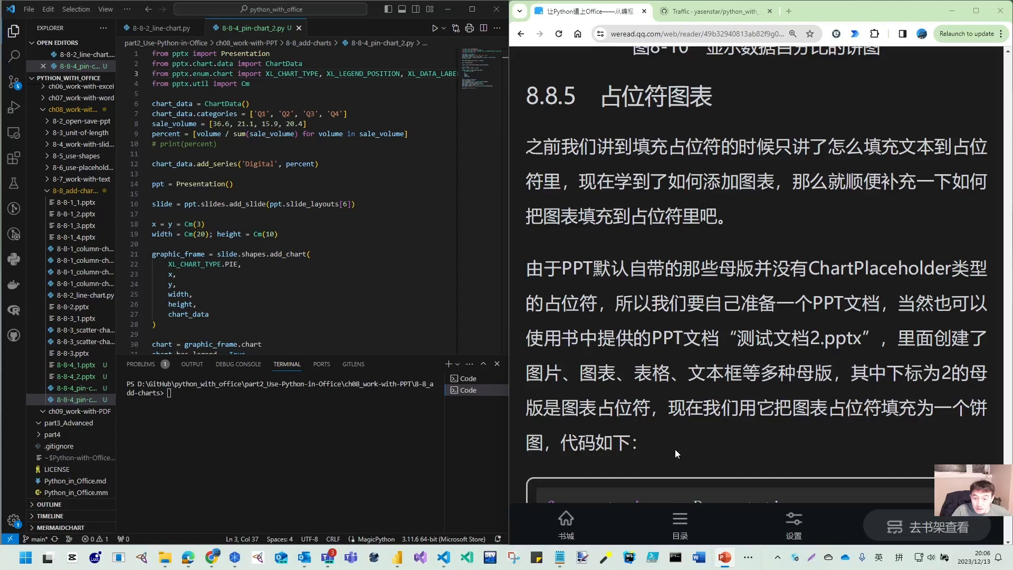
pyautogui.moveTo(748, 185)
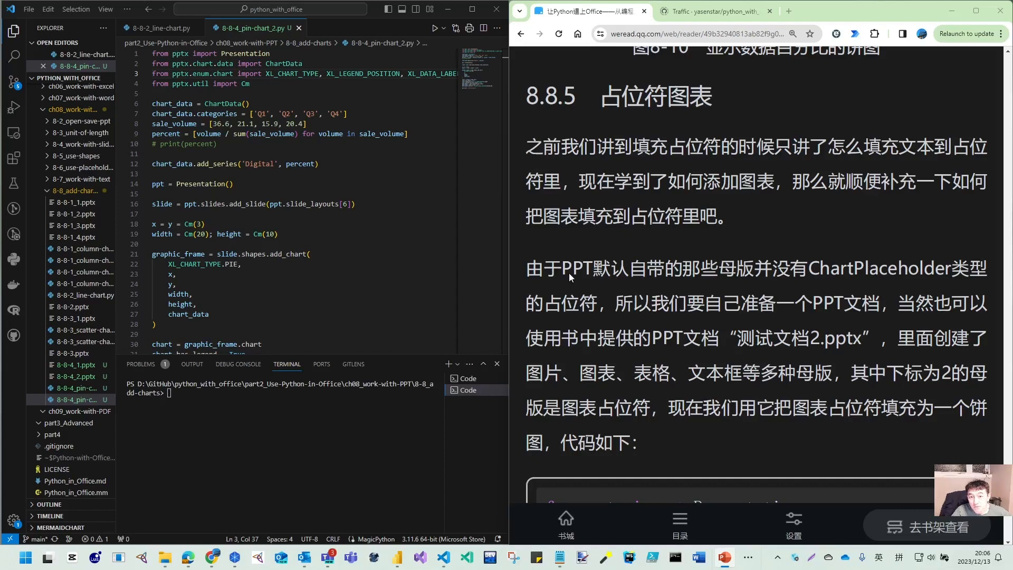
pyautogui.moveTo(619, 280)
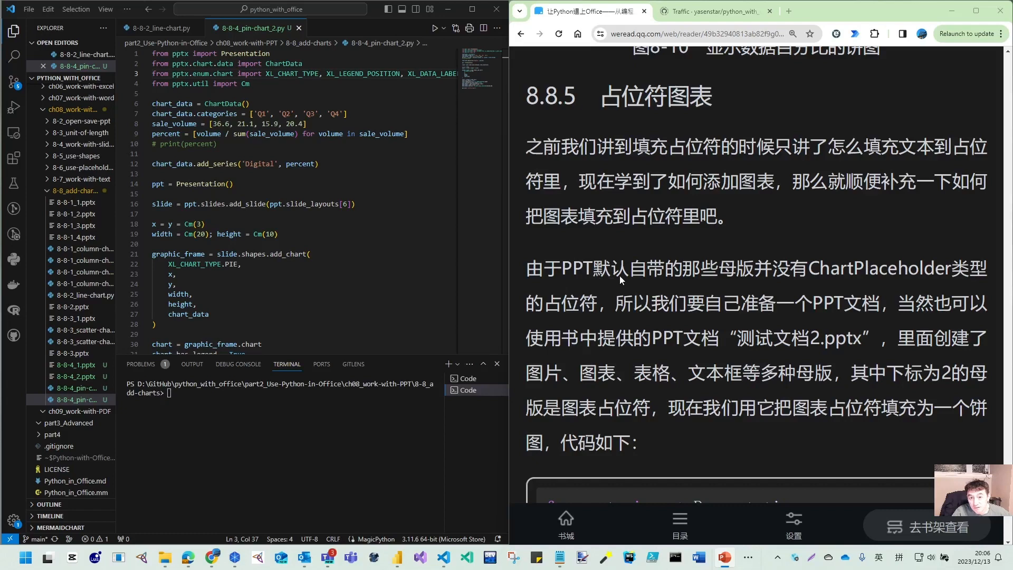
pyautogui.moveTo(758, 282)
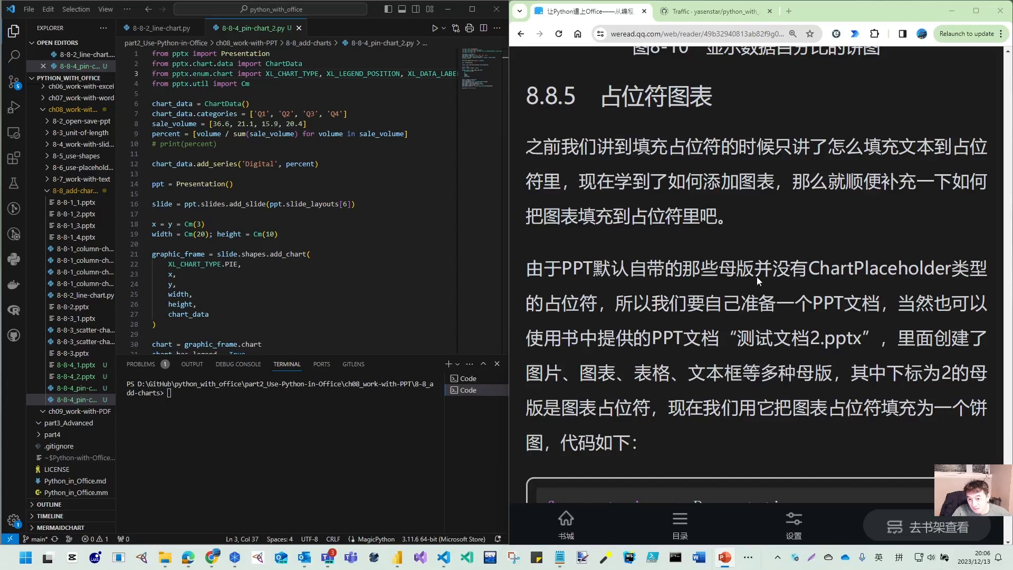
pyautogui.moveTo(880, 283)
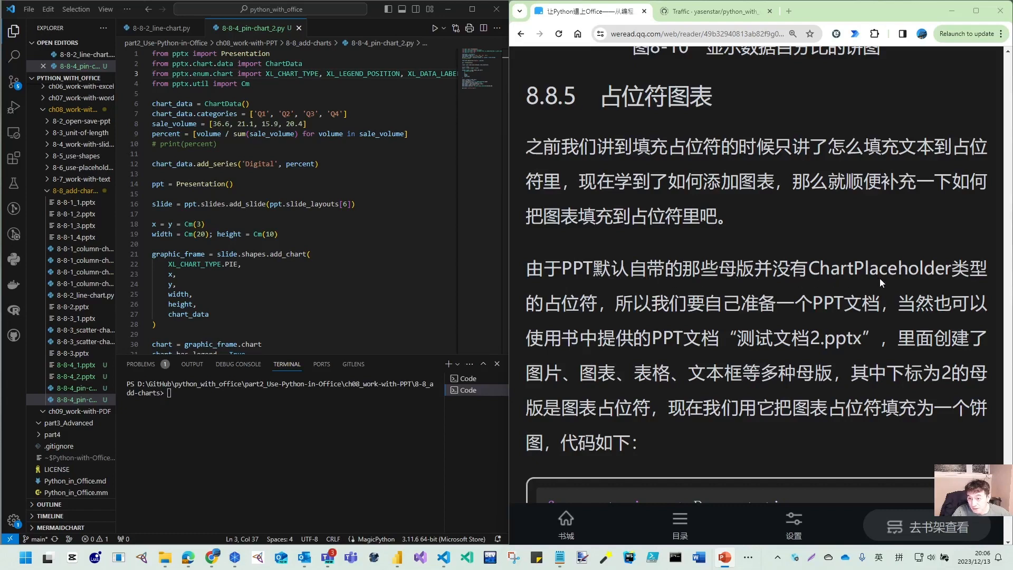
pyautogui.moveTo(727, 331)
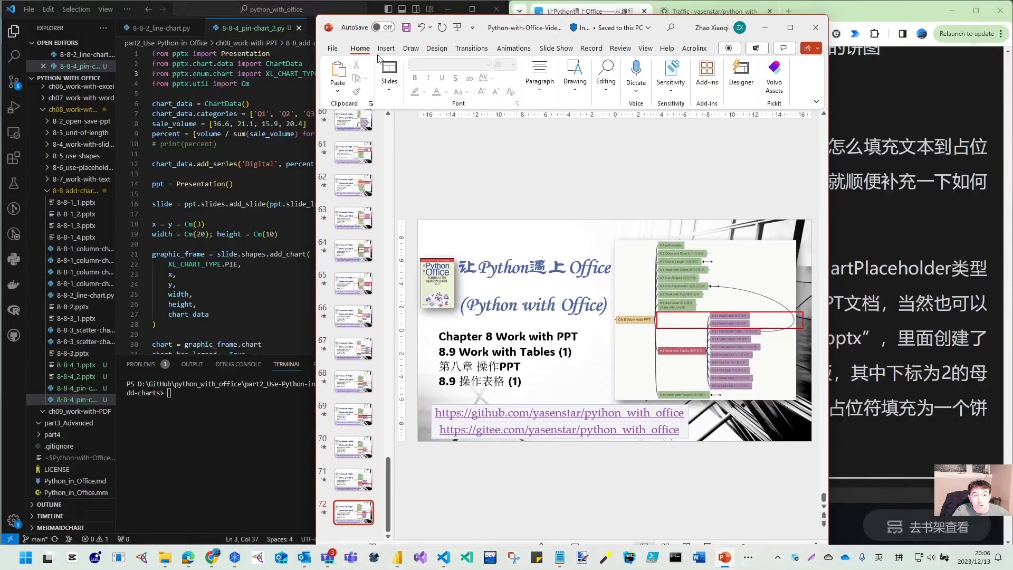
# Create a new blank presentation from the File start page
pyautogui.click(332, 48)
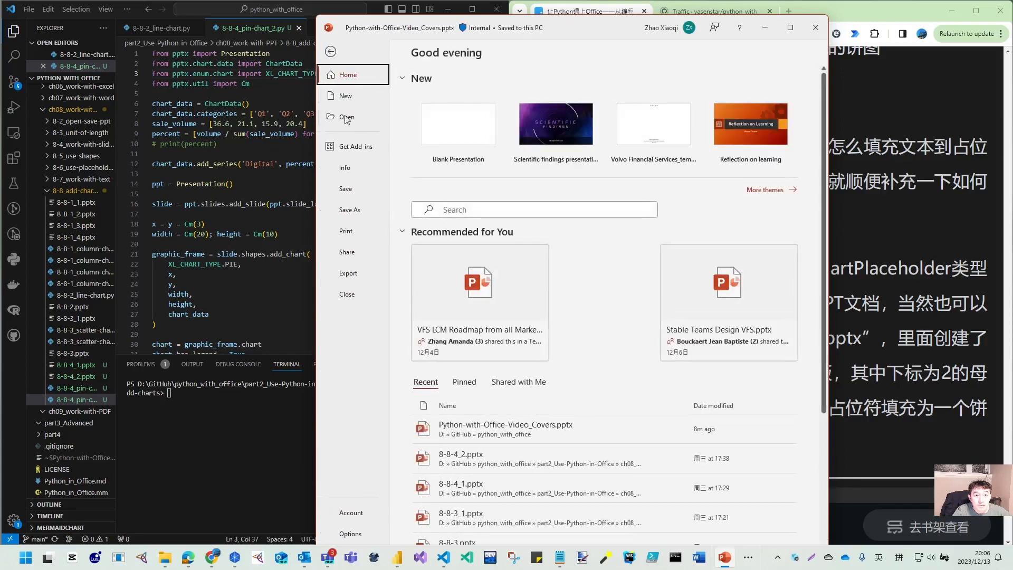
pyautogui.click(346, 96)
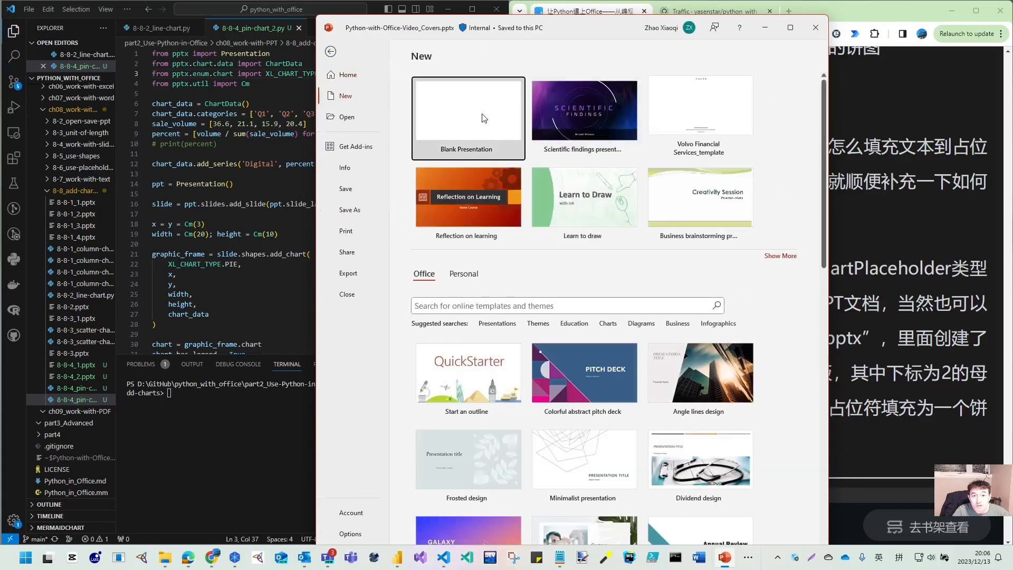
pyautogui.click(467, 117)
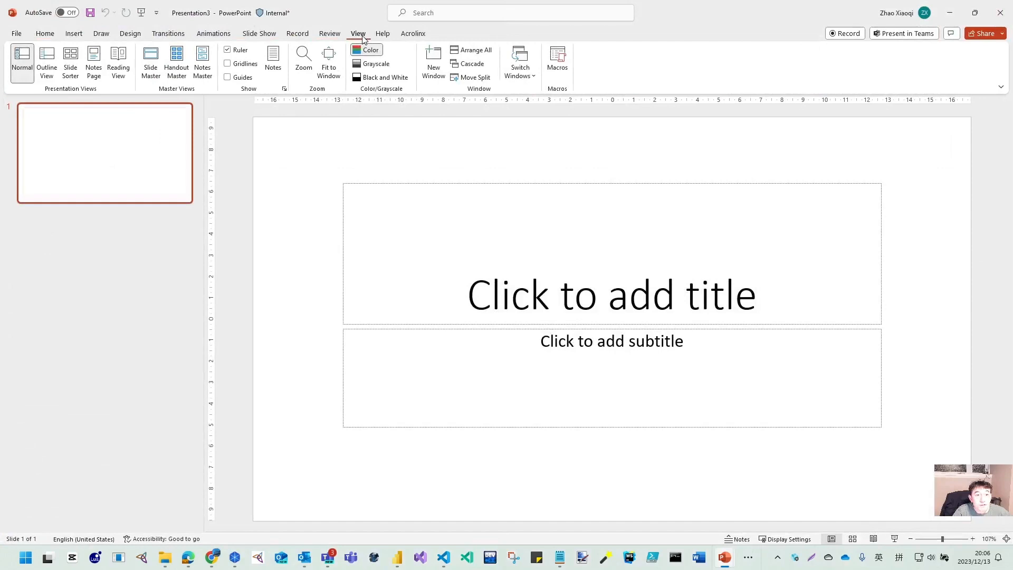
# Enter Slide Master view and browse the Title and Content and Picture with Caption layouts
pyautogui.click(151, 62)
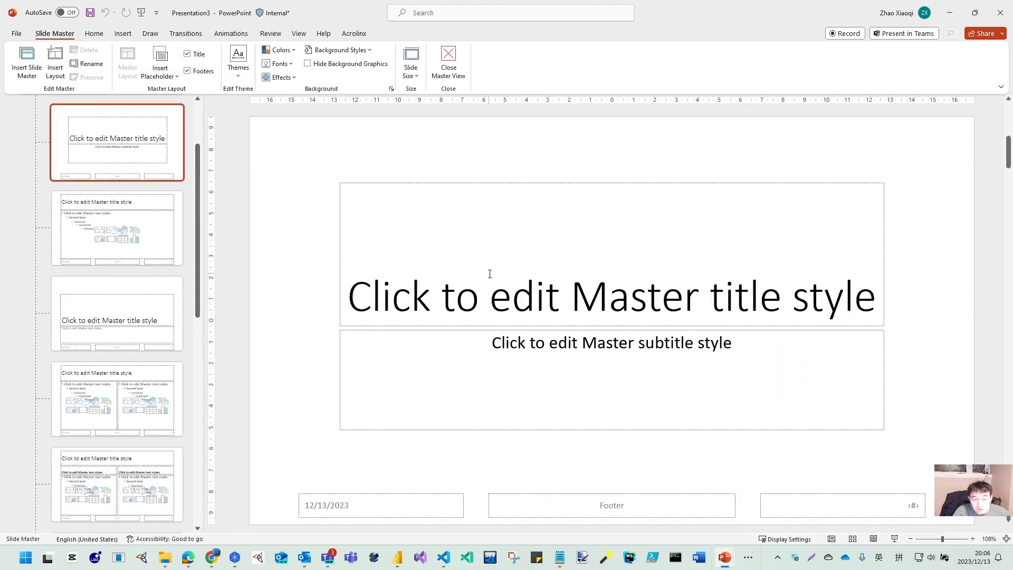
pyautogui.click(116, 228)
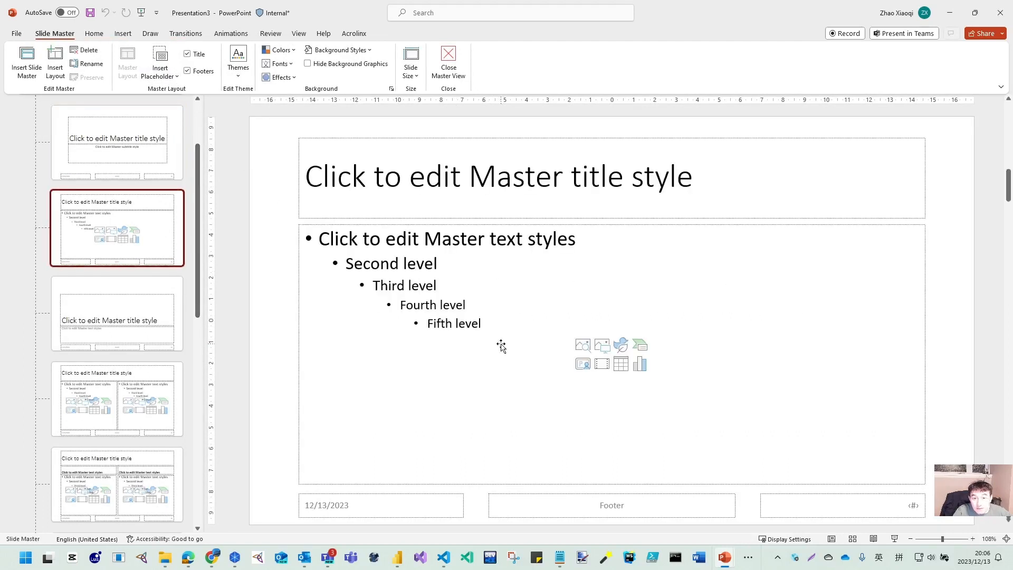
pyautogui.moveTo(603, 341)
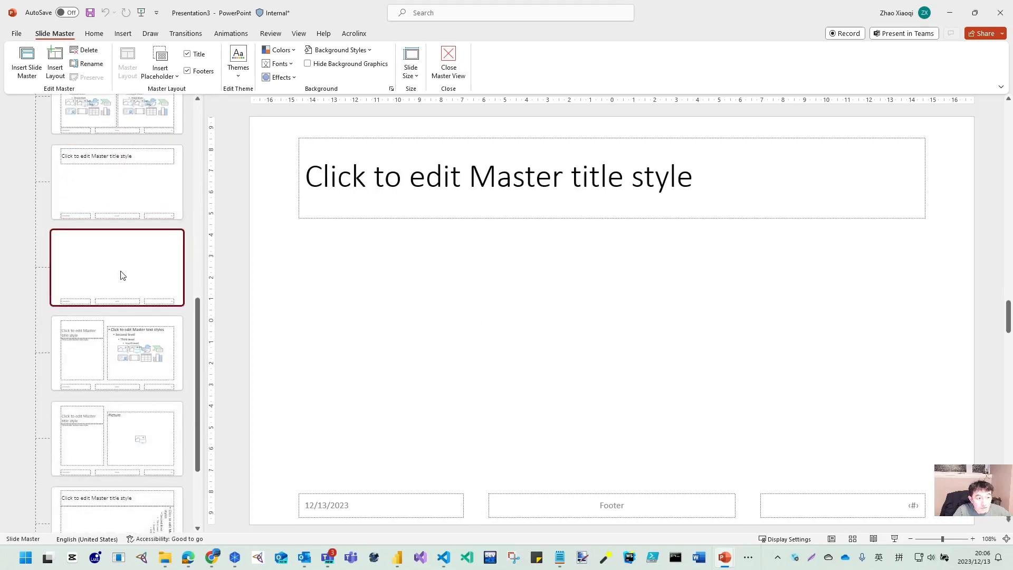
pyautogui.click(116, 438)
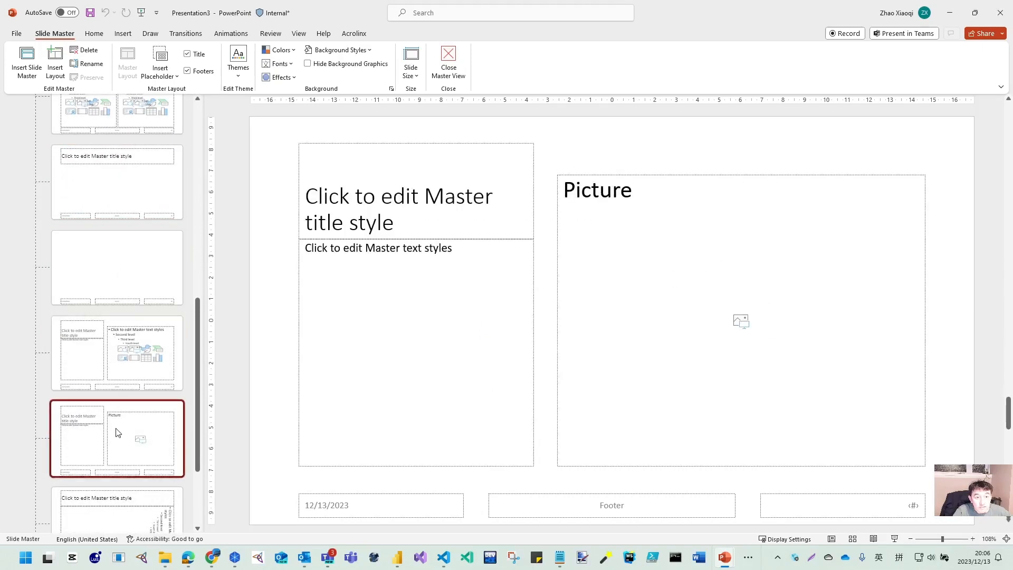
pyautogui.scroll(-3)
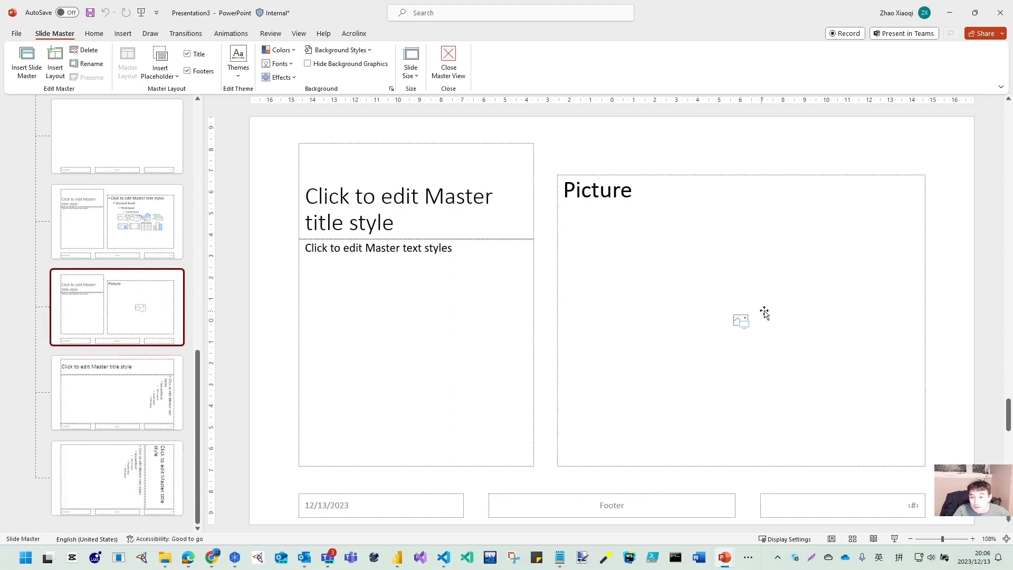
# Review the Content with Caption and Title Slide layouts, then select Title and Content
pyautogui.click(116, 393)
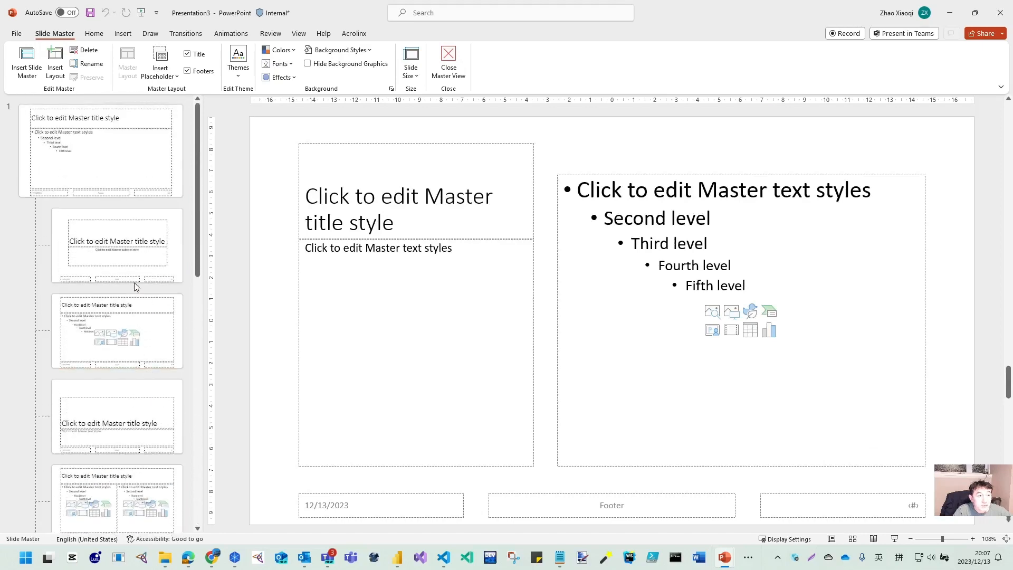
pyautogui.click(116, 243)
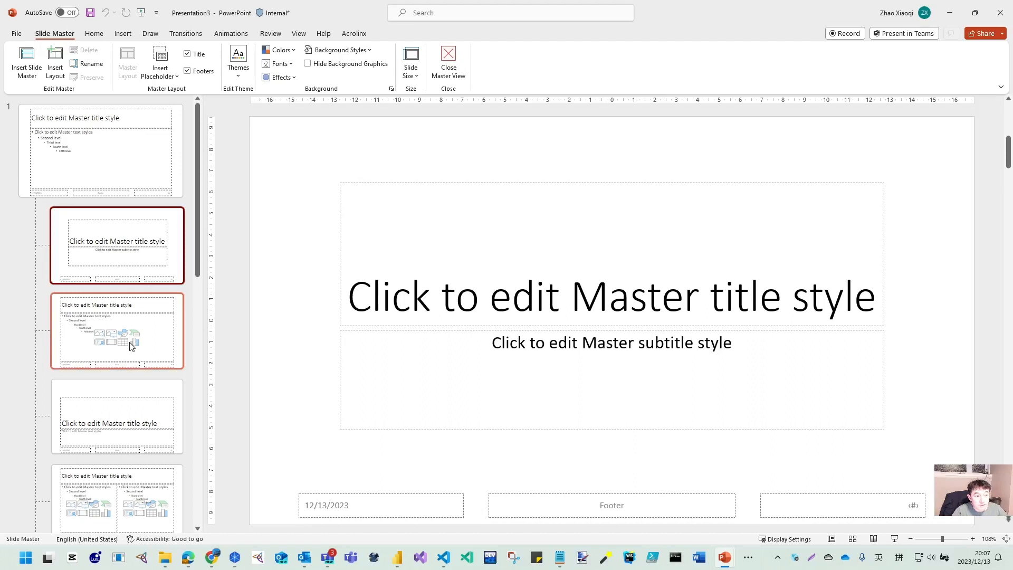
pyautogui.click(116, 330)
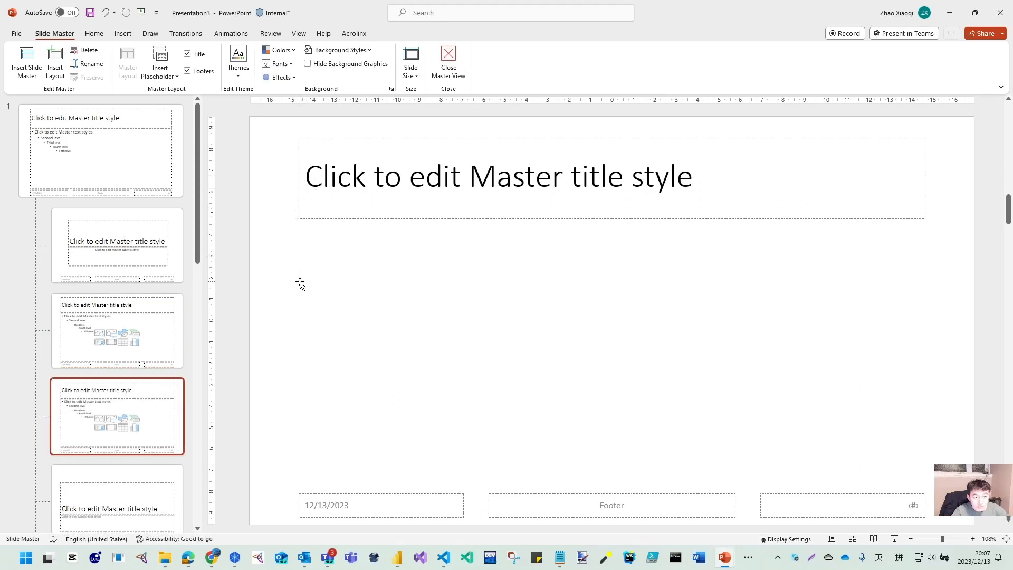
pyautogui.moveTo(158, 62)
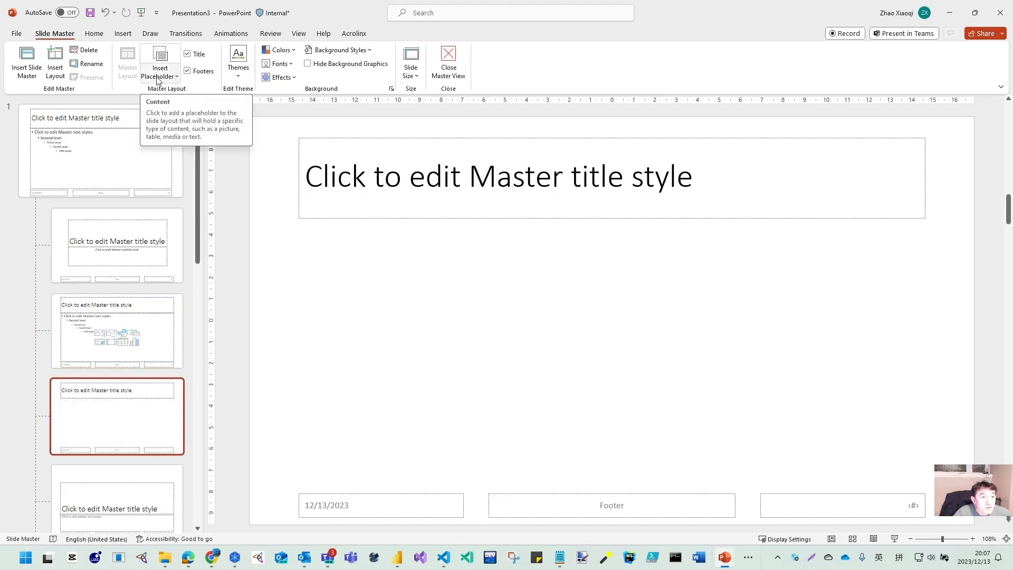
# Add a Chart placeholder filling the area below the new layout's title
pyautogui.click(159, 63)
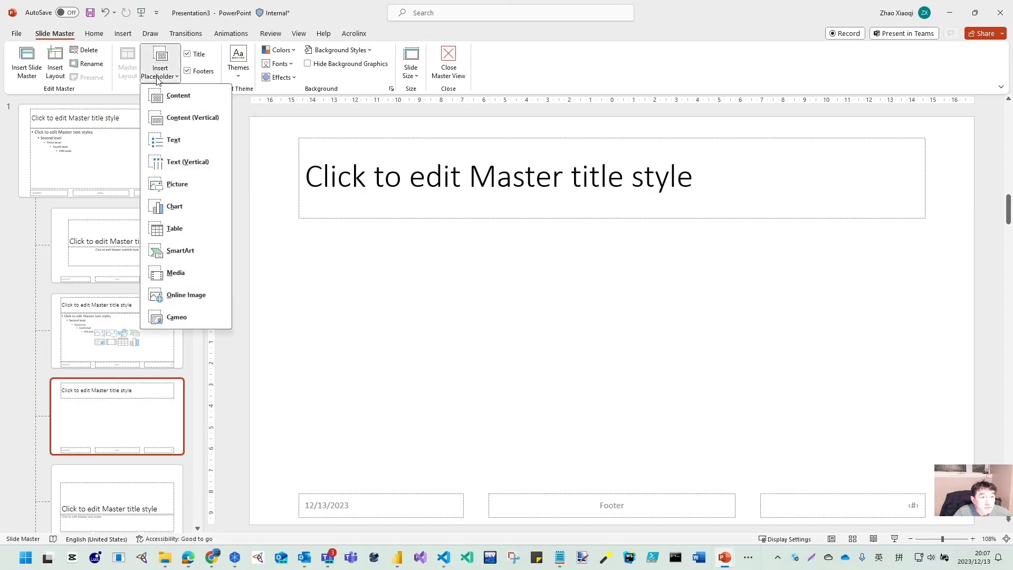
pyautogui.moveTo(177, 188)
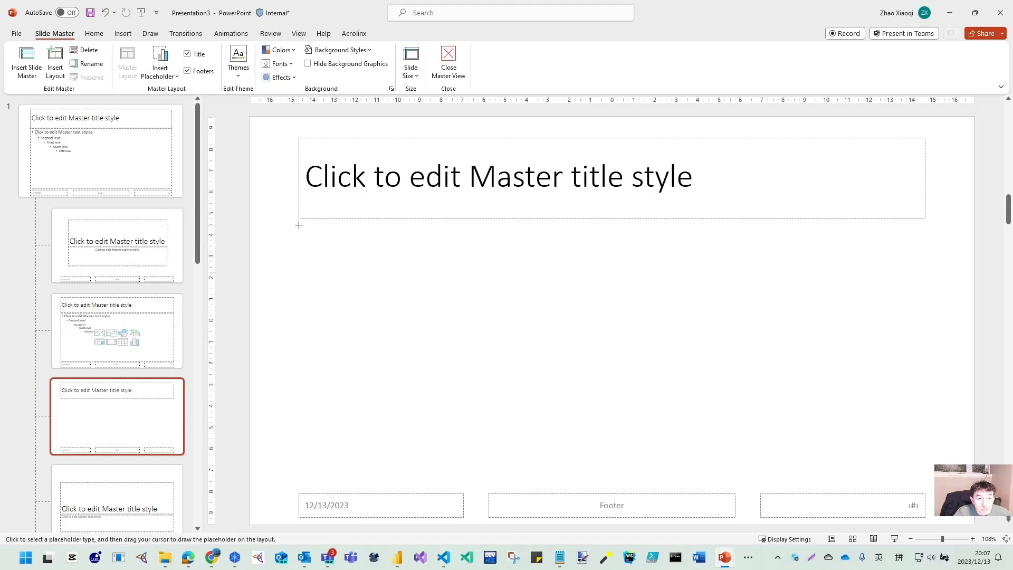
pyautogui.moveTo(298, 225); pyautogui.dragTo(926, 476)
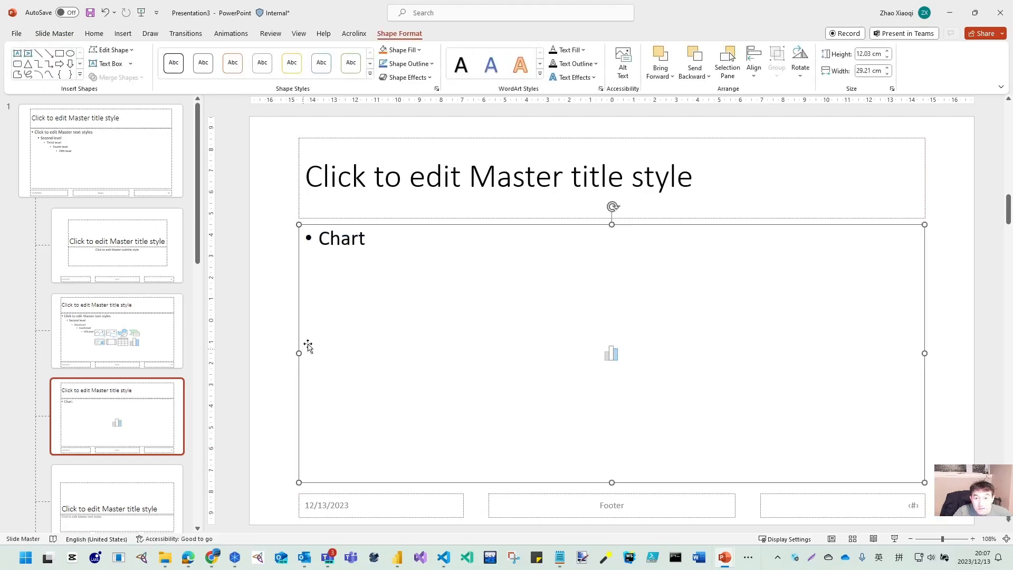
pyautogui.moveTo(136, 394)
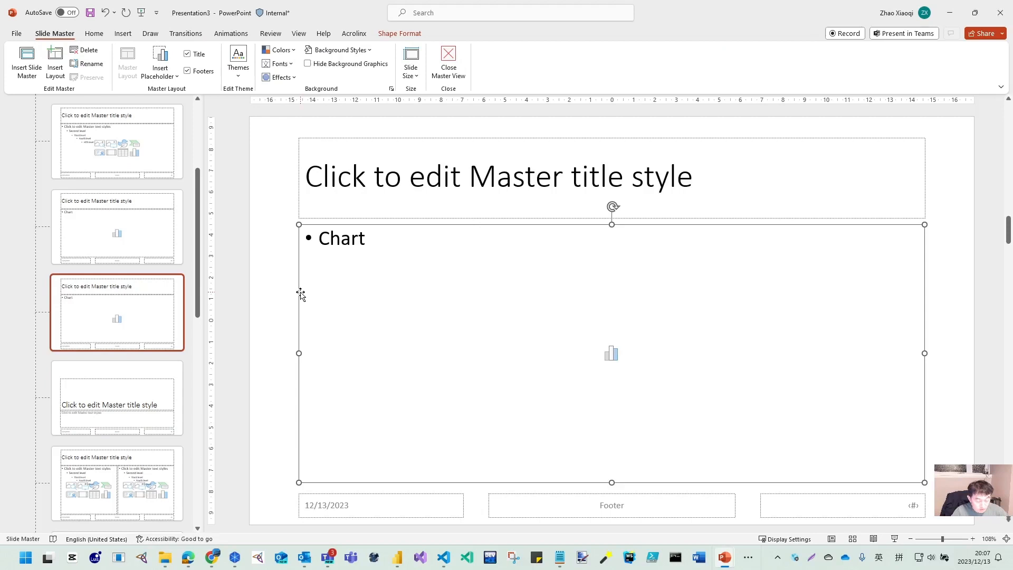
# Add a Table placeholder filling the area below the title of another new layout
pyautogui.click(160, 64)
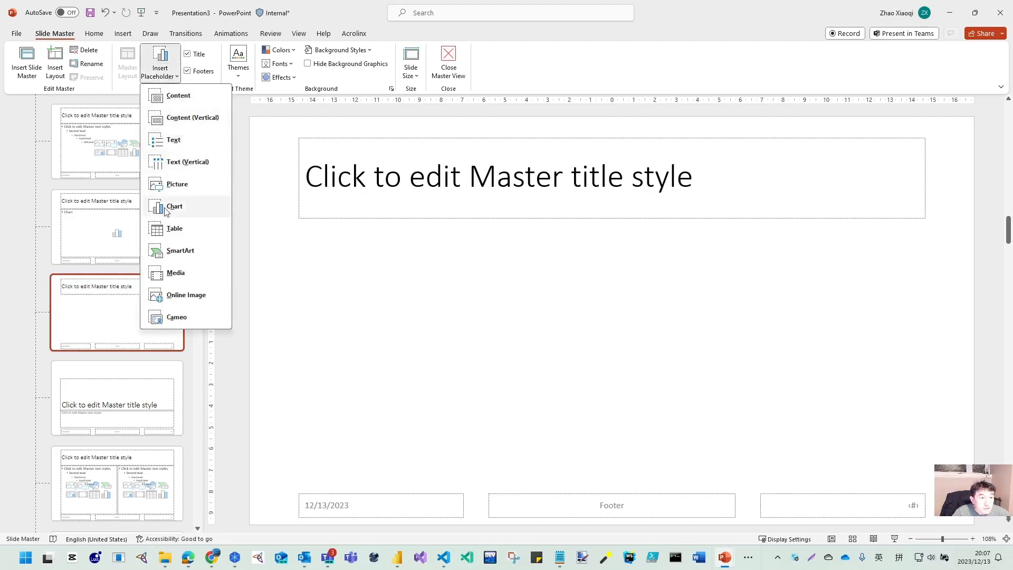
pyautogui.click(175, 207)
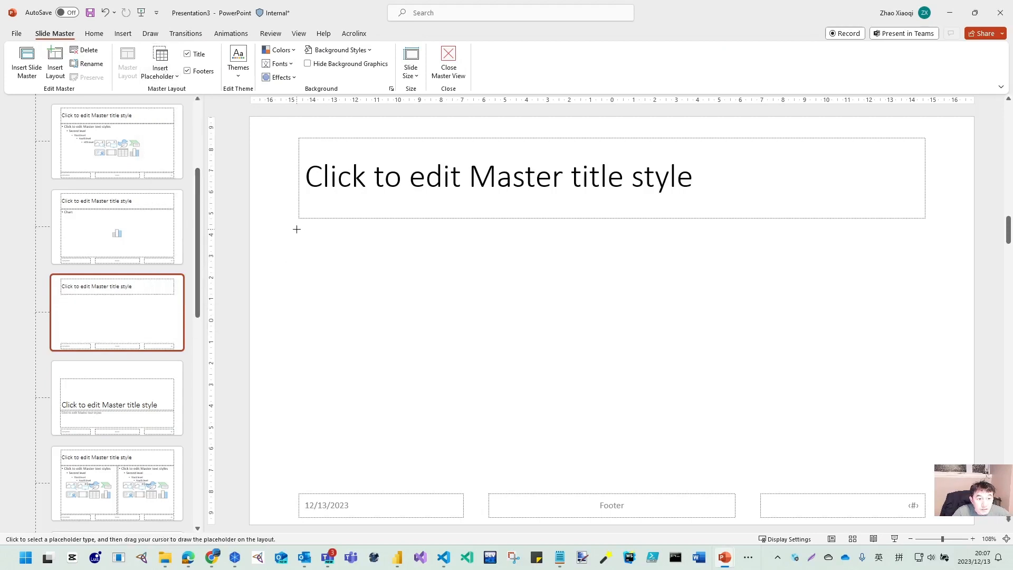
pyautogui.moveTo(295, 229); pyautogui.dragTo(927, 472)
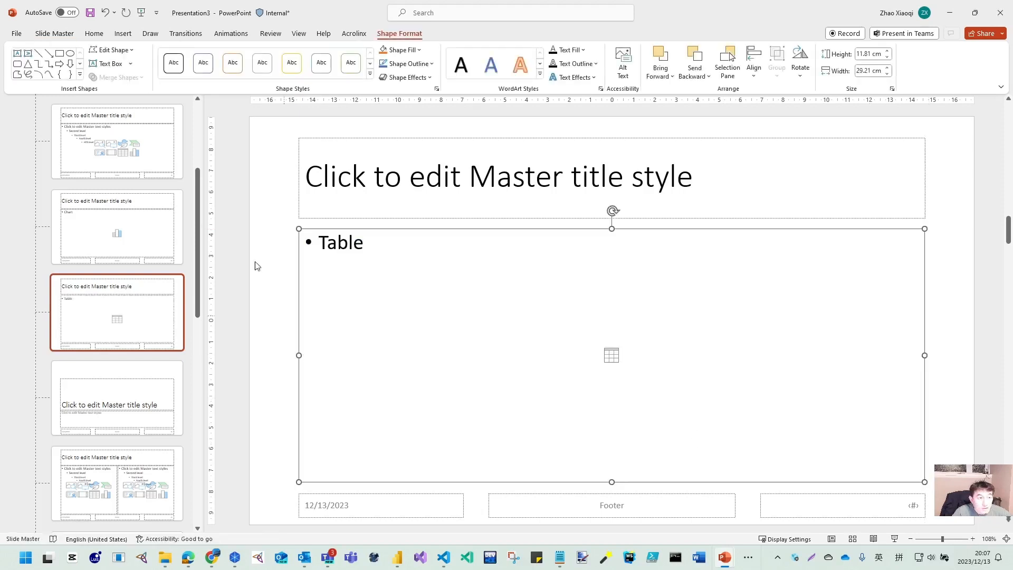
pyautogui.click(16, 33)
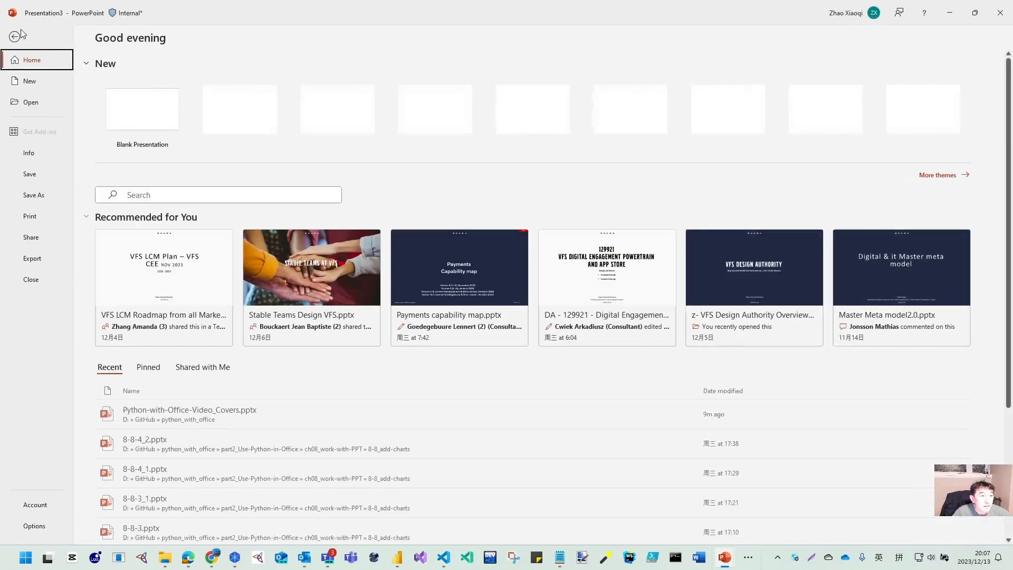
pyautogui.click(17, 36)
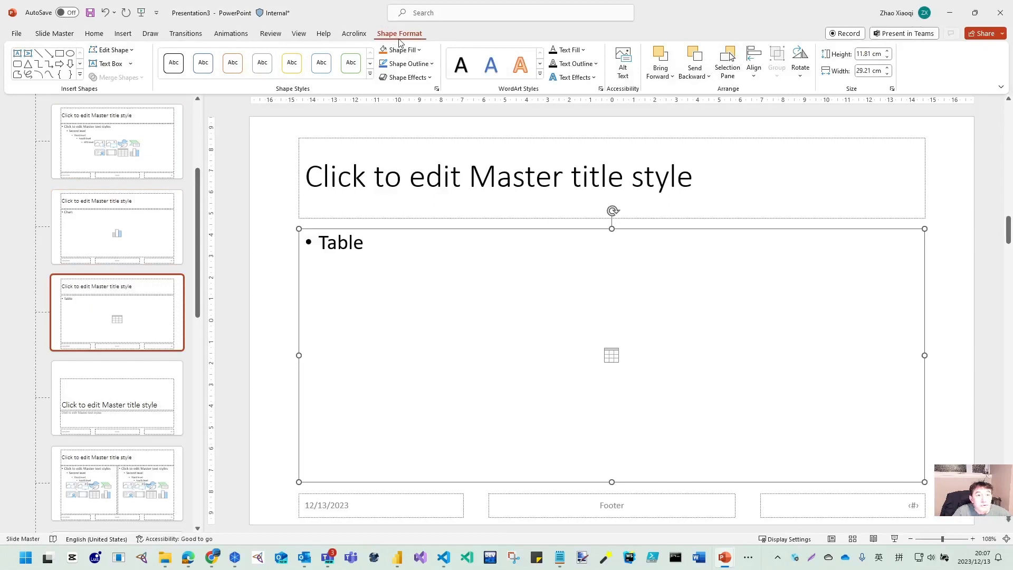
# Close Master View and bring up the Save As dialog for Presentation3.pptx
pyautogui.click(299, 33)
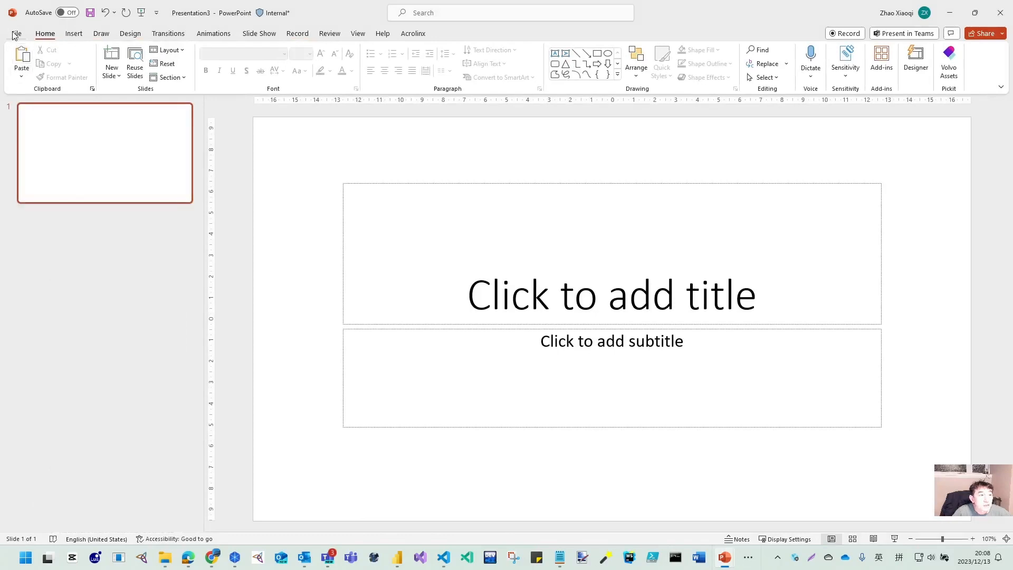
pyautogui.click(16, 33)
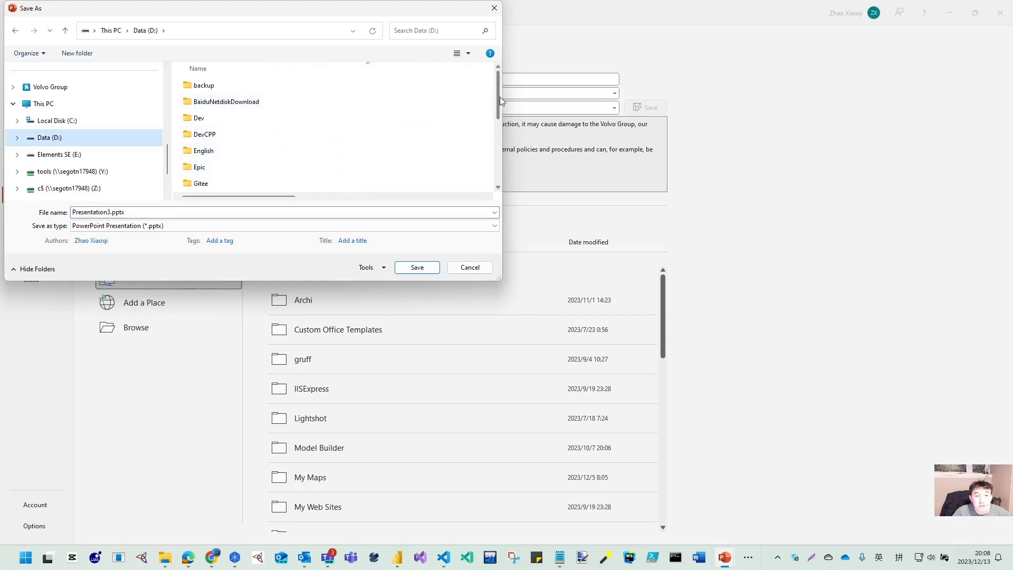
# Browse into GitHub > python_with_office > part2_Use-Python-in-Office > ch08_work-with-PPT > 8-8_add-charts
pyautogui.scroll(-3)
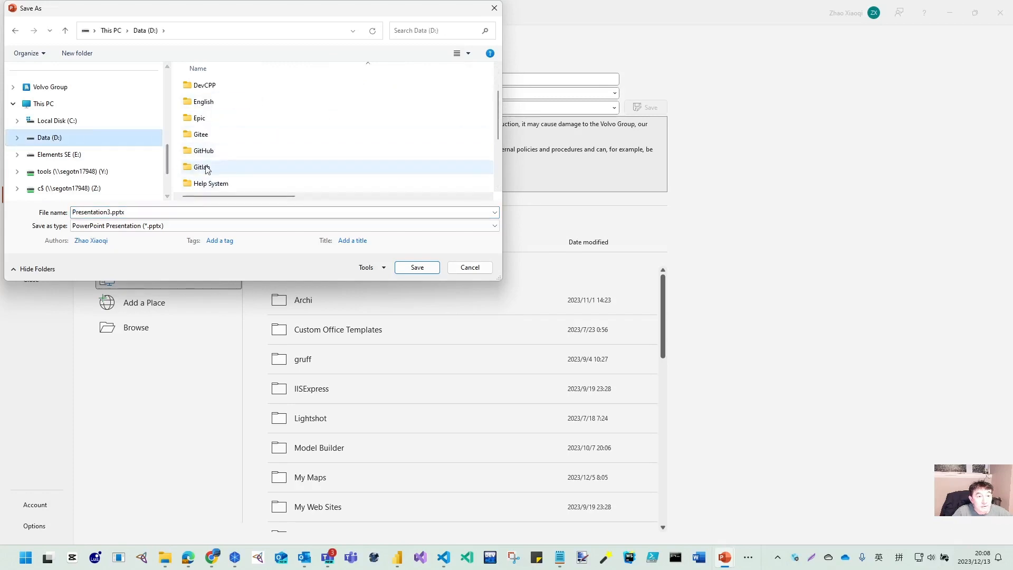
pyautogui.doubleClick(202, 151)
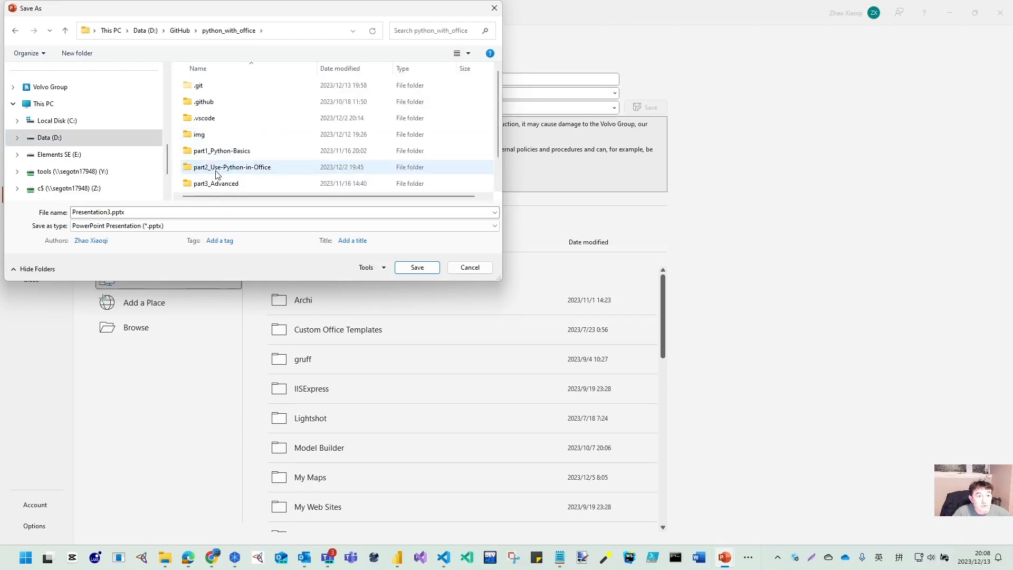
pyautogui.doubleClick(231, 167)
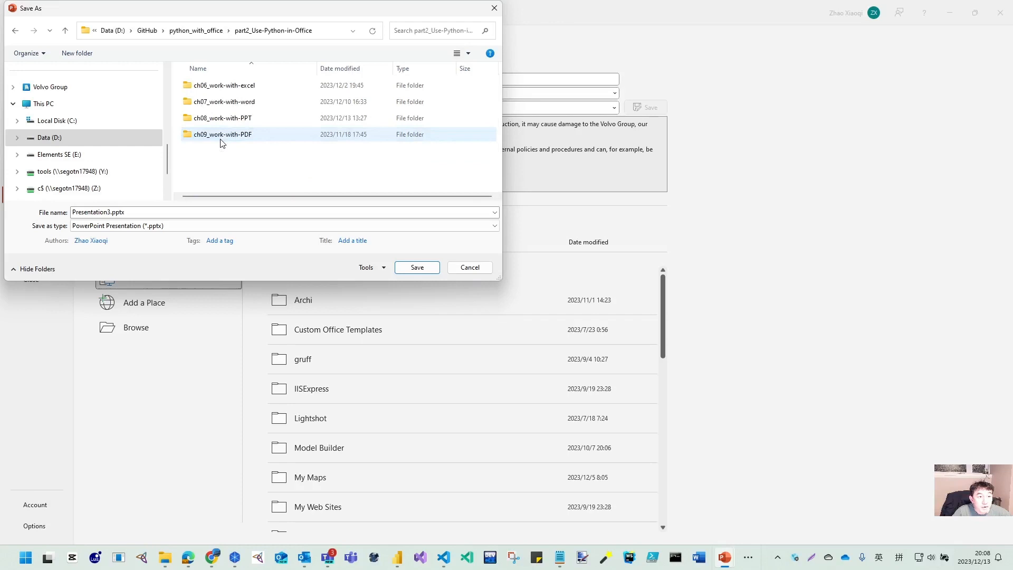
pyautogui.doubleClick(222, 117)
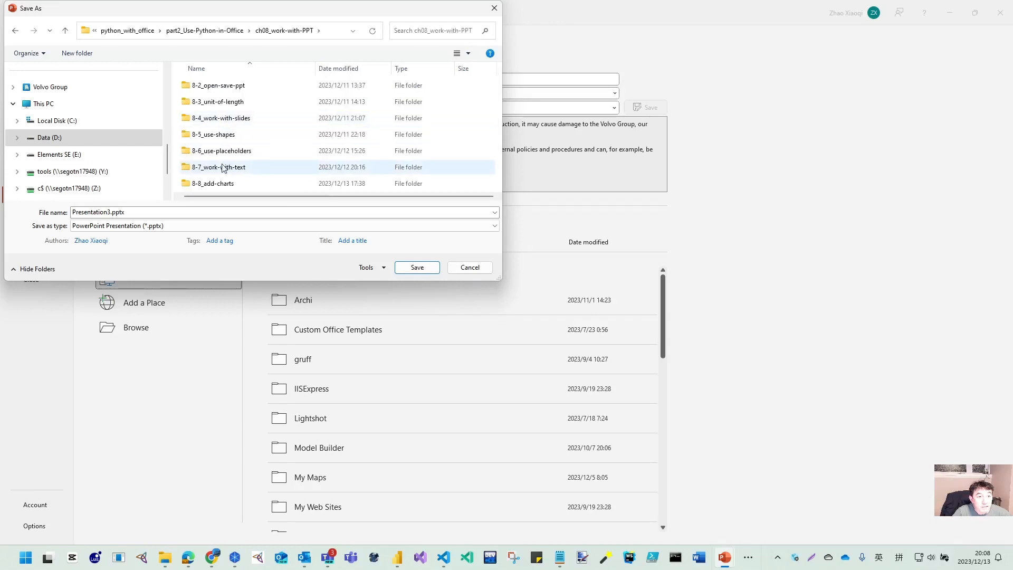
pyautogui.doubleClick(212, 182)
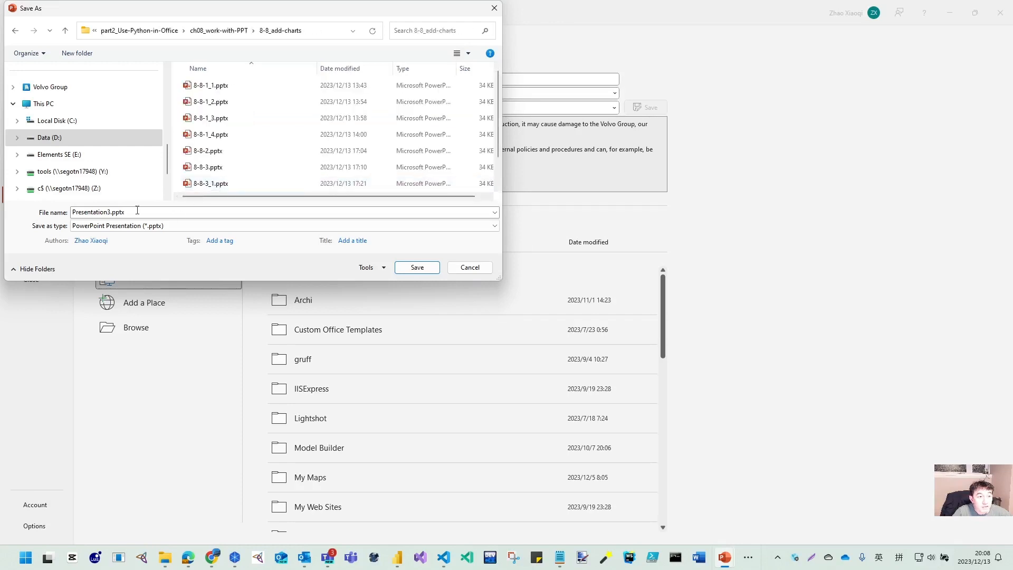
# Save the presentation as test.pptx in the 8-8_add-charts folder
pyautogui.doubleClick(97, 212)
pyautogui.write('test')
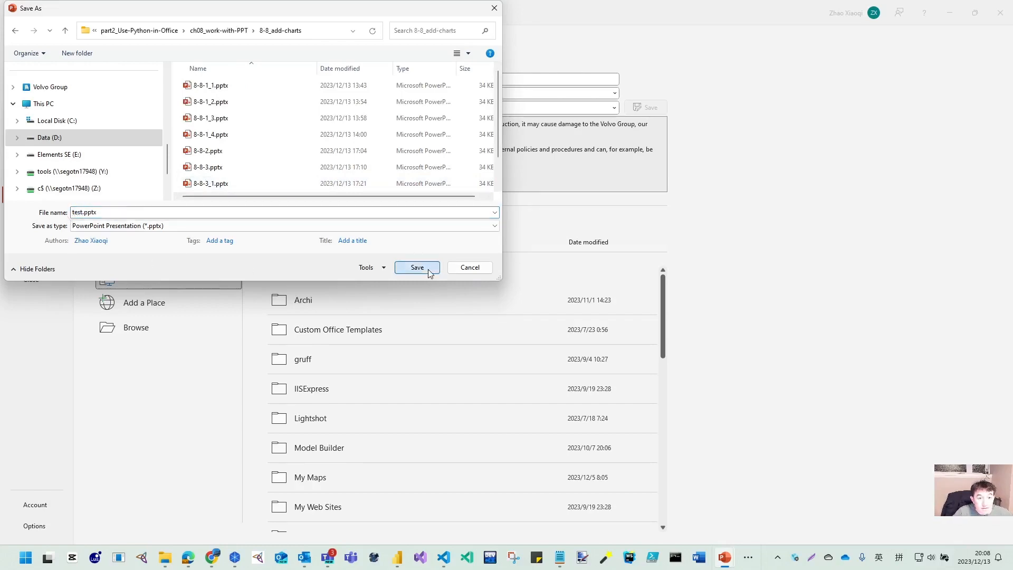
pyautogui.click(417, 267)
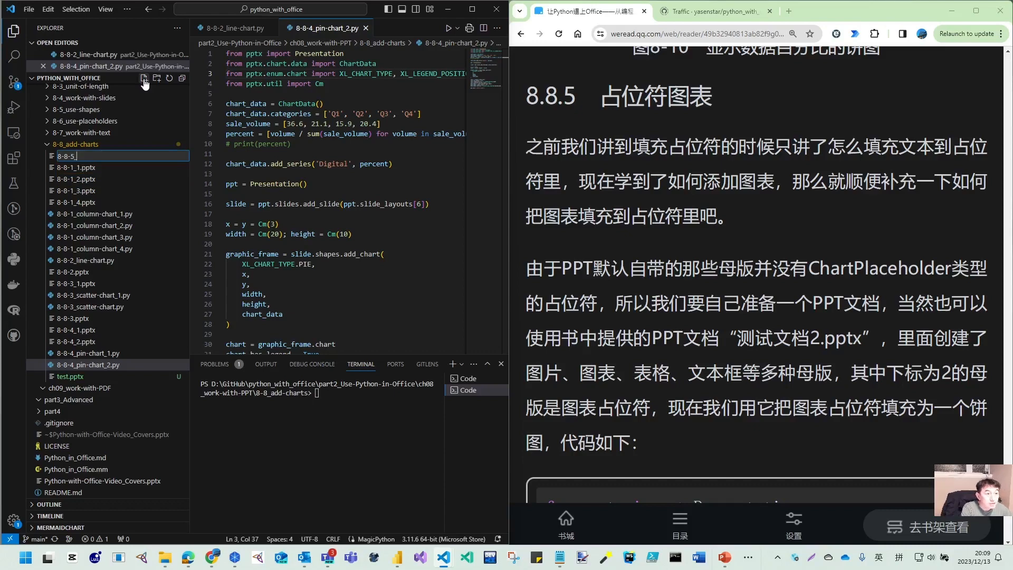
# Name the new script 8-8-5_placeholder-chart.py
pyautogui.write('place')
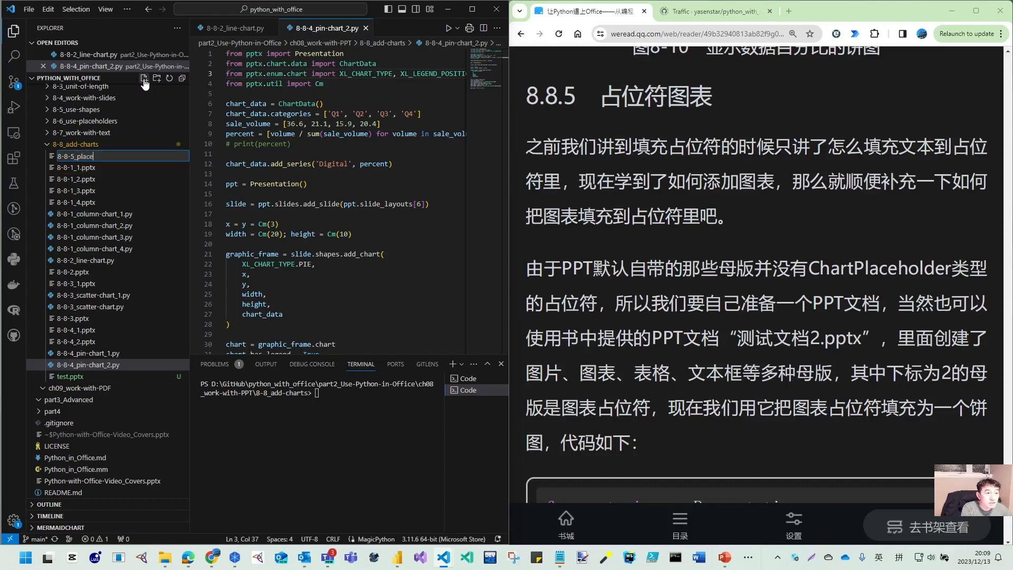
pyautogui.write('holder')
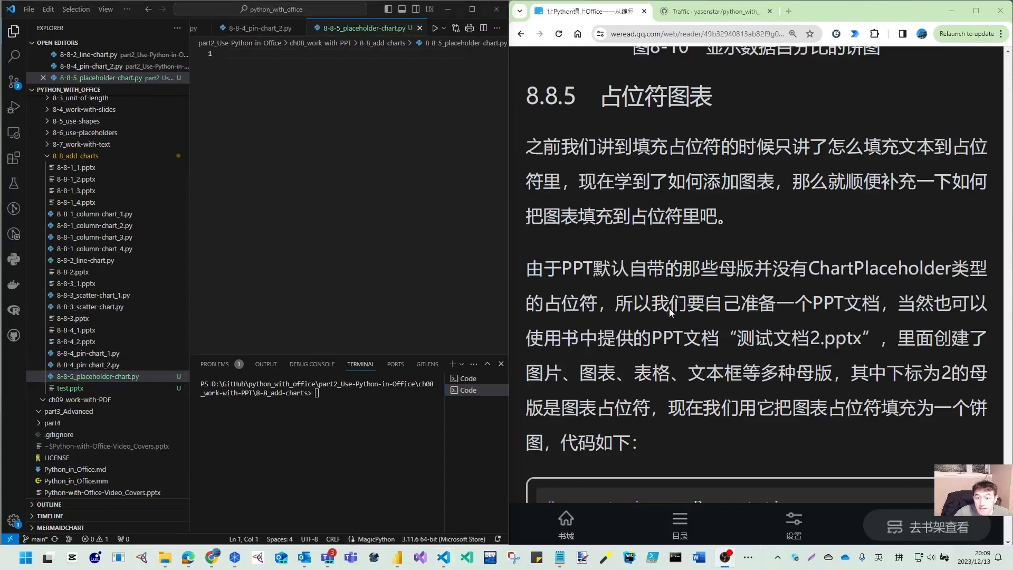
# Reuse the pie-chart script's imports, including pptx.enum.shapes and Presentation
pyautogui.click(271, 28)
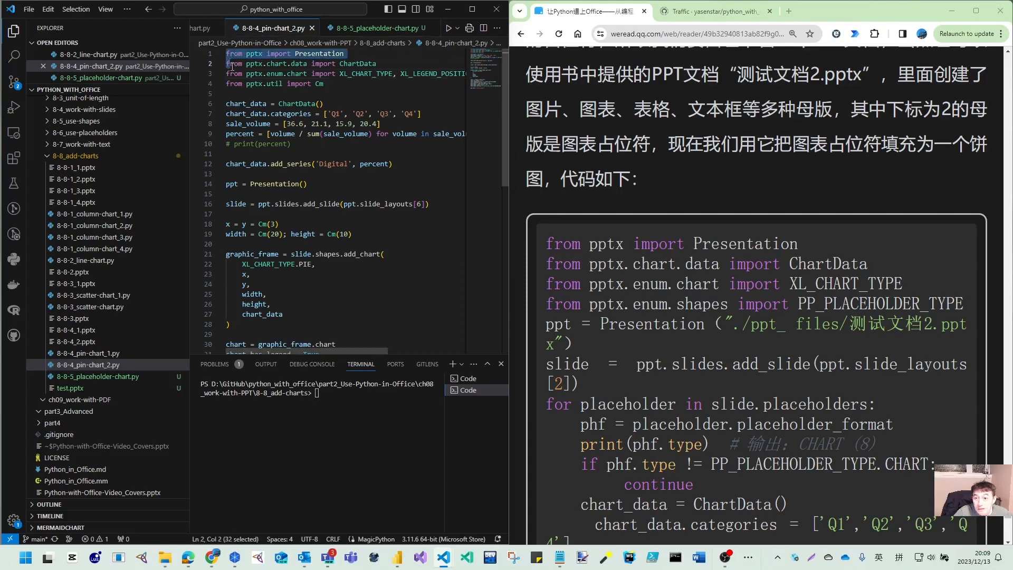
pyautogui.moveTo(228, 63); pyautogui.dragTo(386, 73)
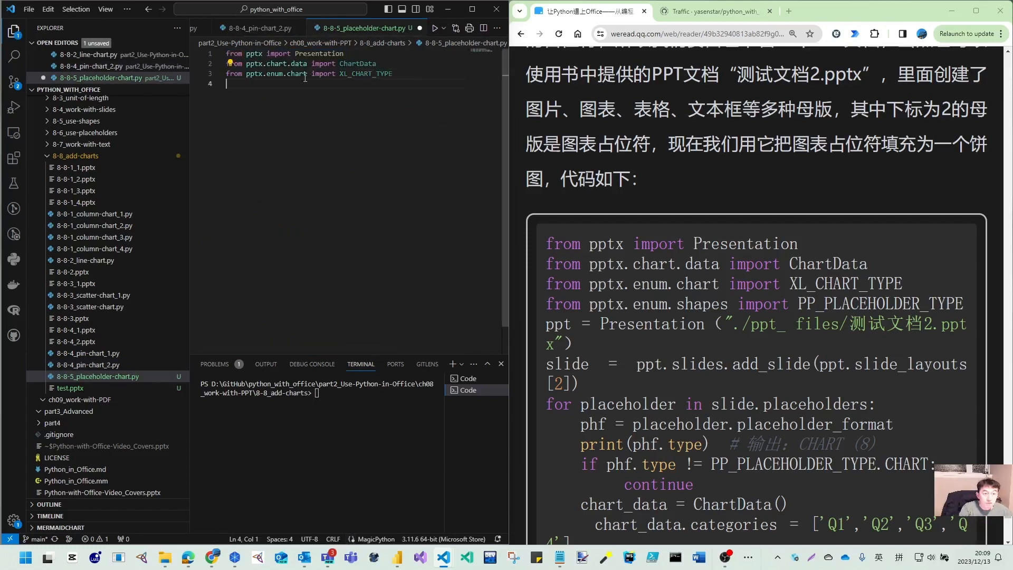
pyautogui.write('ppt')
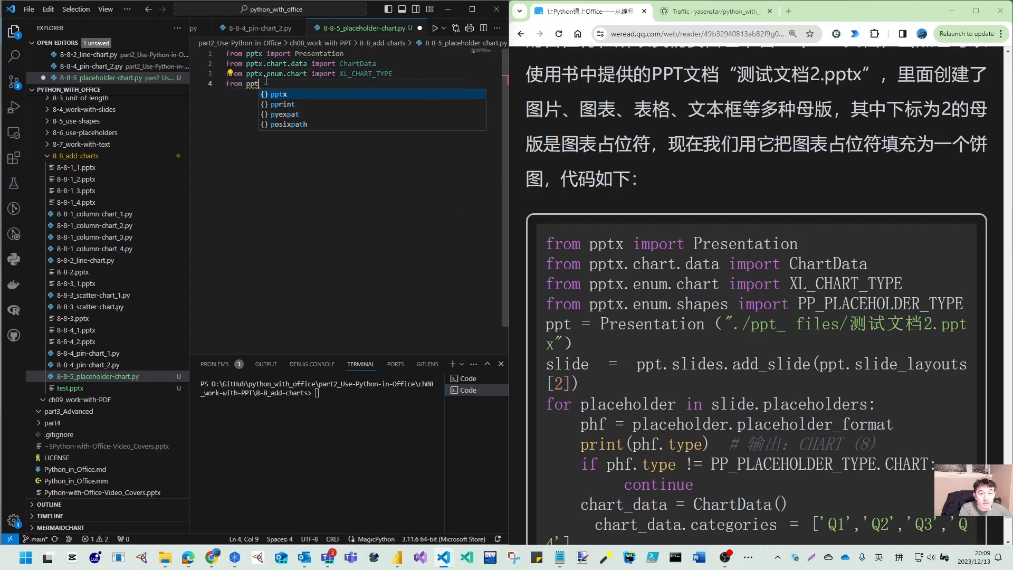
pyautogui.write('x.')
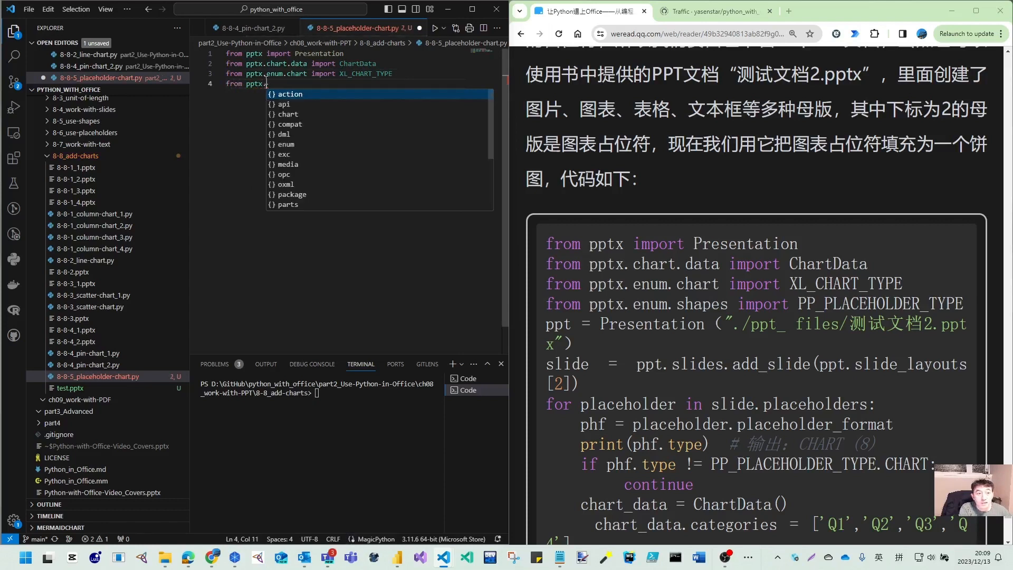
pyautogui.write('enum.sha')
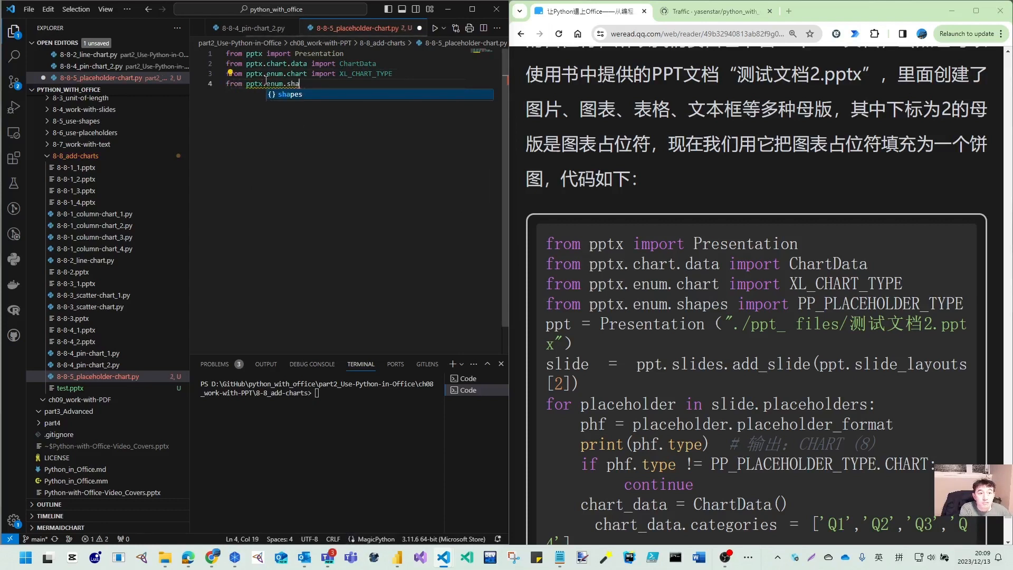
pyautogui.write('import')
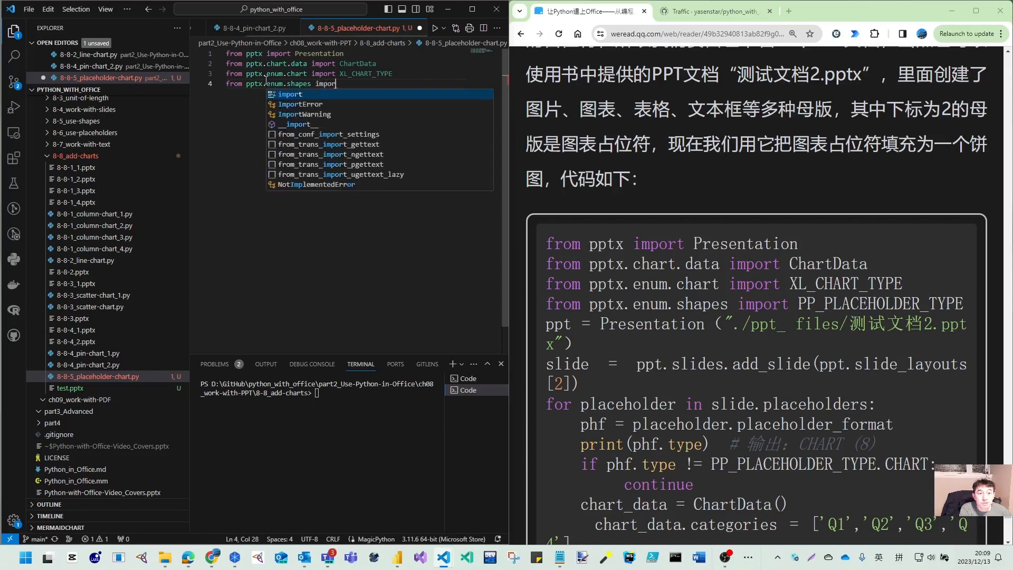
pyautogui.write('PP_PLACEHOLDER_TYPE')
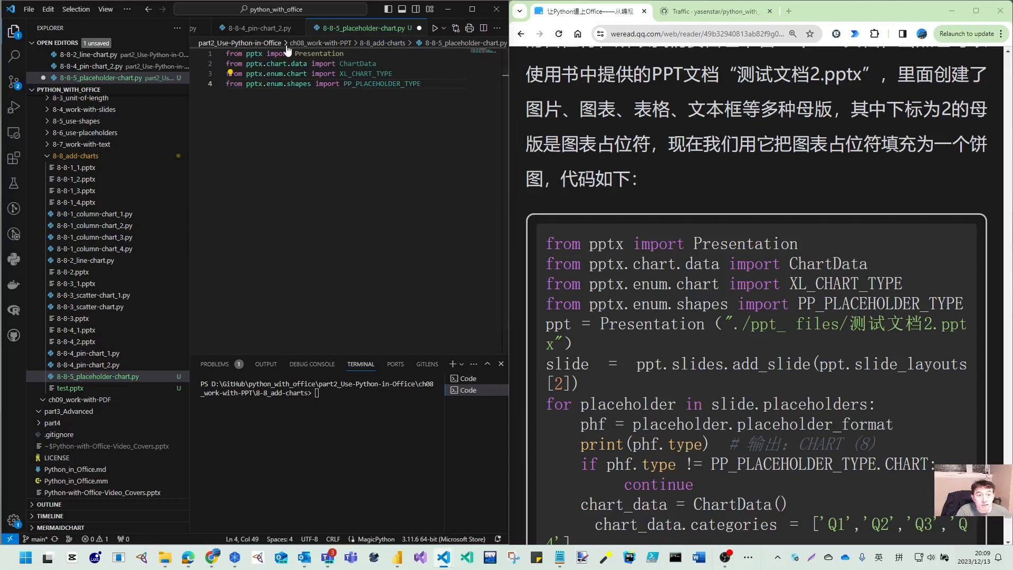
# Load the source presentation with ppt = Presentation(...pptx)
pyautogui.write('ppt = P')
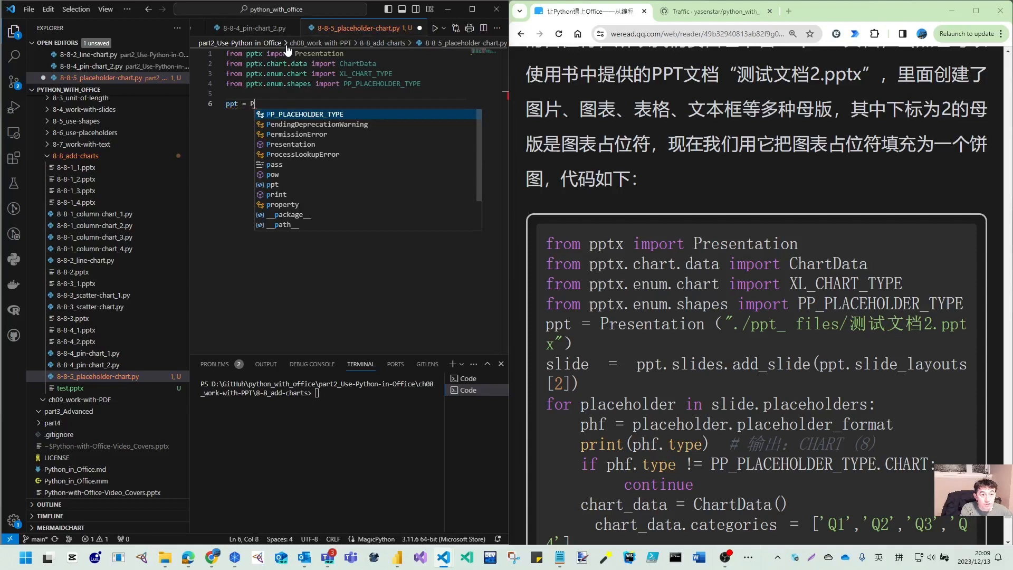
pyautogui.write('resentation()')
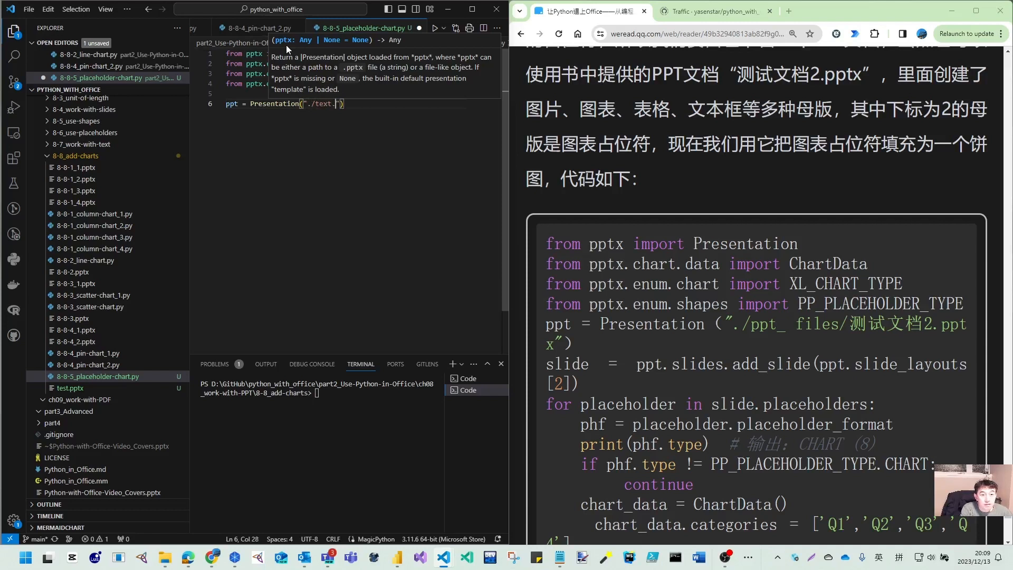
pyautogui.write('pptx')
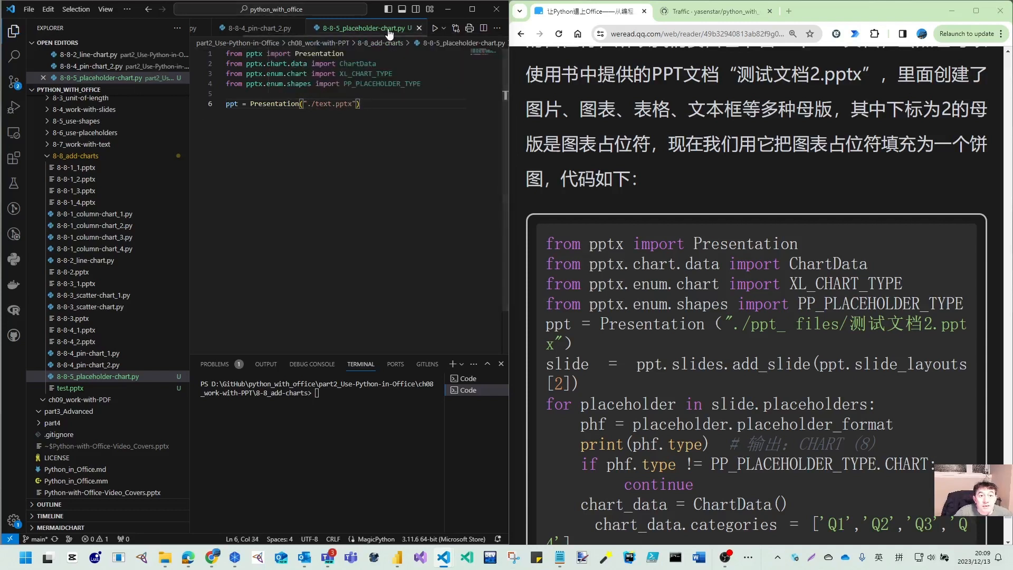
pyautogui.scroll(-3)
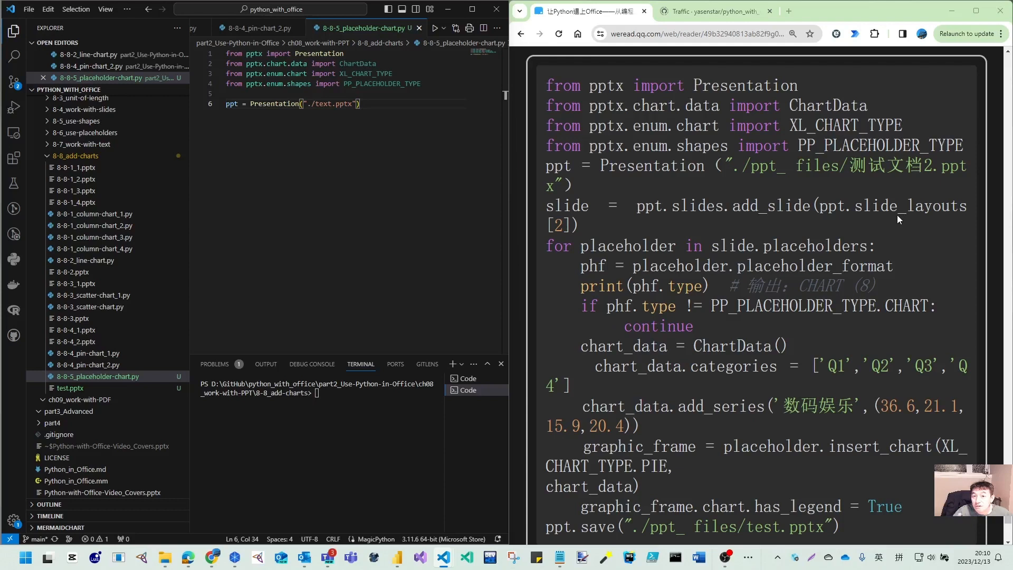
pyautogui.press('Enter')
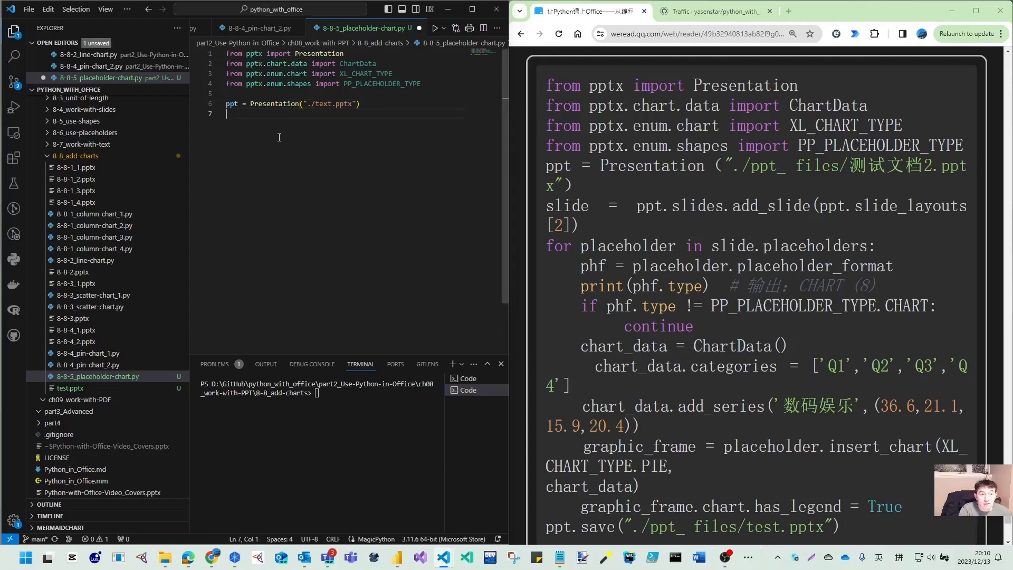
# Add slide = ppt.slides.add_slide(ppt.slide_layouts[2]) and begin the save line
pyautogui.write('slide')
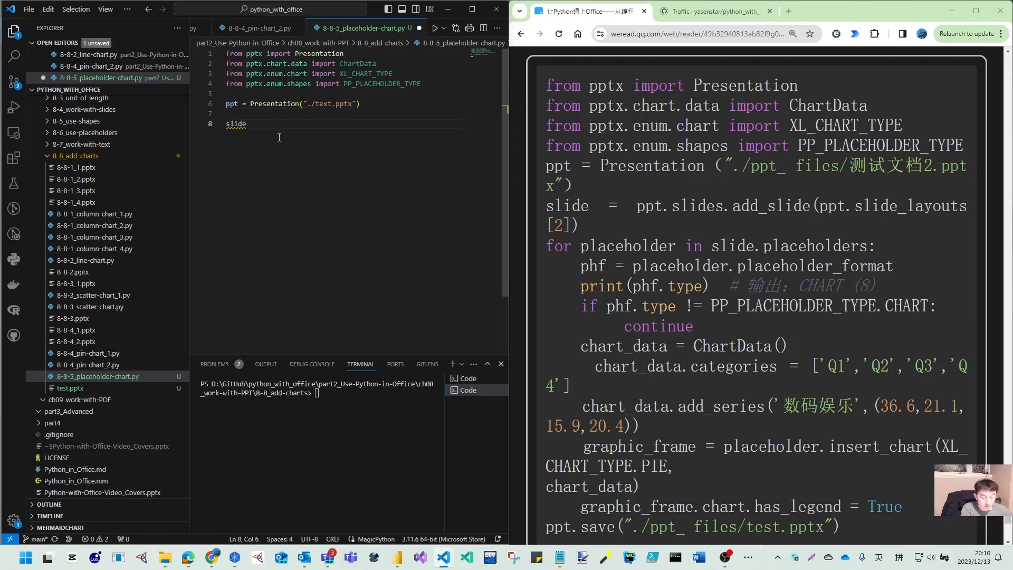
pyautogui.write('= ppt.')
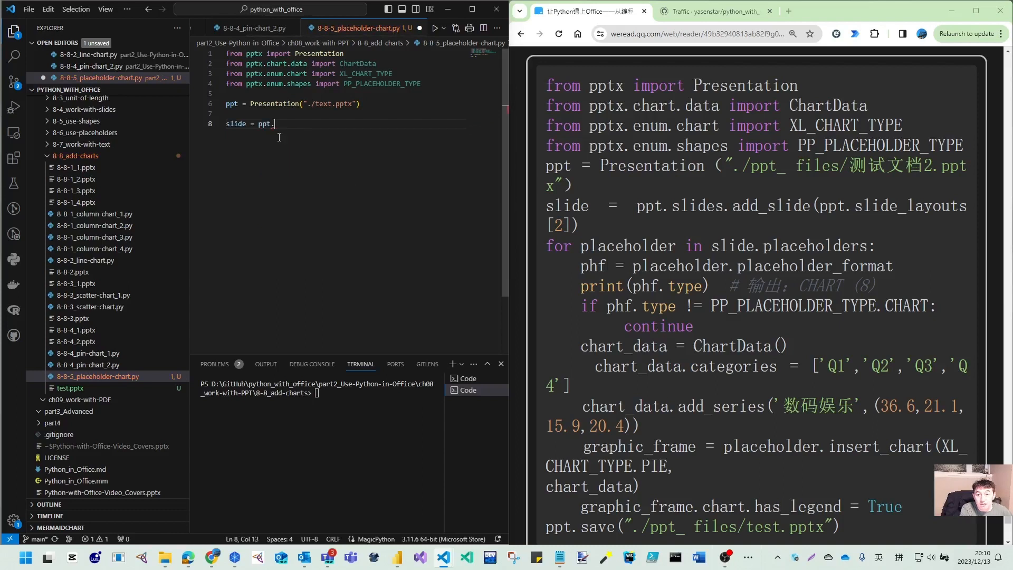
pyautogui.write('slides_')
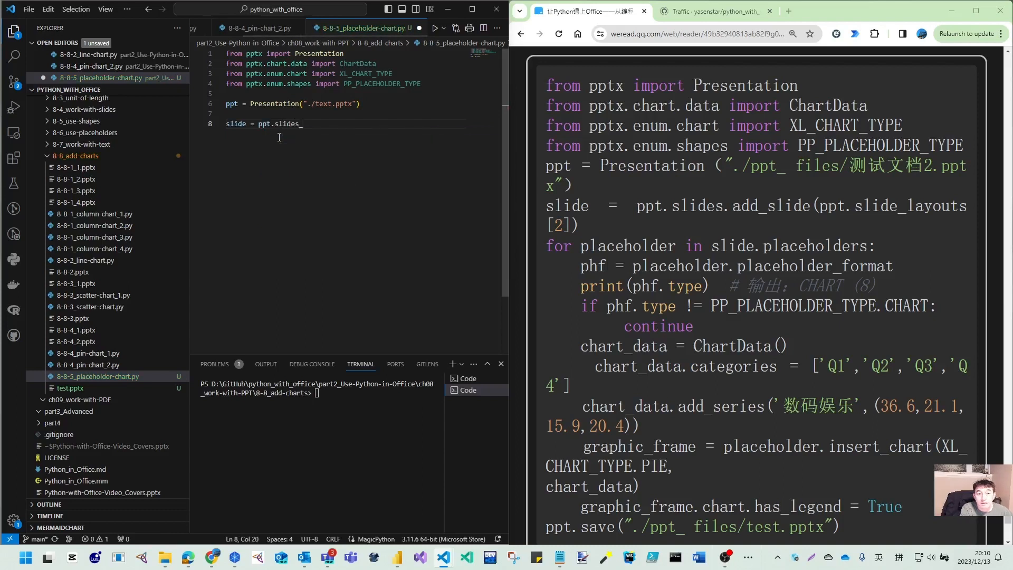
pyautogui.write('ad')
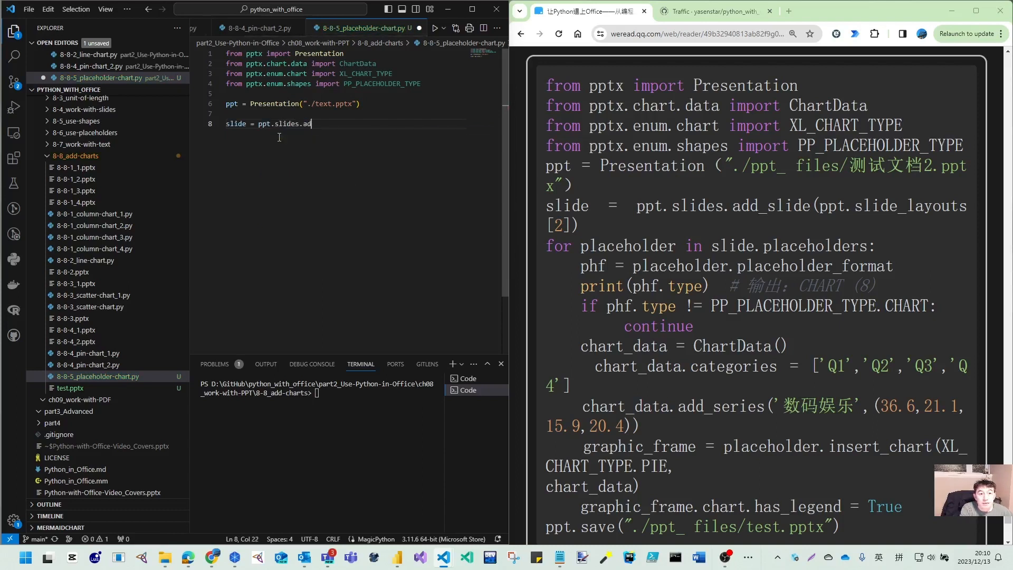
pyautogui.write('d_slide')
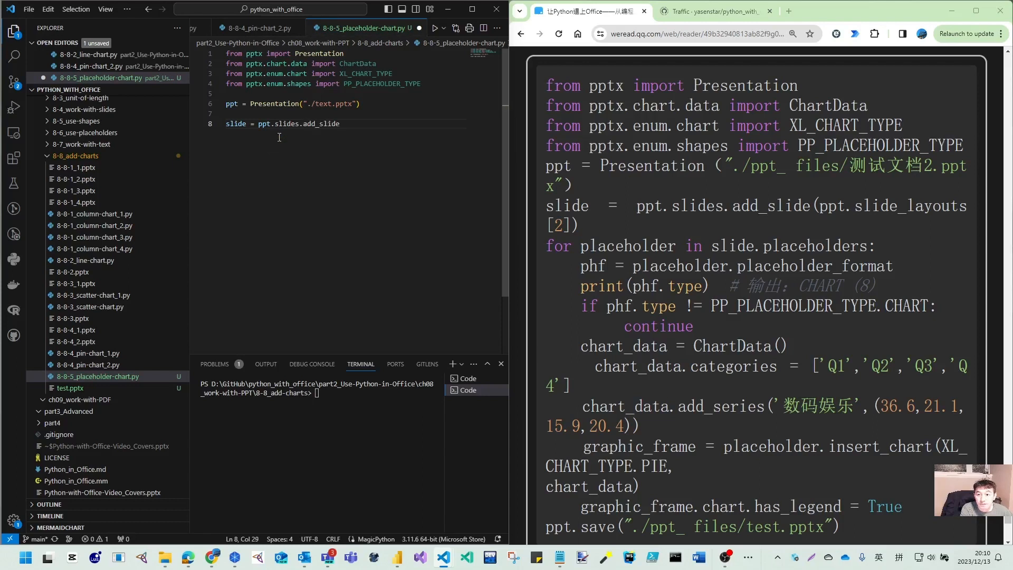
pyautogui.write('(ppt.slide_layouts')
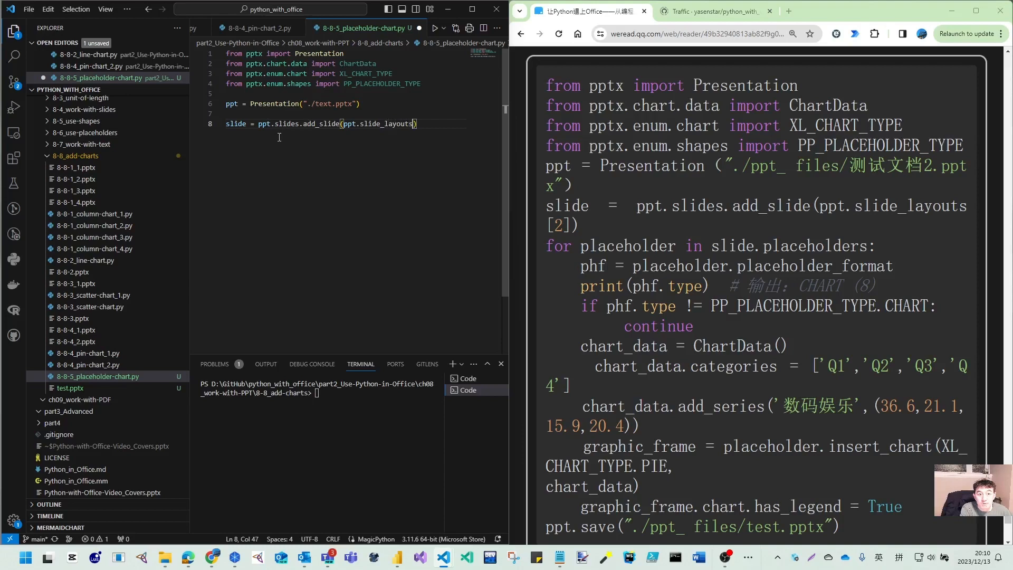
pyautogui.write('[2]')
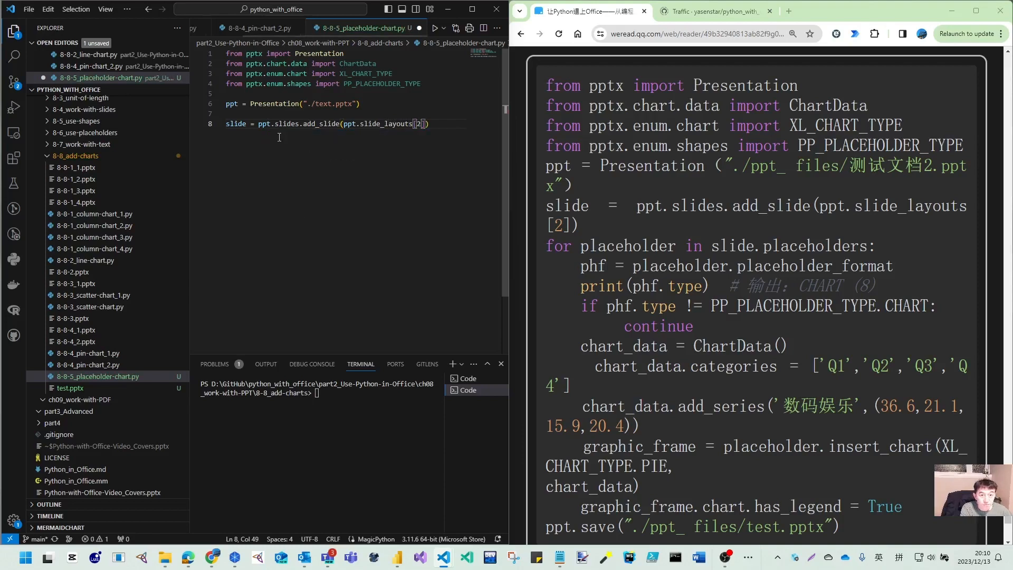
pyautogui.press('enter')
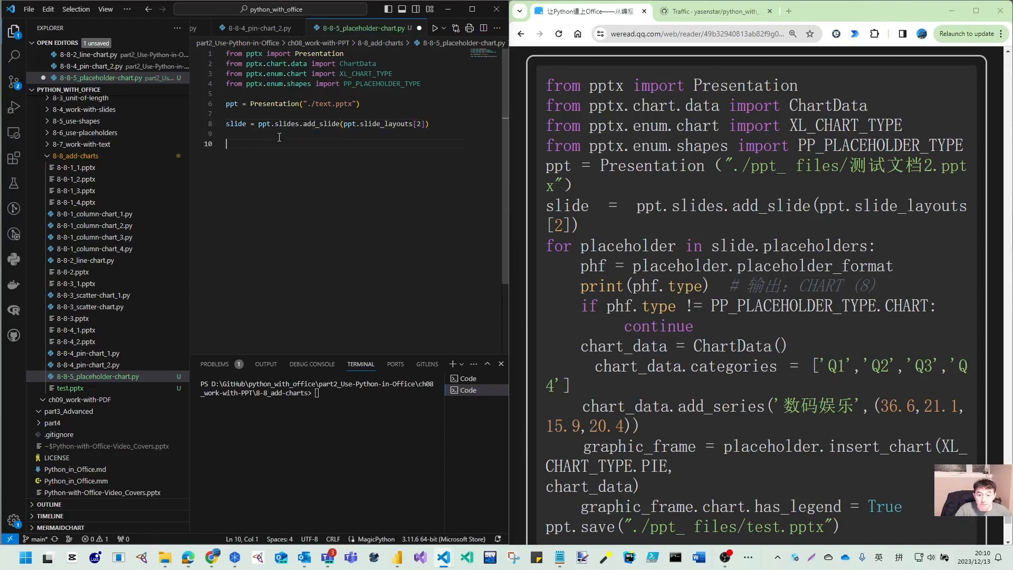
pyautogui.write('ppt.save("./8-8-5.pptx')
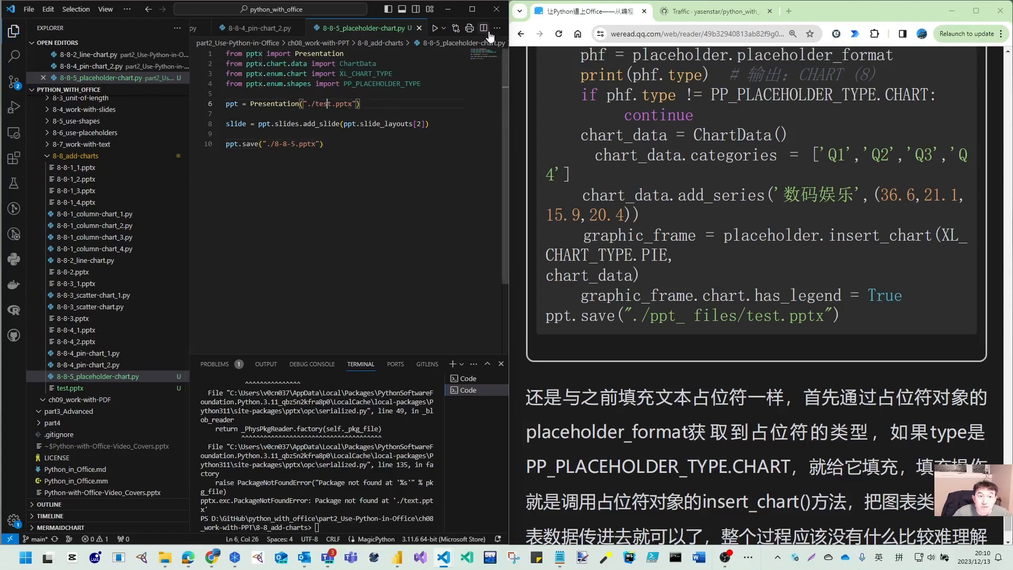
# Run the script to generate 8-8-5.pptx from ./test.pptx
pyautogui.click(436, 27)
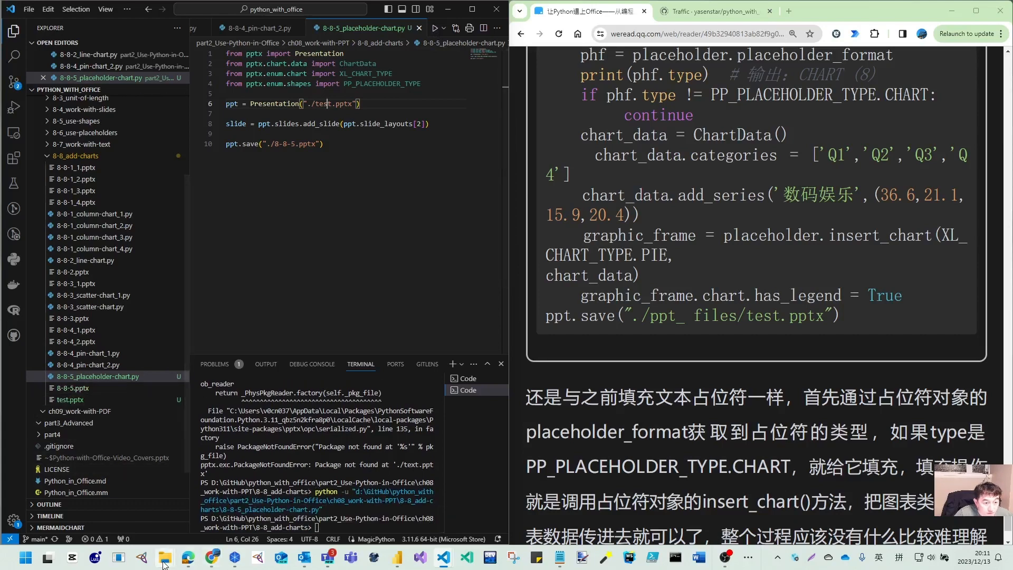
# Open the generated 8-8-5.pptx and view its second slide with the empty chart placeholder
pyautogui.click(164, 557)
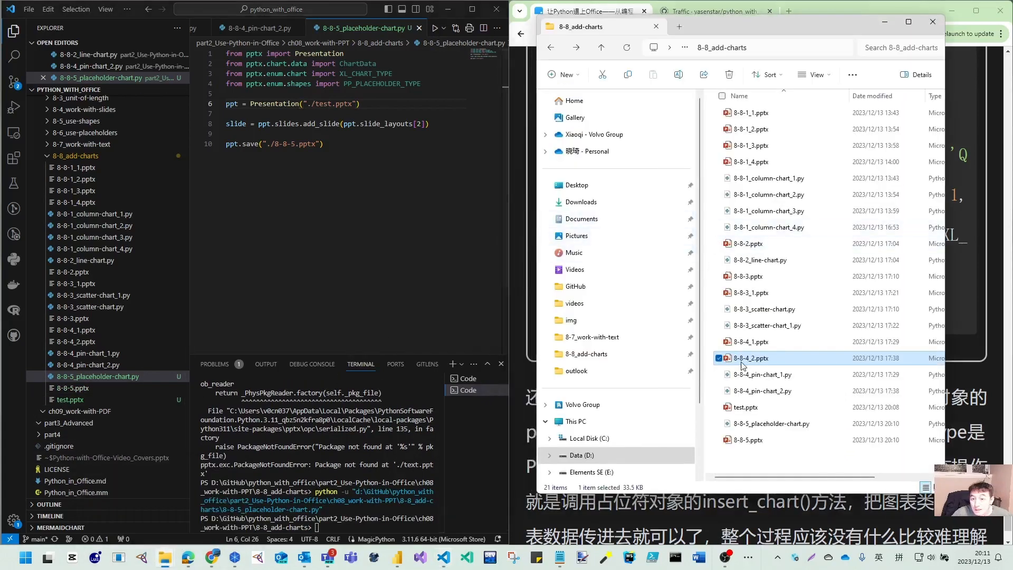
pyautogui.click(749, 439)
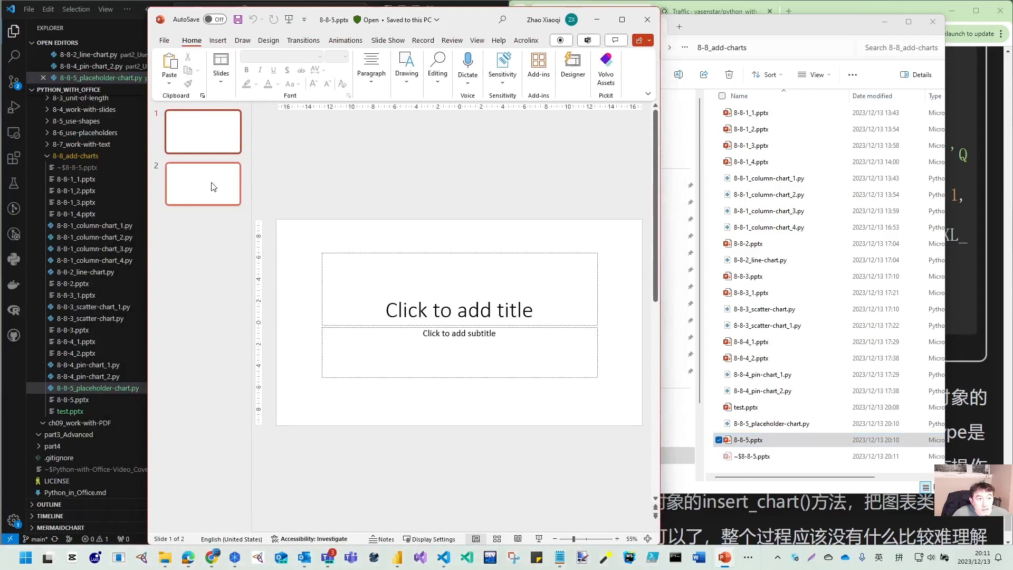
pyautogui.click(202, 184)
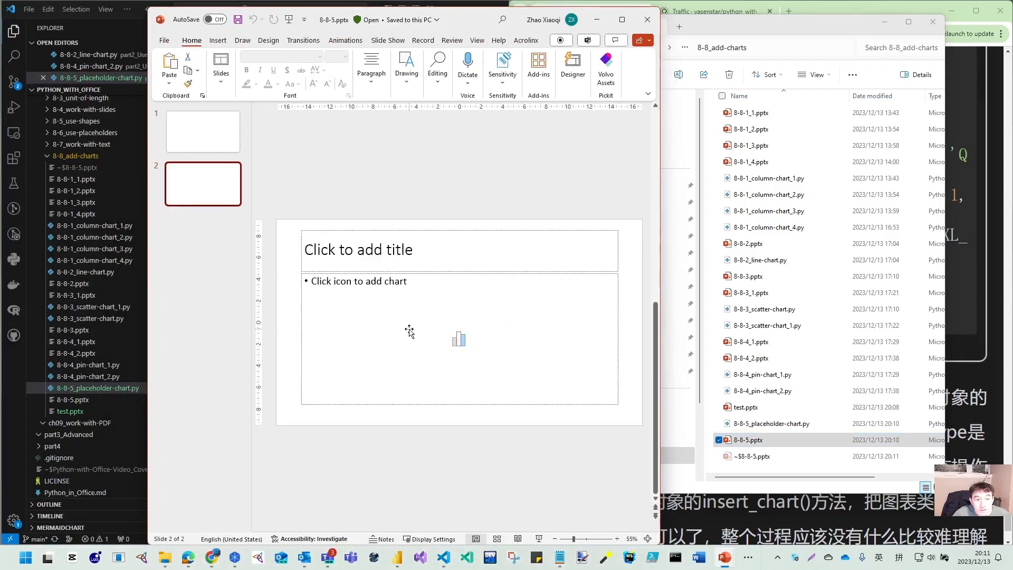
pyautogui.moveTo(444, 326)
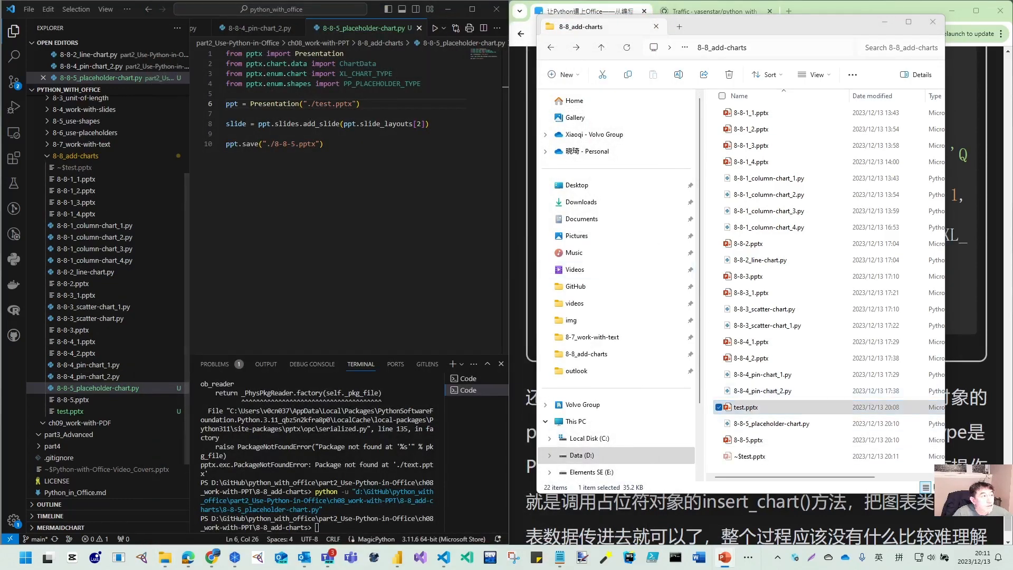
# Review the regenerated presentation's single title-and-chart-placeholder slide in PowerPoint, then close it
pyautogui.doubleClick(746, 407)
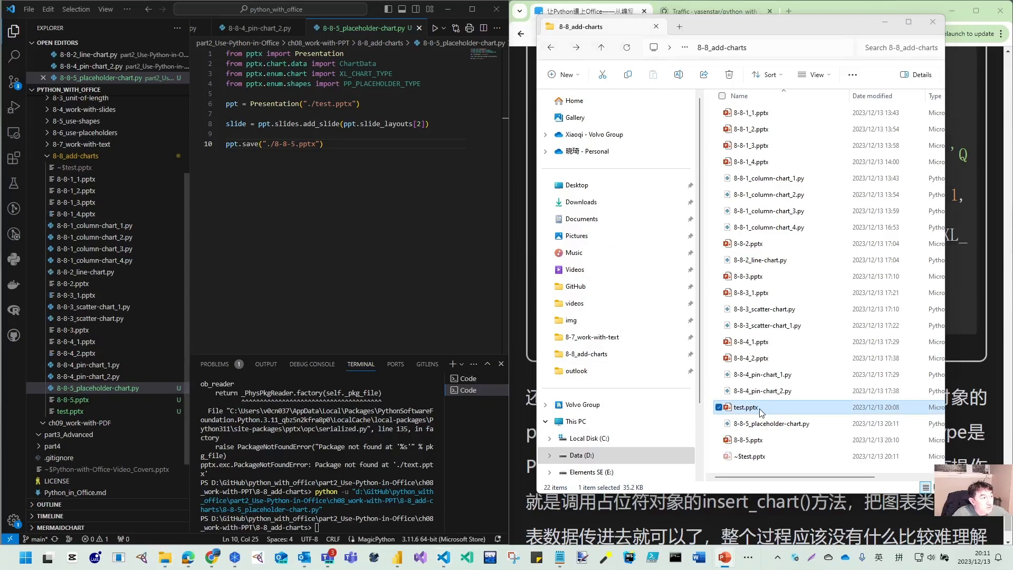
pyautogui.doubleClick(746, 407)
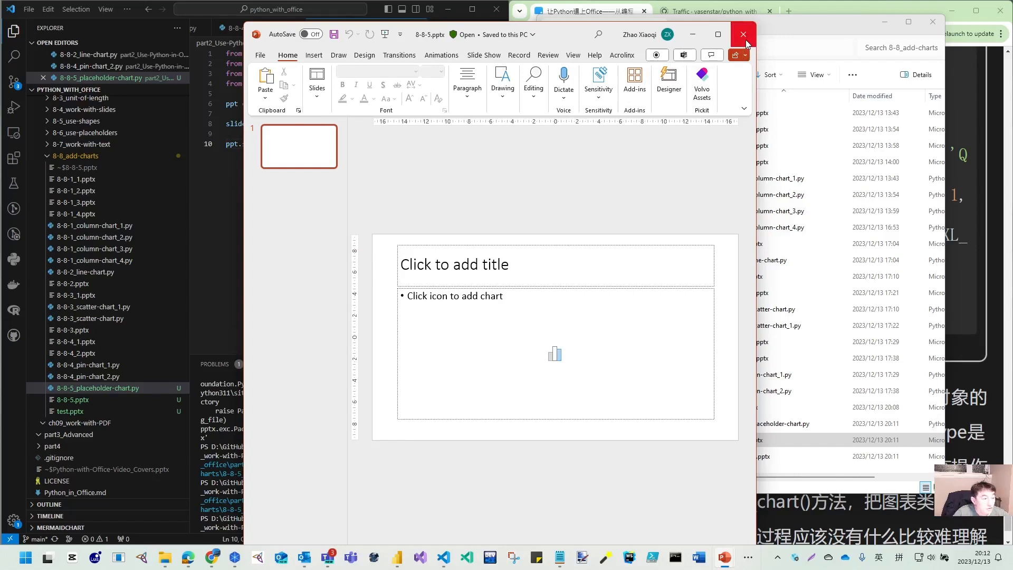
pyautogui.moveTo(742, 34)
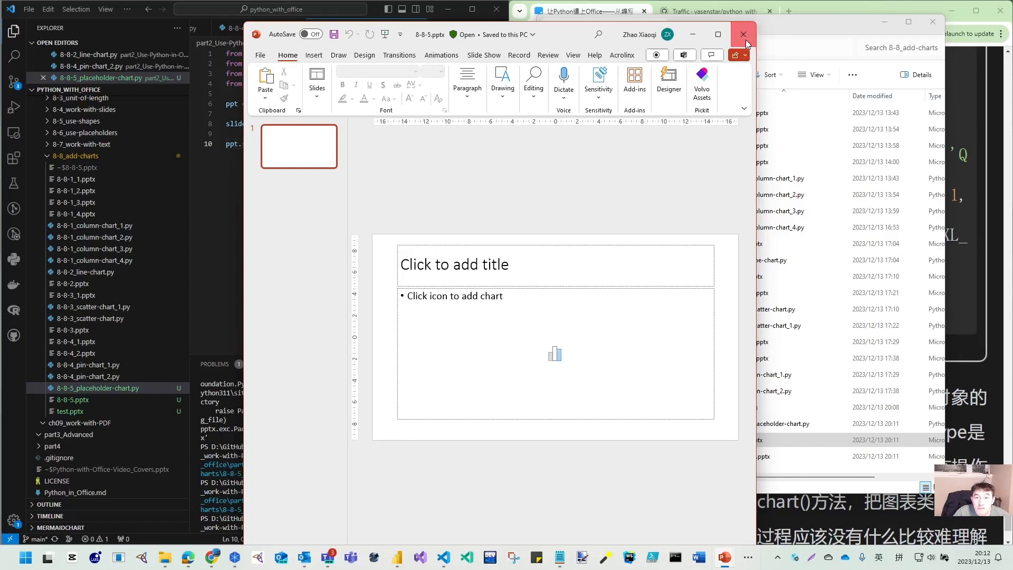
pyautogui.click(742, 34)
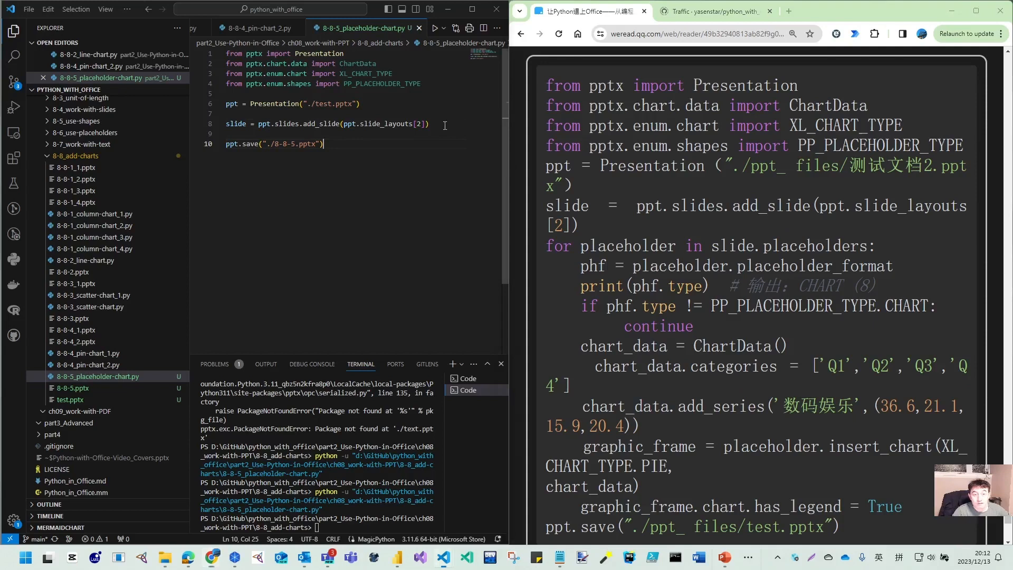
# Add a for loop over slide.placeholders that gets placeholder_format and prints phf.type
pyautogui.press('Enter')
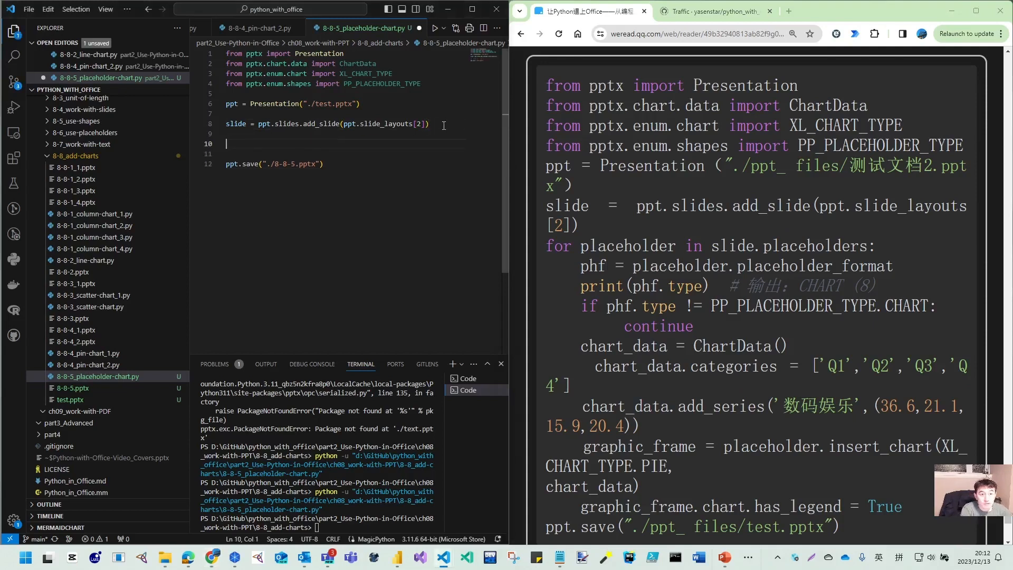
pyautogui.write('for')
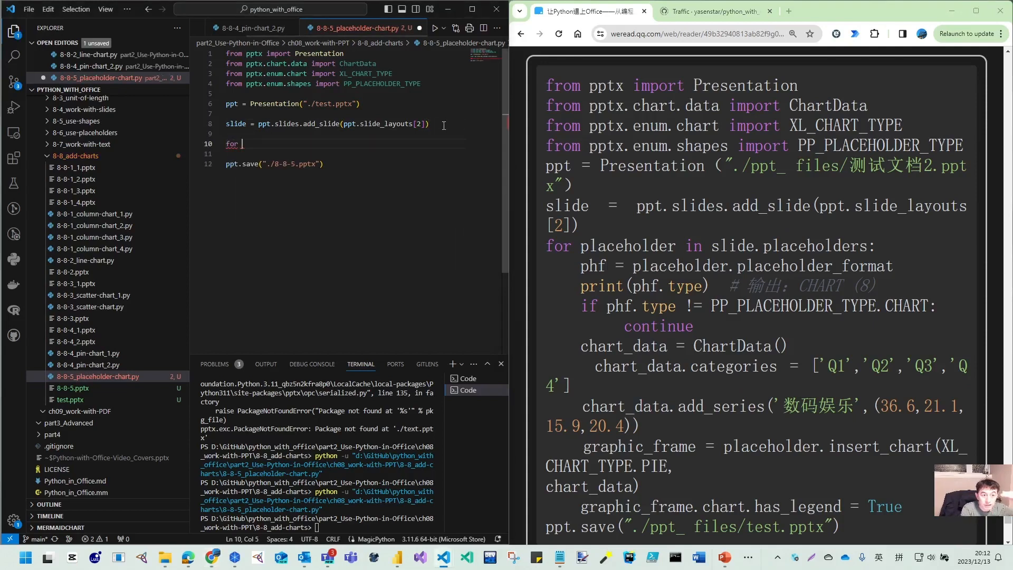
pyautogui.write('p')
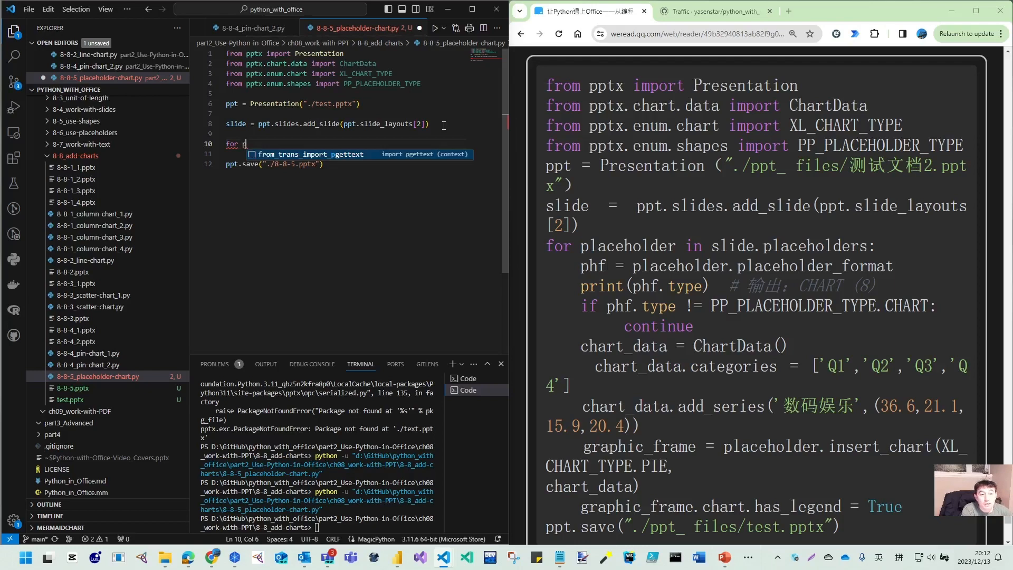
pyautogui.write('lace')
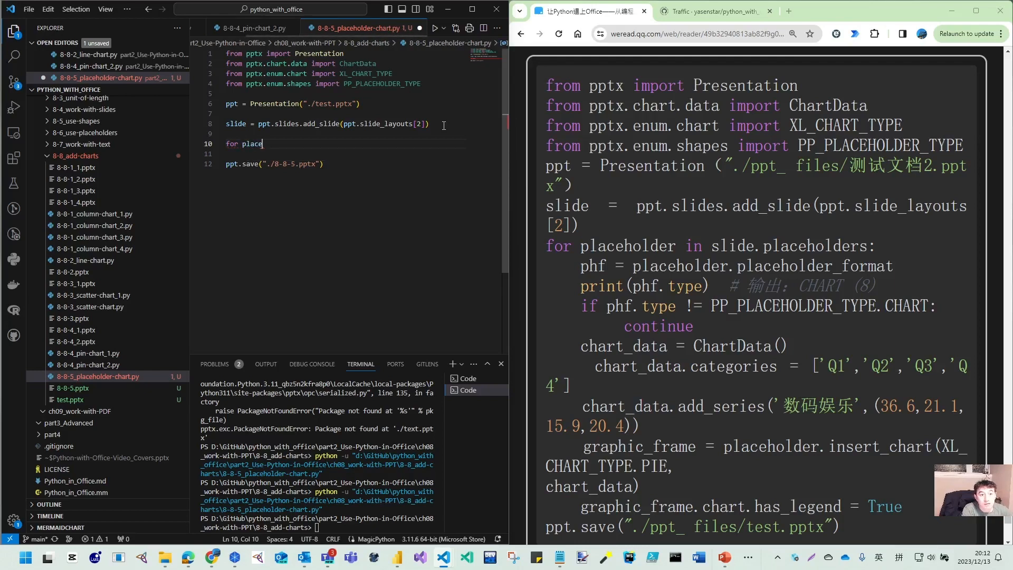
pyautogui.write('holder in')
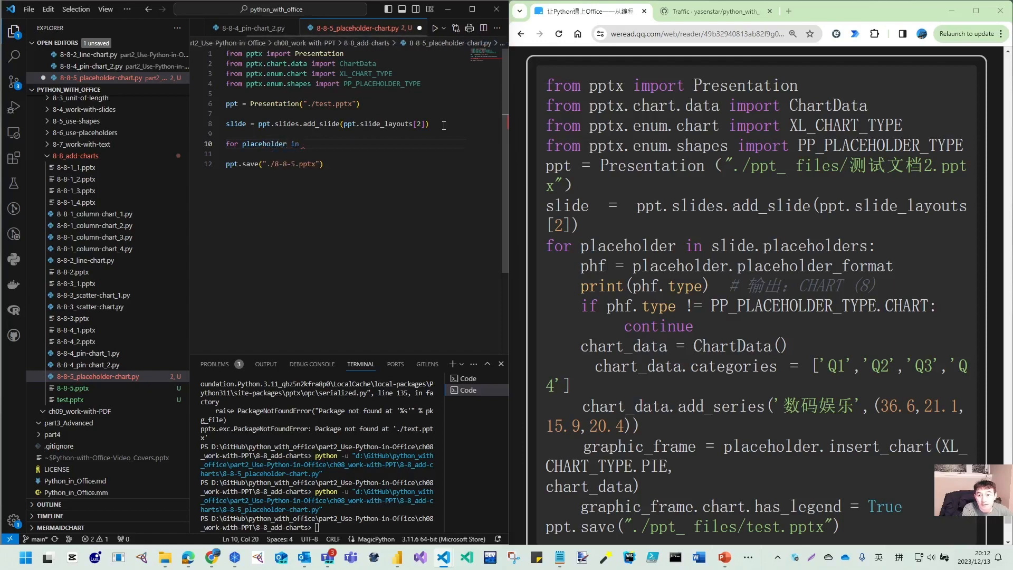
pyautogui.write('slide.placeholders:')
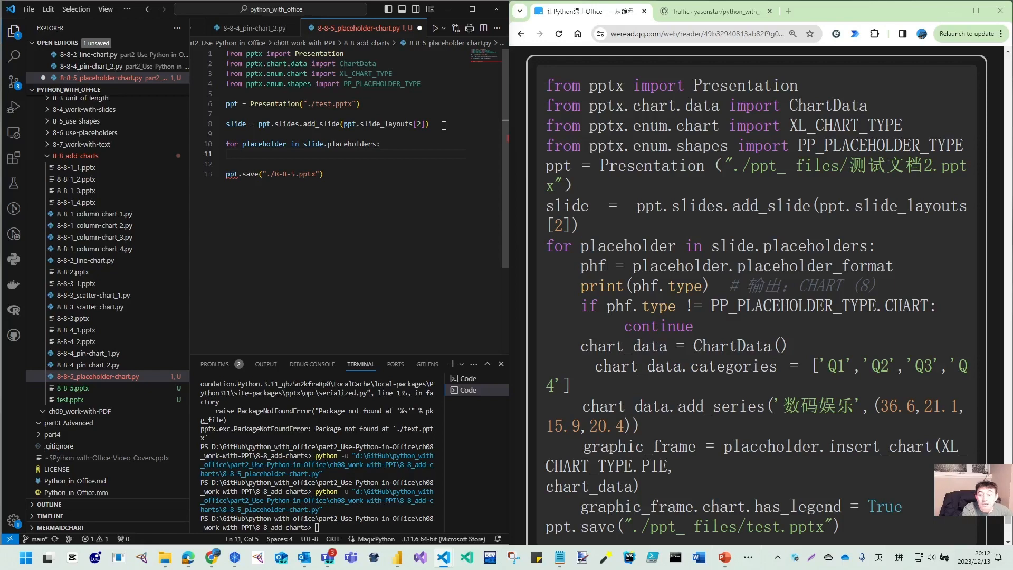
pyautogui.write('phf = placeholder.placeholder_f')
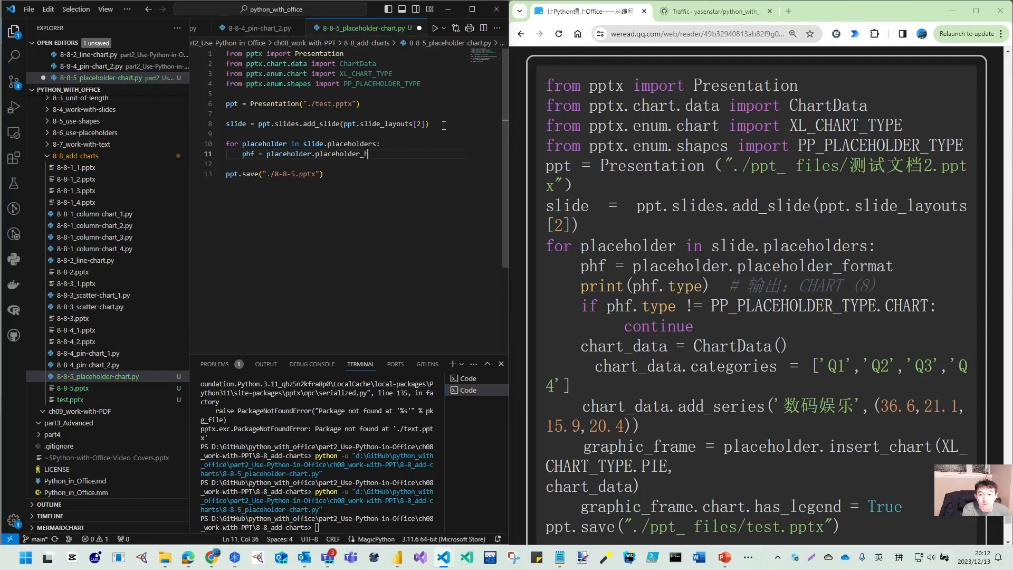
pyautogui.write('ormat')
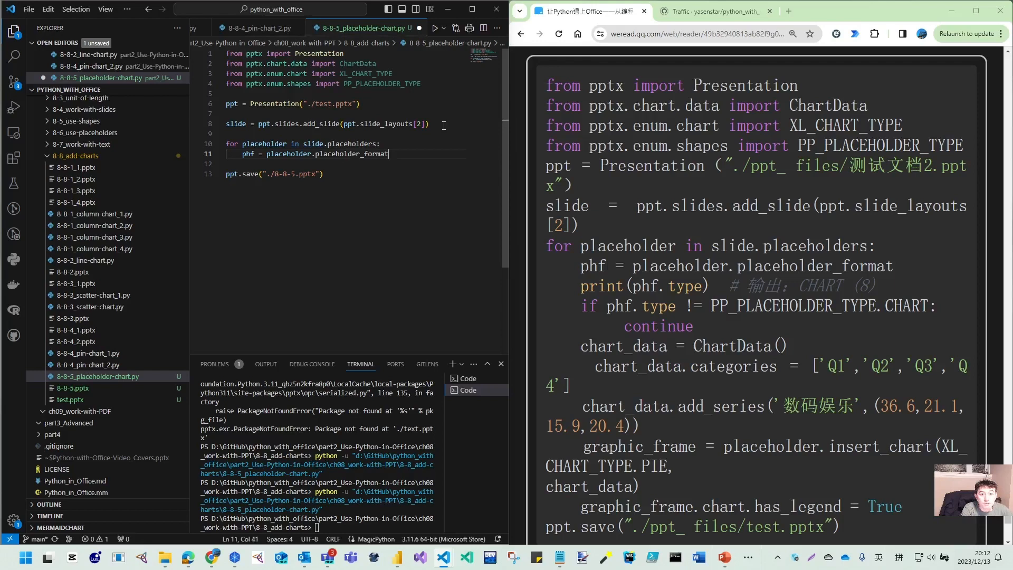
pyautogui.write('print(phf')
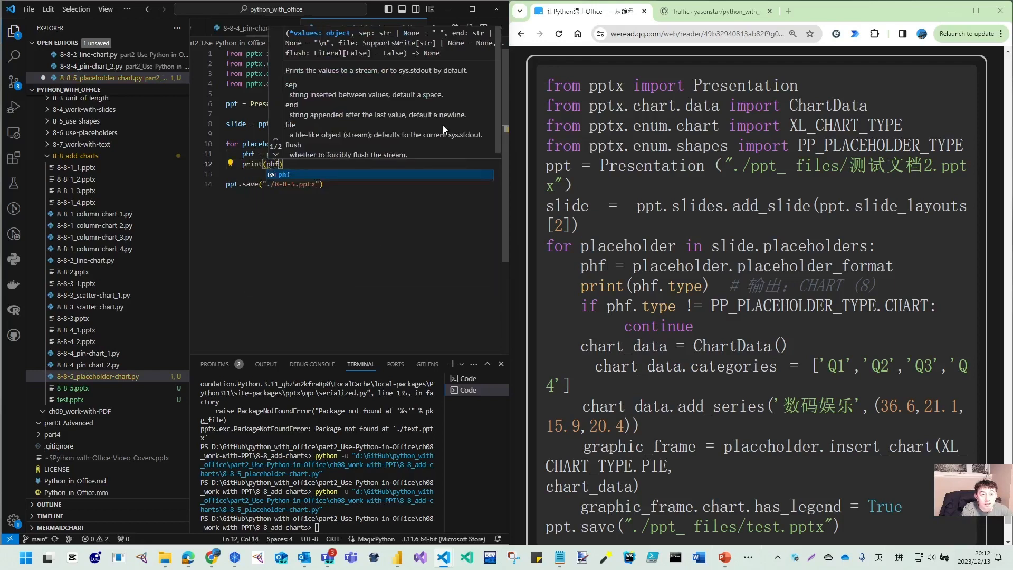
pyautogui.write('.type')
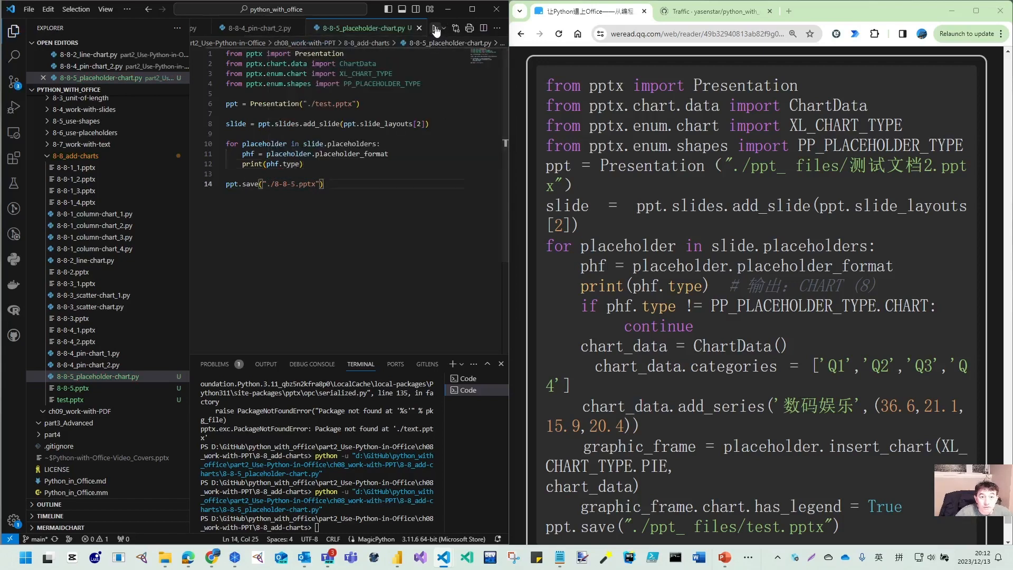
# Run the script, then add an if that continues unless phf.type is PP_PLACEHOLDER_TYPE.CHART
pyautogui.click(435, 29)
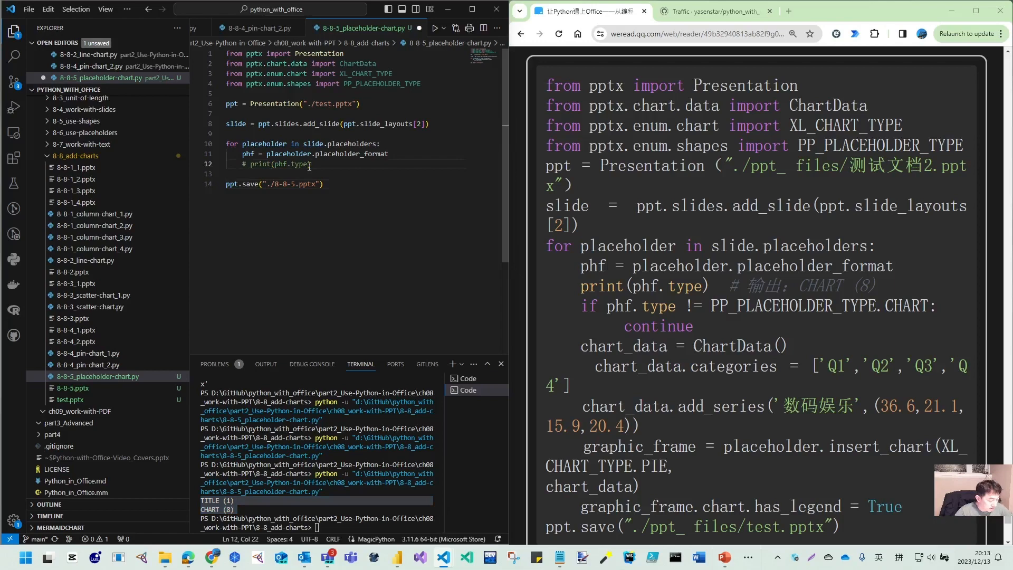
pyautogui.press('Enter')
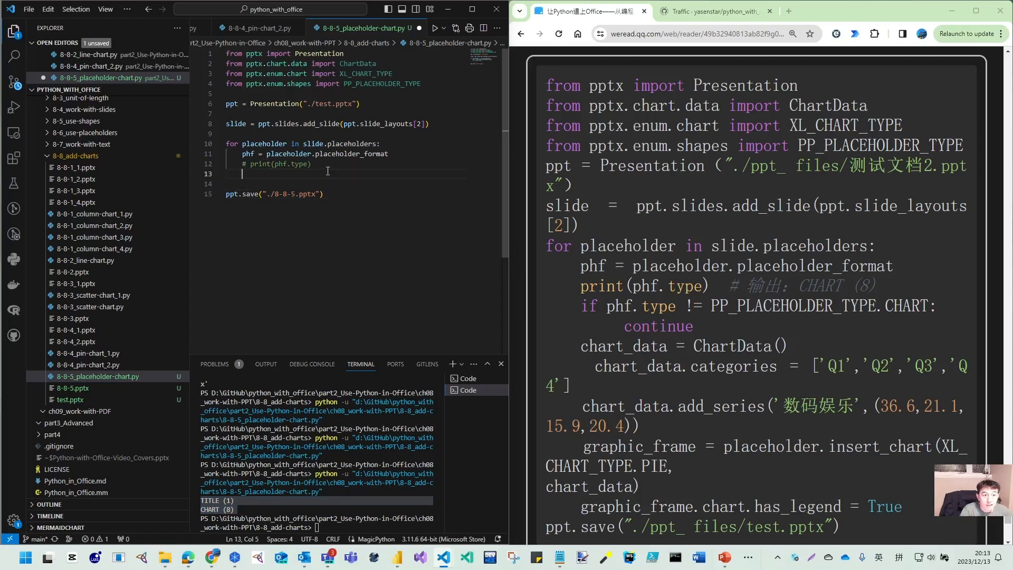
pyautogui.press('enter')
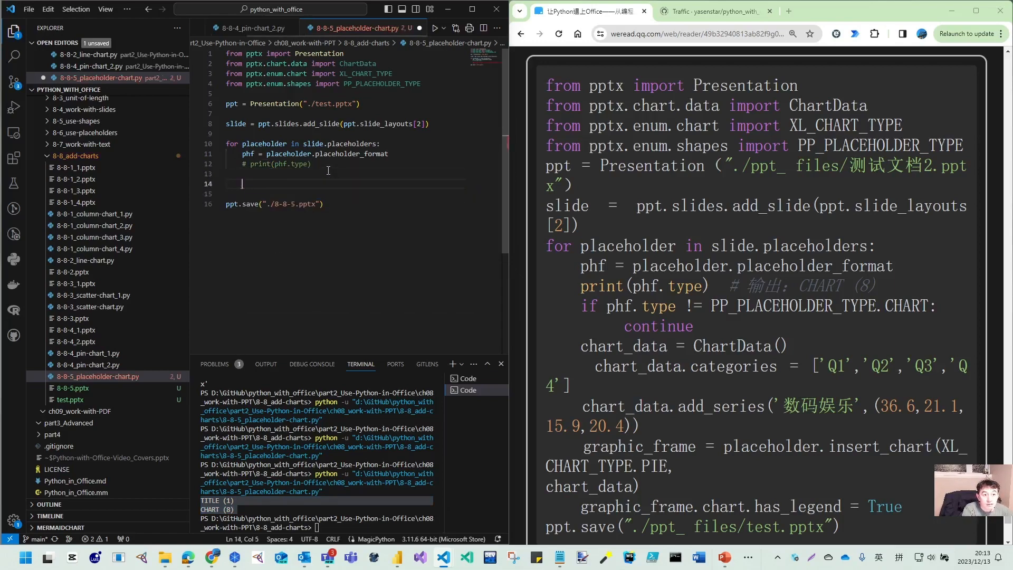
pyautogui.write('if p')
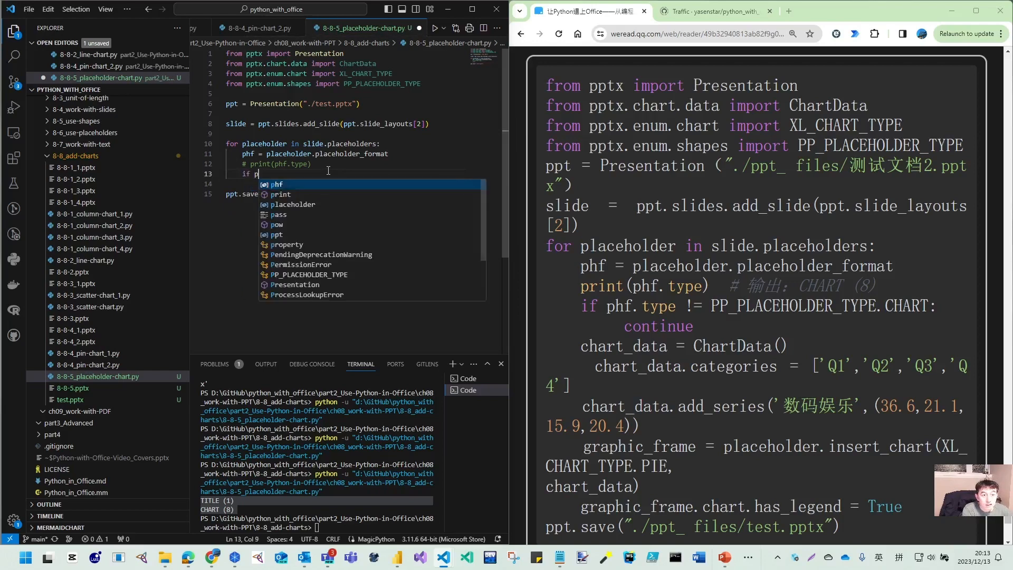
pyautogui.write('hf.')
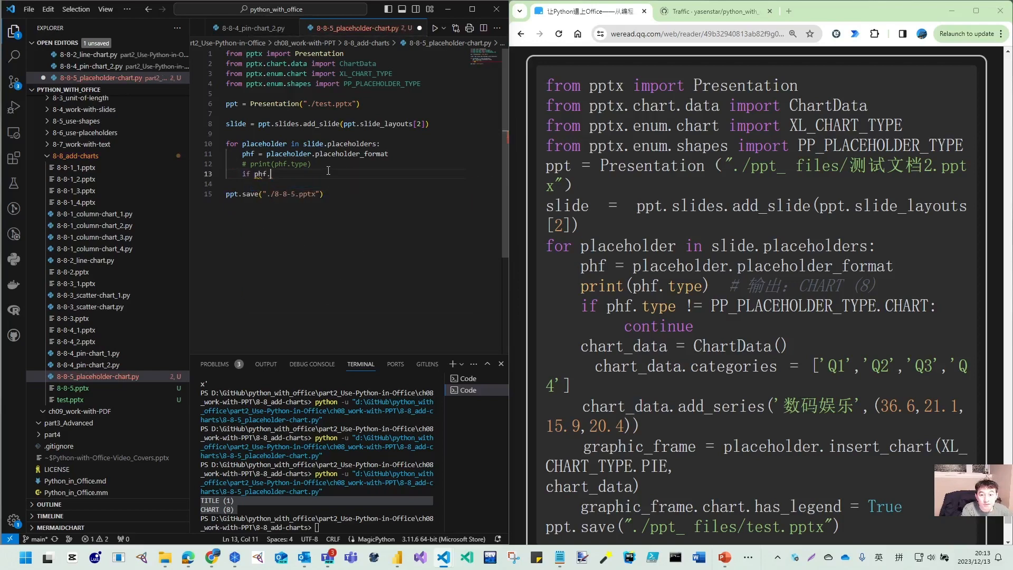
pyautogui.write('type !=')
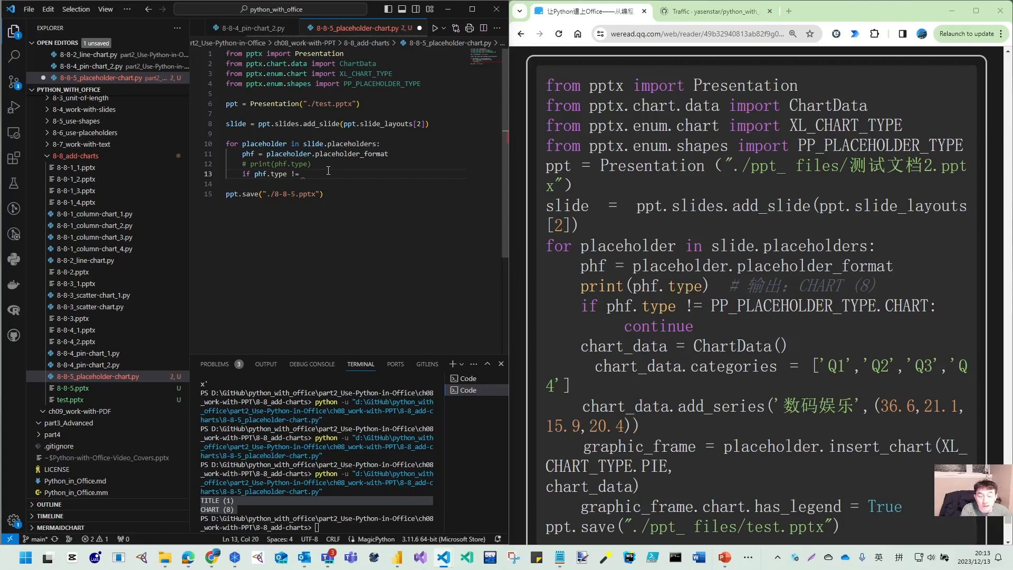
pyautogui.write('PP_PLACEHOLDER_TYPE')
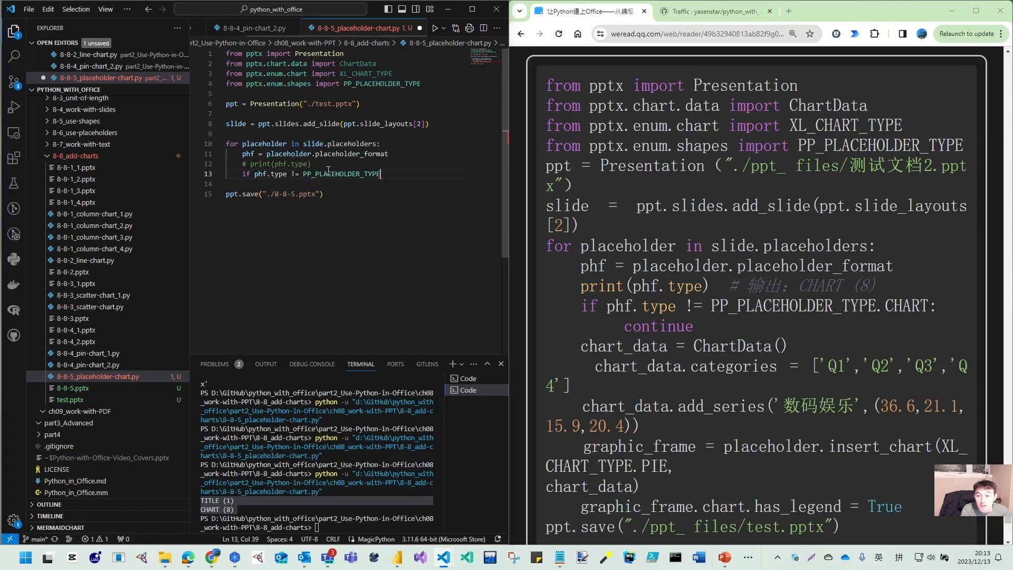
pyautogui.write('.CHART:')
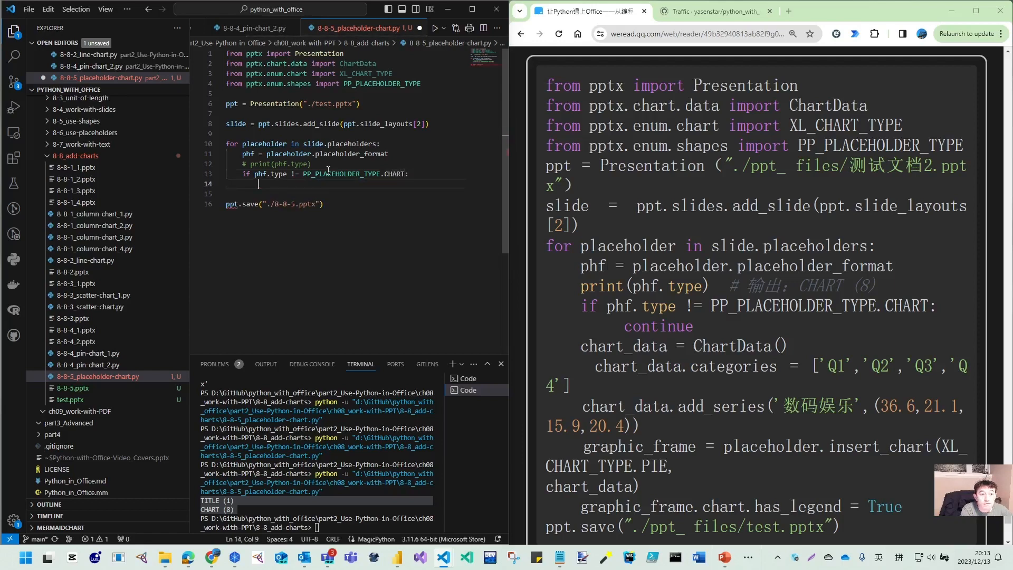
pyautogui.write('continue')
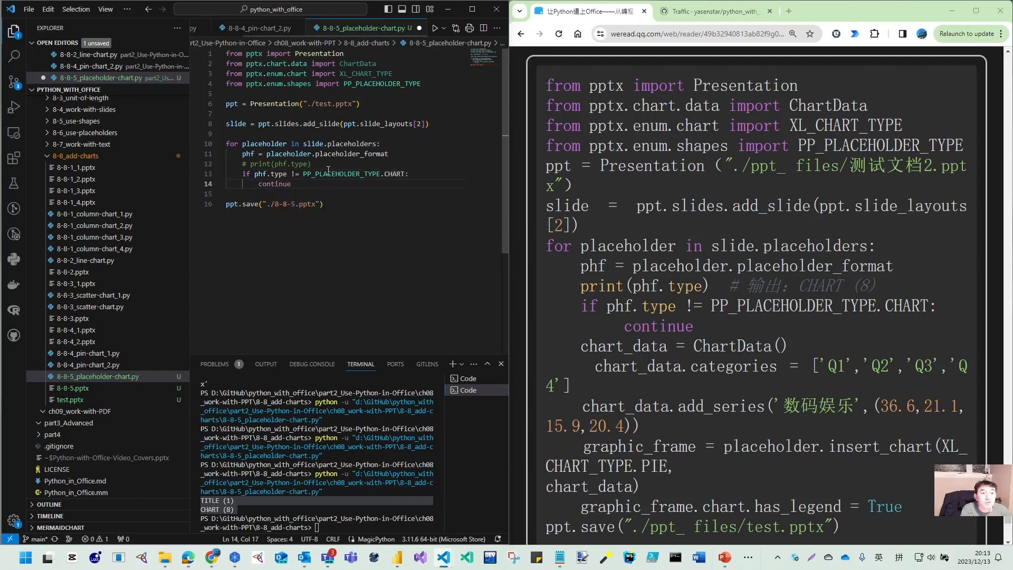
# Create an empty chart_data = ChartData() object for chart placeholders
pyautogui.write('chart_data = ChartData')
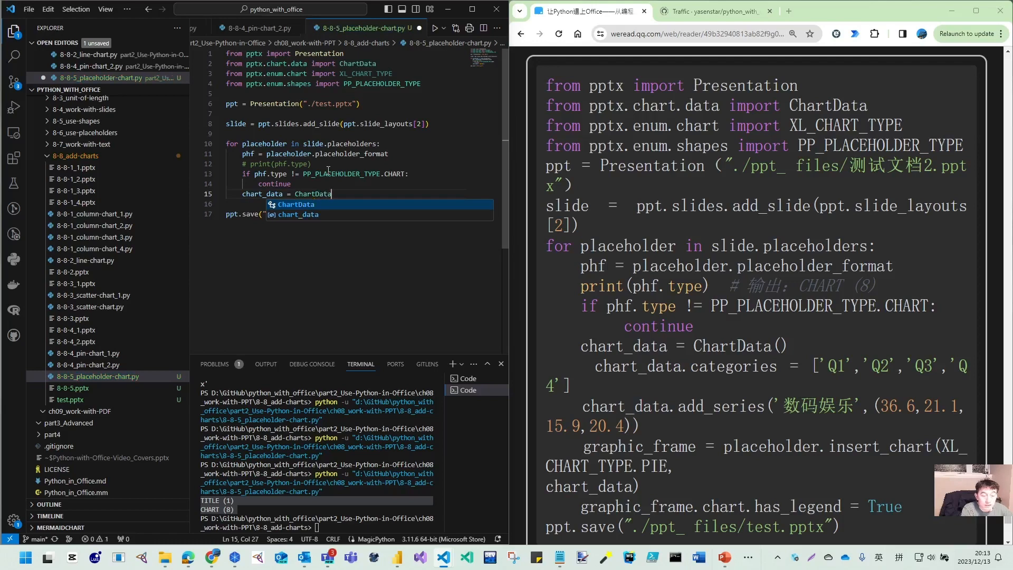
pyautogui.press('Enter')
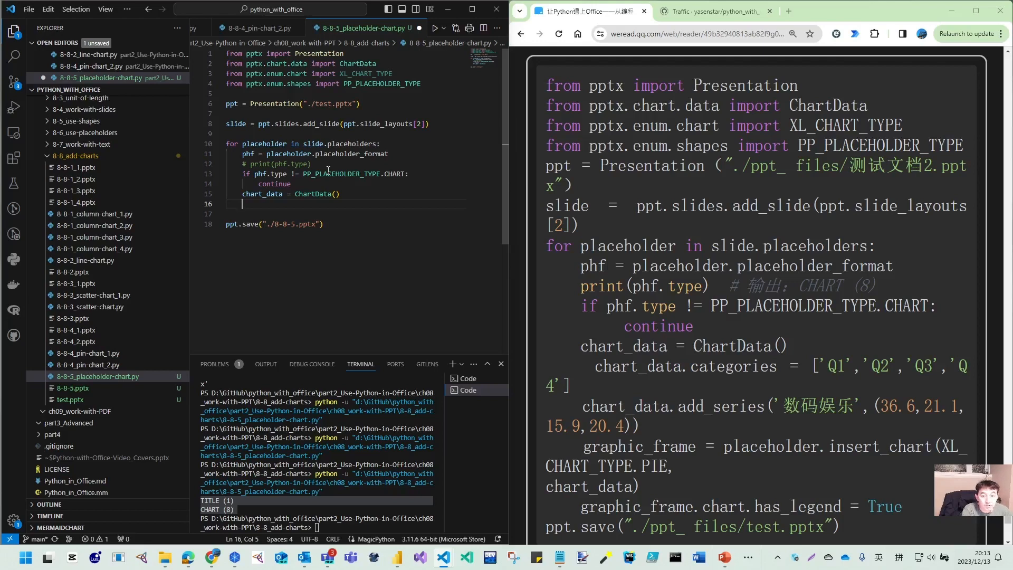
pyautogui.write('c')
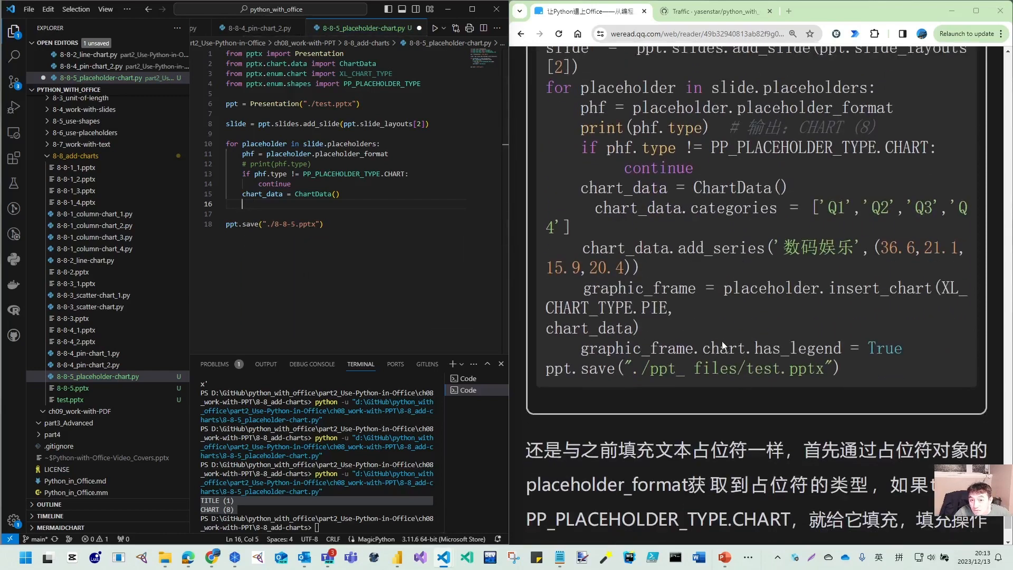
pyautogui.moveTo(461, 111)
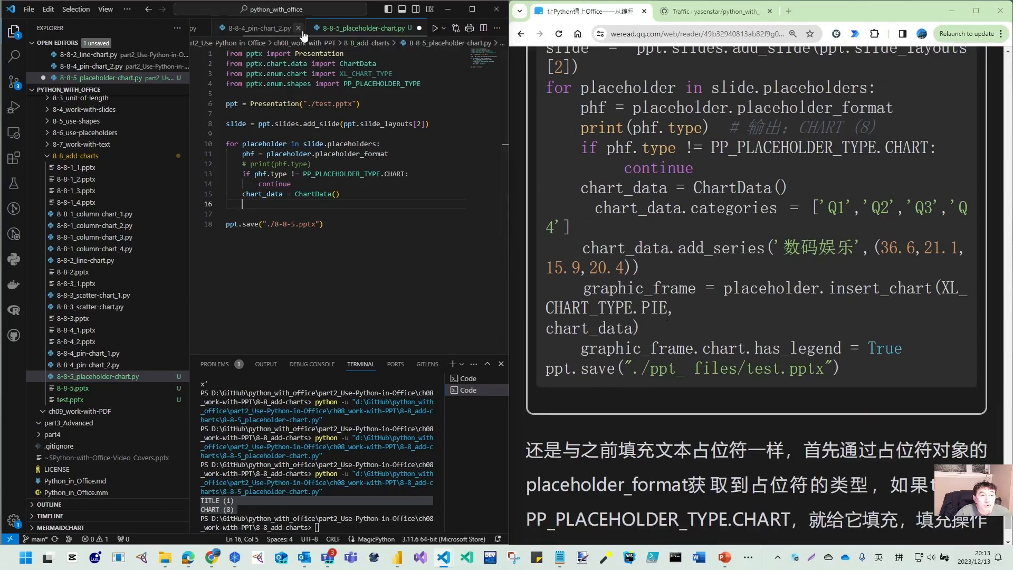
pyautogui.moveTo(259, 27)
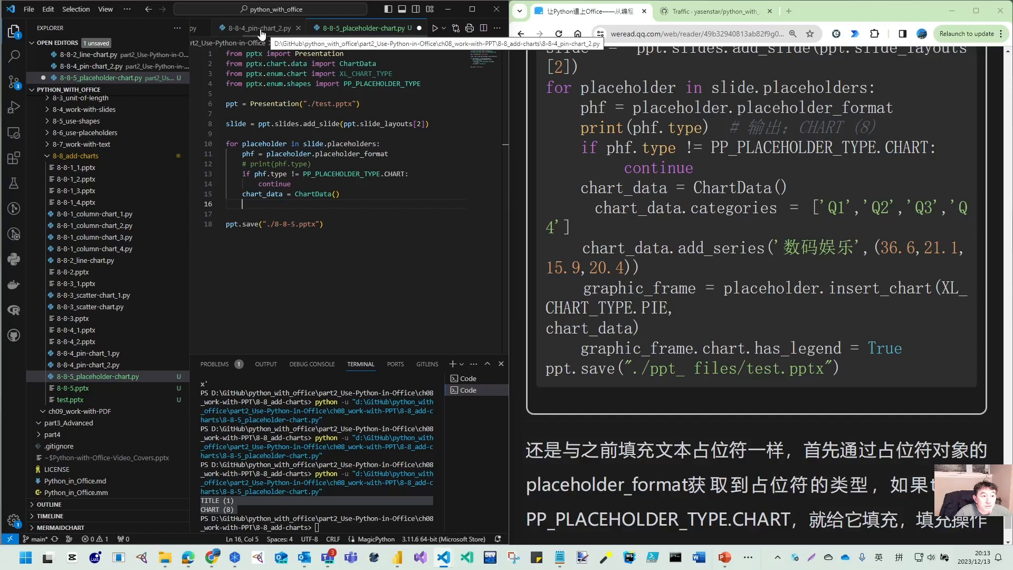
# Rename the two 8-8-4 pin-chart scripts to pie-chart_2.py and pie-chart_1.py in the Explorer
pyautogui.click(86, 364)
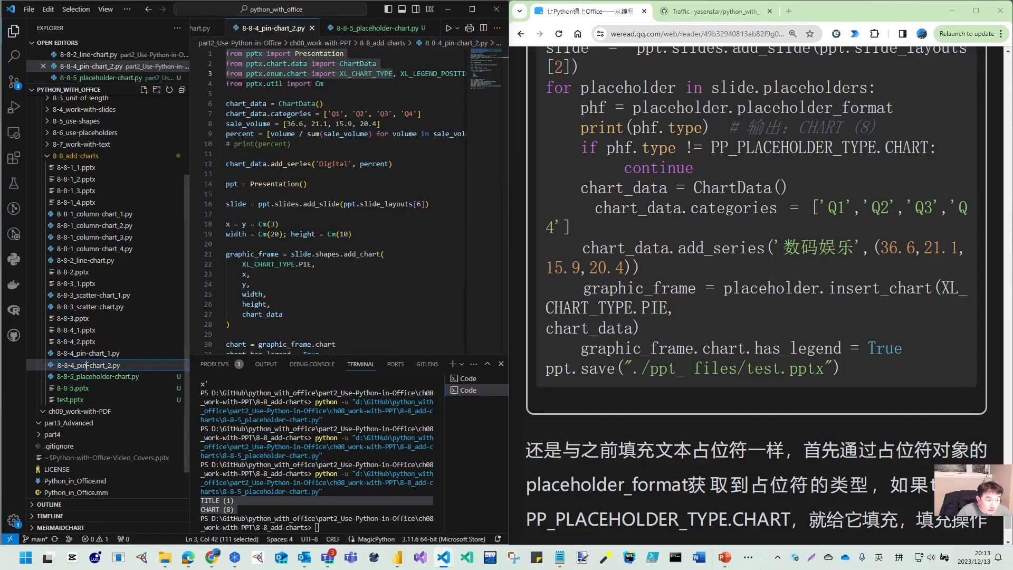
pyautogui.click(97, 353)
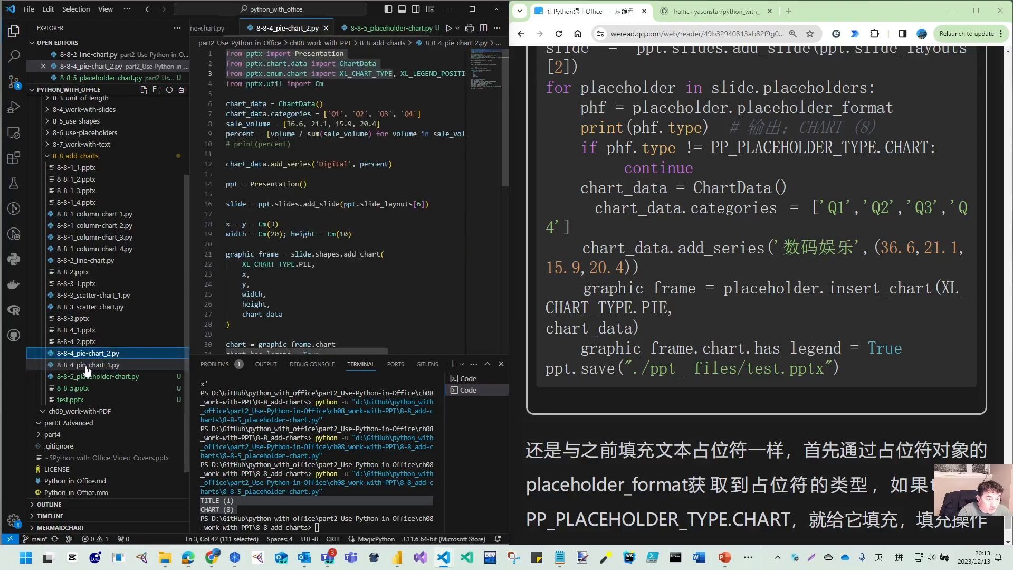
pyautogui.click(88, 364)
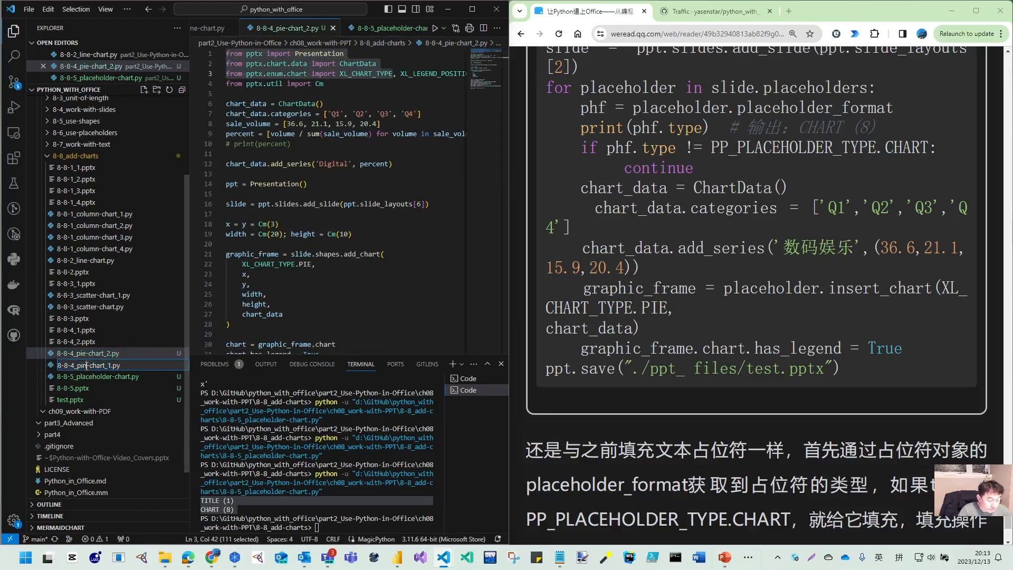
pyautogui.click(91, 364)
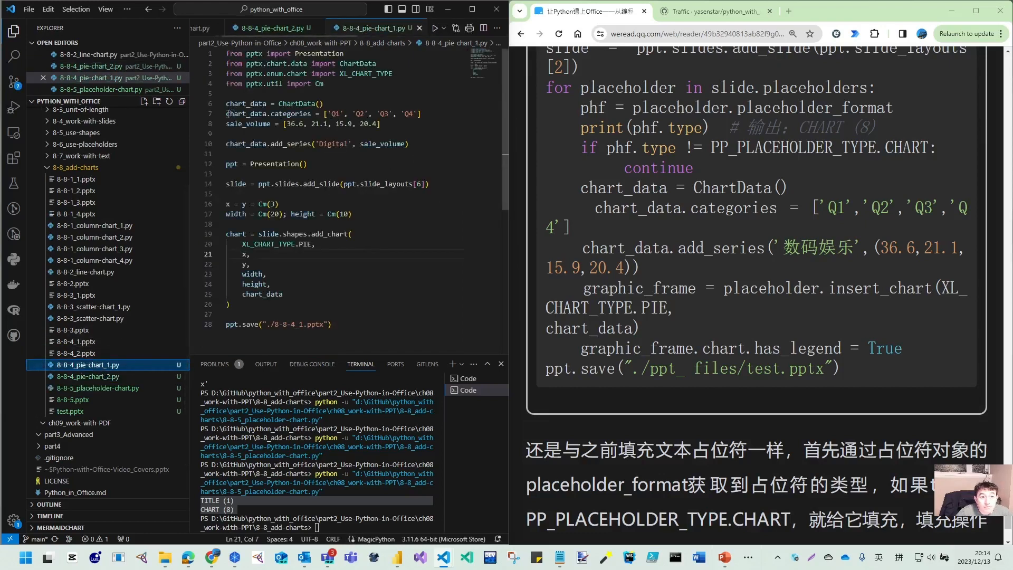
# Select the Q1–Q4 categories line in pie-chart_1.py for reference and return to the placeholder script
pyautogui.click(246, 103)
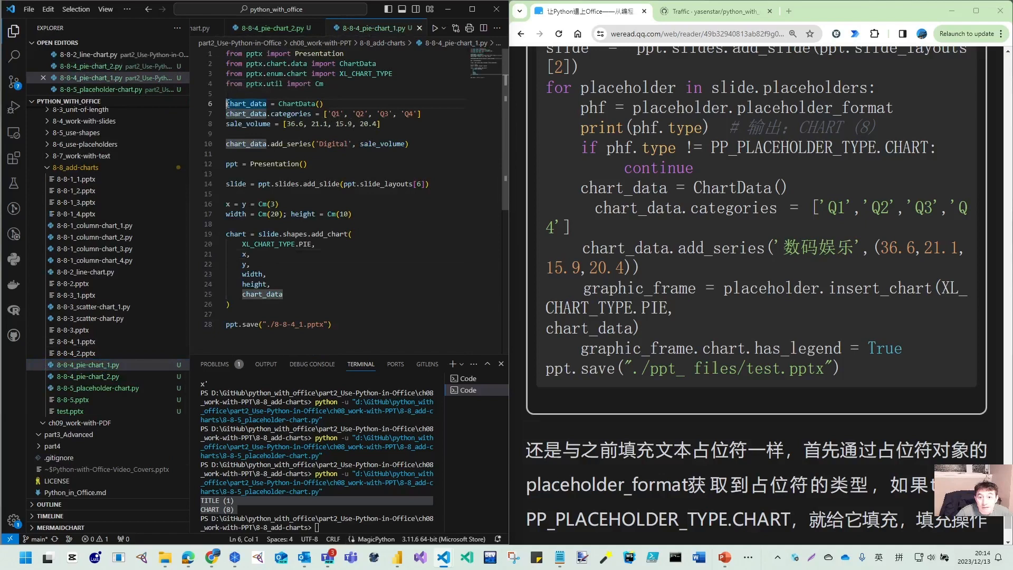
pyautogui.moveTo(228, 103); pyautogui.dragTo(266, 114)
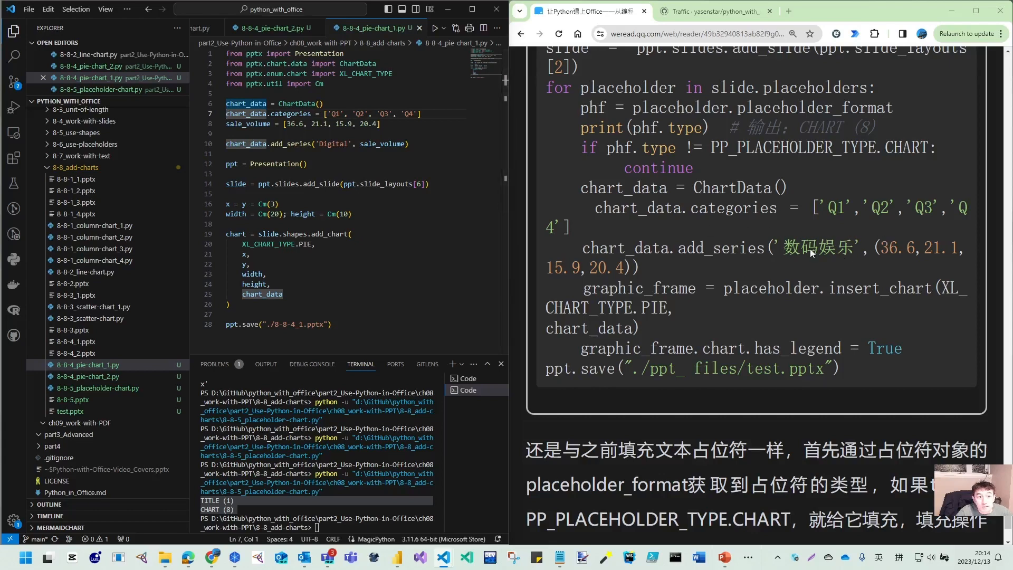
pyautogui.moveTo(395, 102)
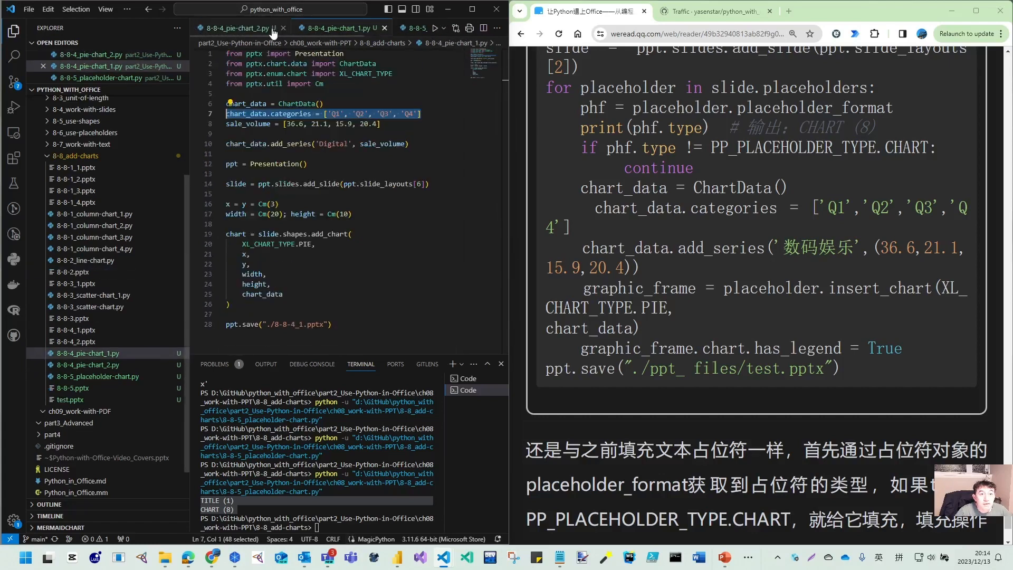
pyautogui.click(359, 28)
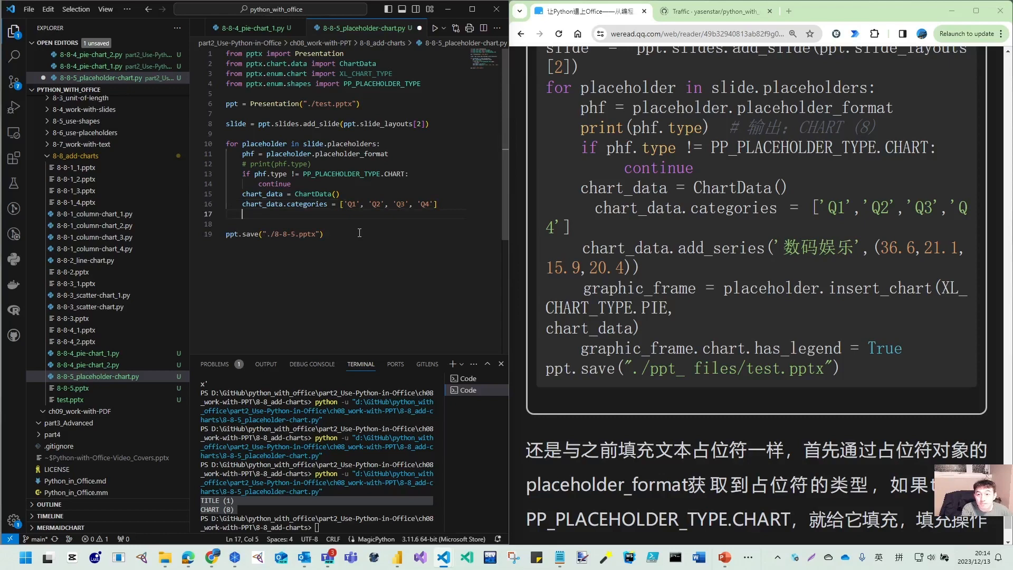
# Add chart_data.add_series('Digital', (36.6, 21.1, 15.9, 20.4)) inside the loop
pyautogui.write('chart_data')
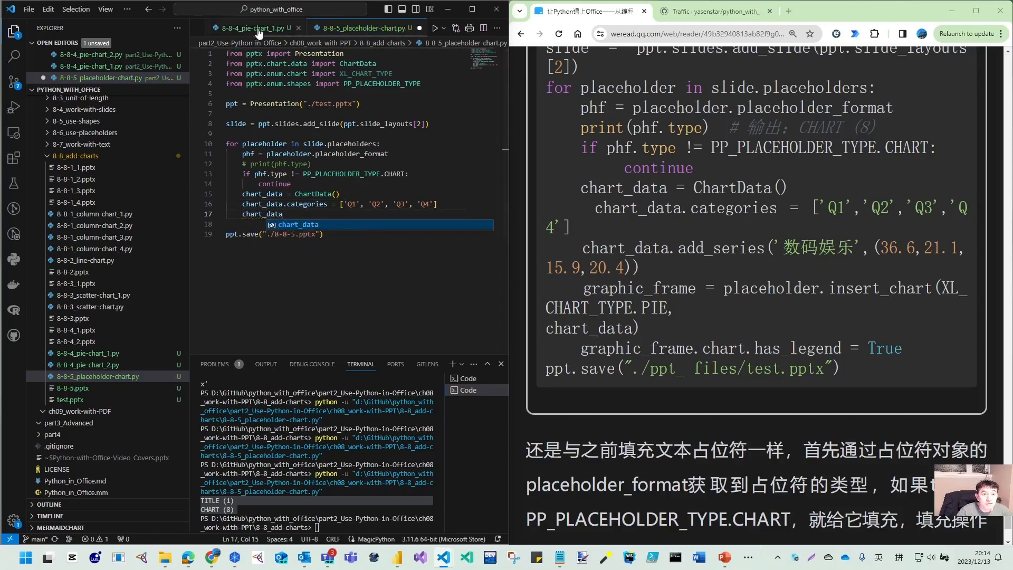
pyautogui.click(239, 27)
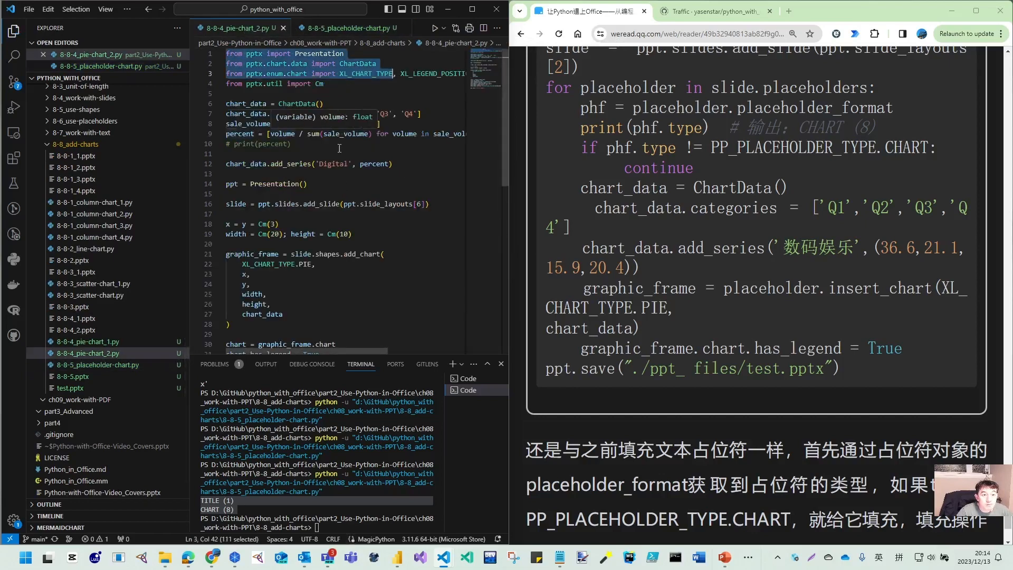
pyautogui.click(348, 28)
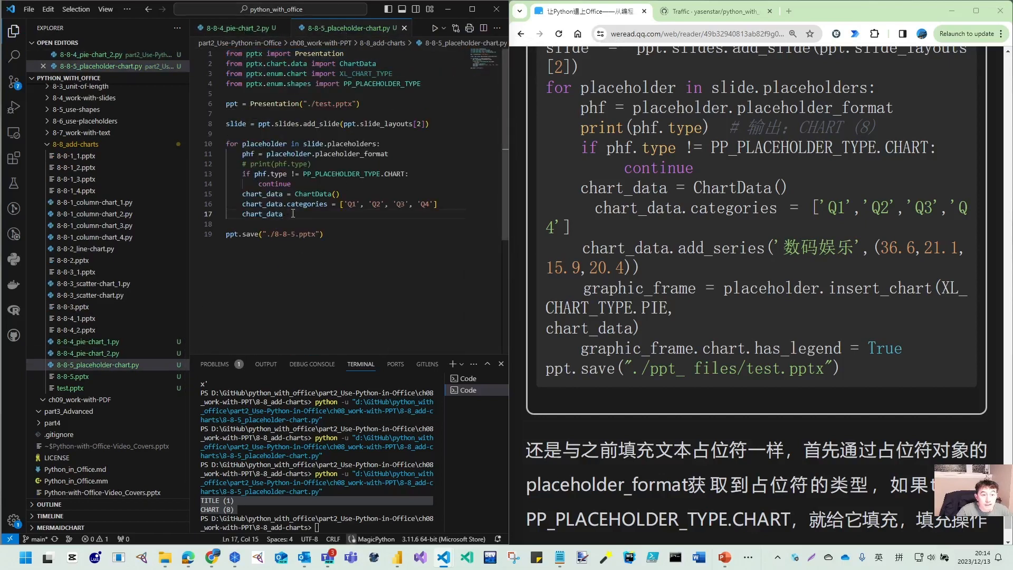
pyautogui.write(".add_series('D")
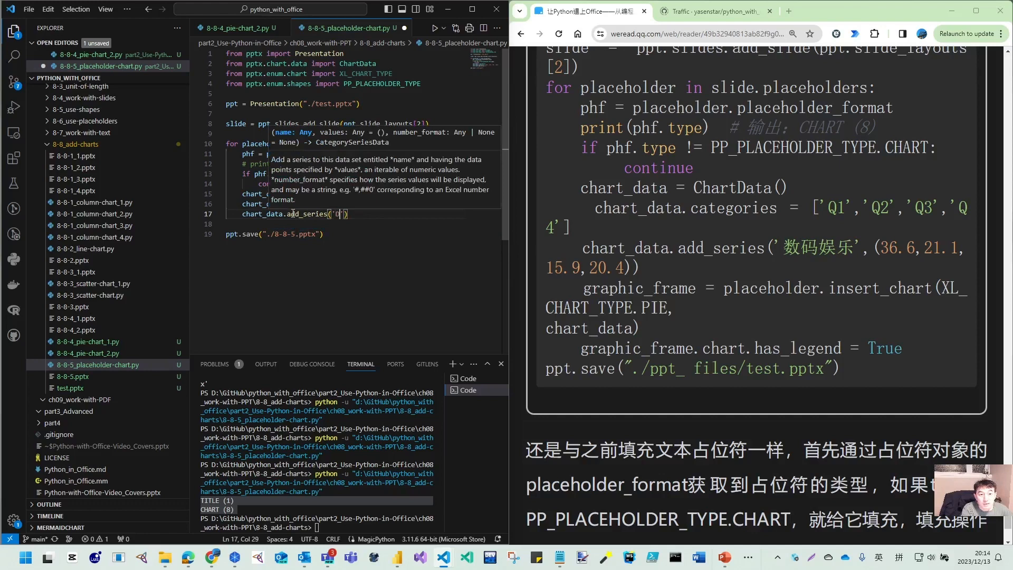
pyautogui.write('igital')
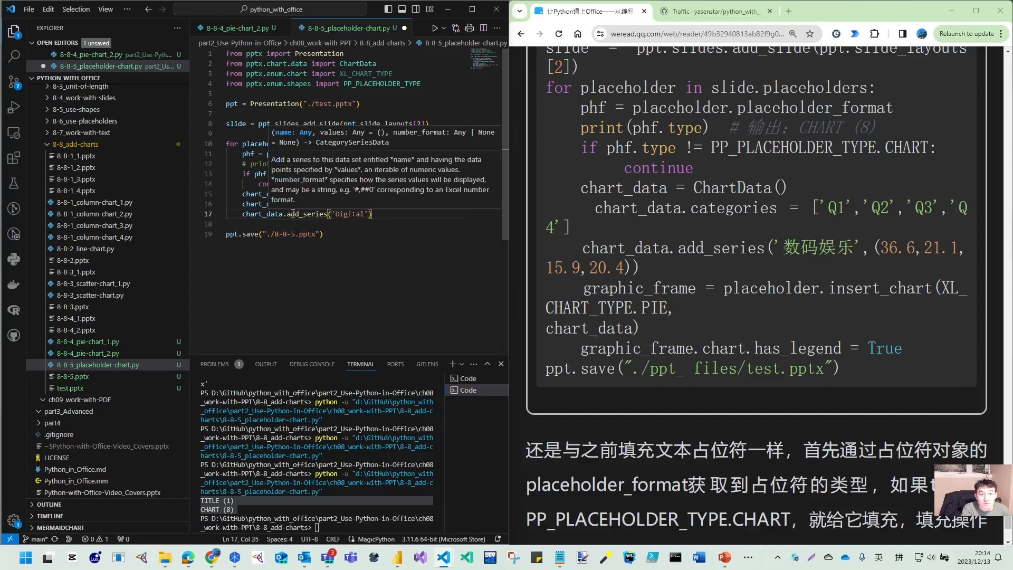
pyautogui.write(',')
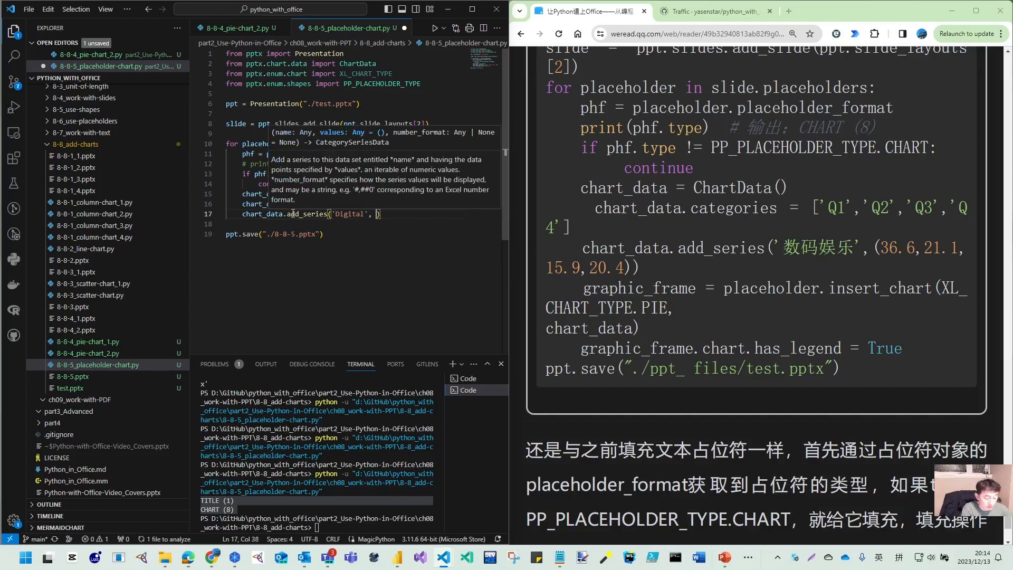
pyautogui.write('(36.6')
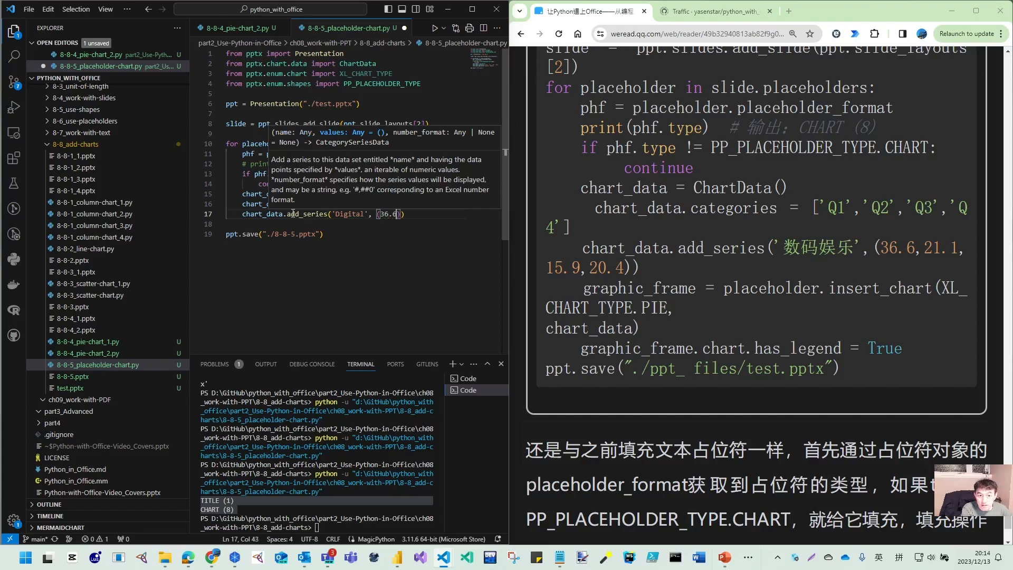
pyautogui.write(',')
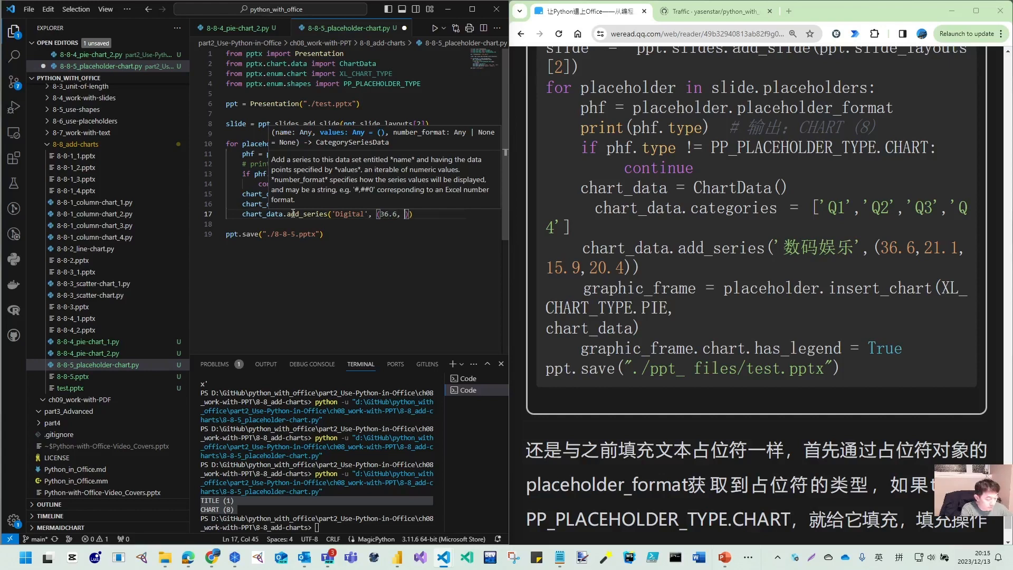
pyautogui.write('21.1, 15.9, 20.4')
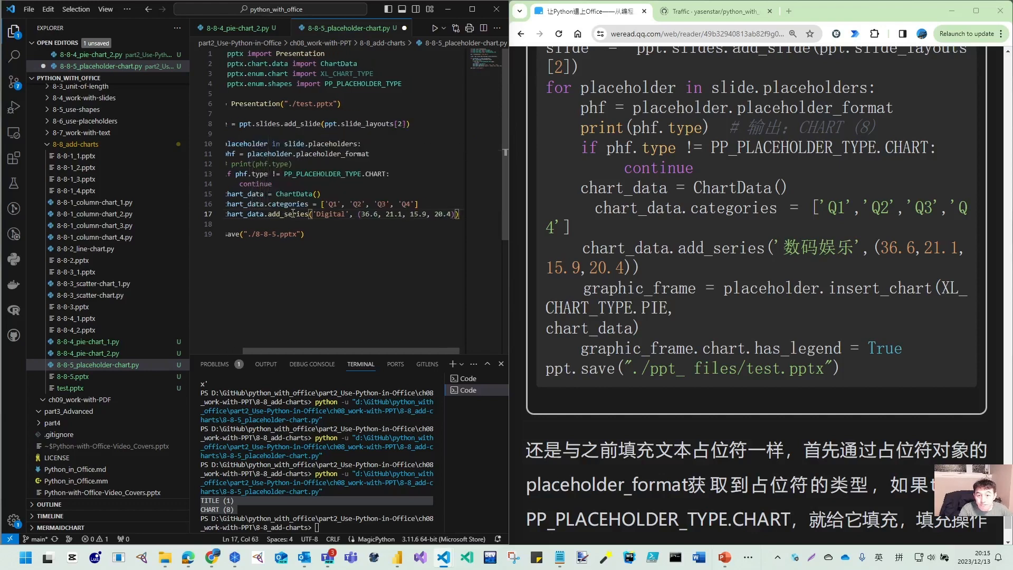
pyautogui.write('graphic')
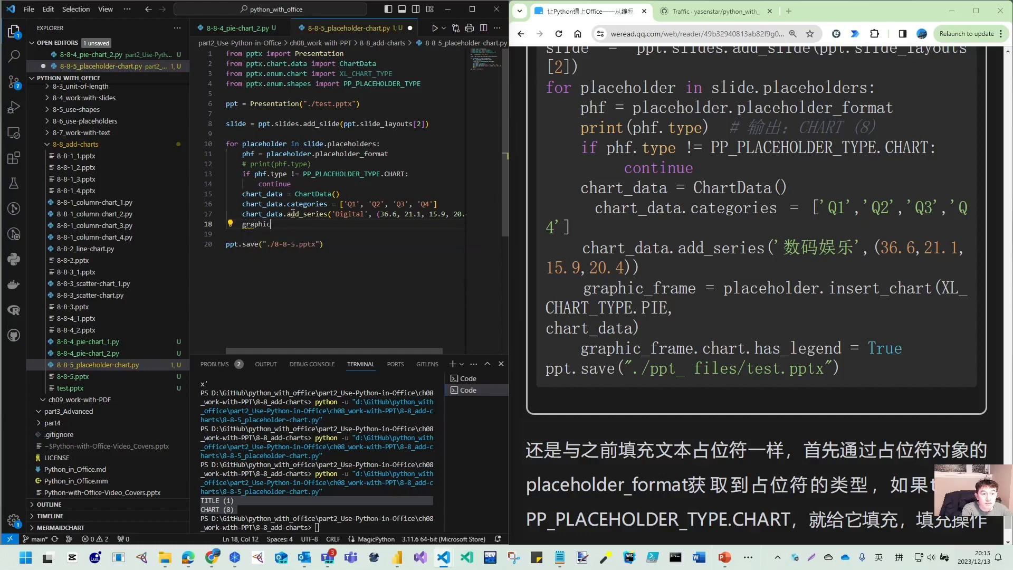
# Write graphic_frame = placeholder.insert_chart(XL_CHART_TYPE.PIE, chart_data) and run the script
pyautogui.write('_frame =')
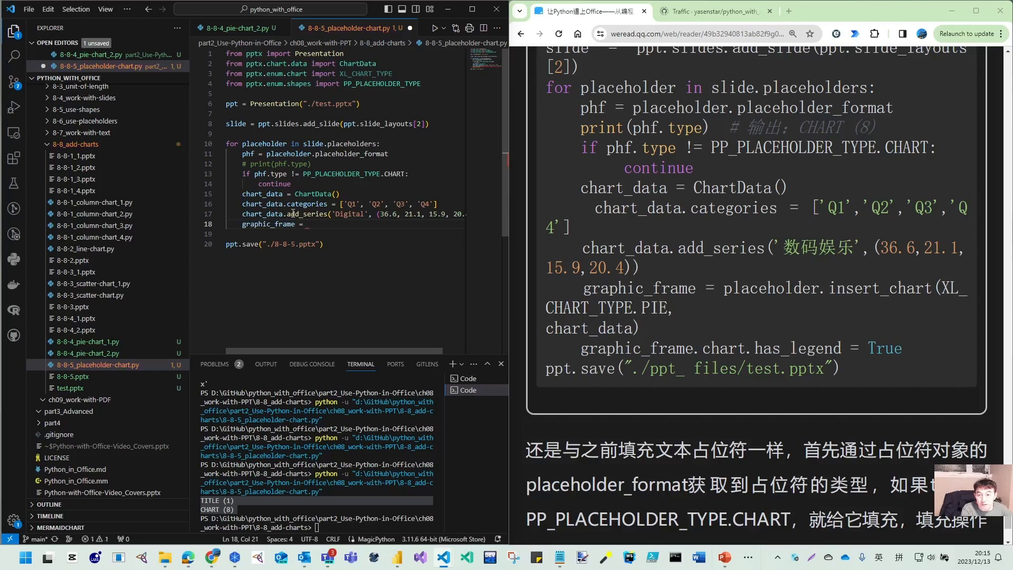
pyautogui.write('placeholder.')
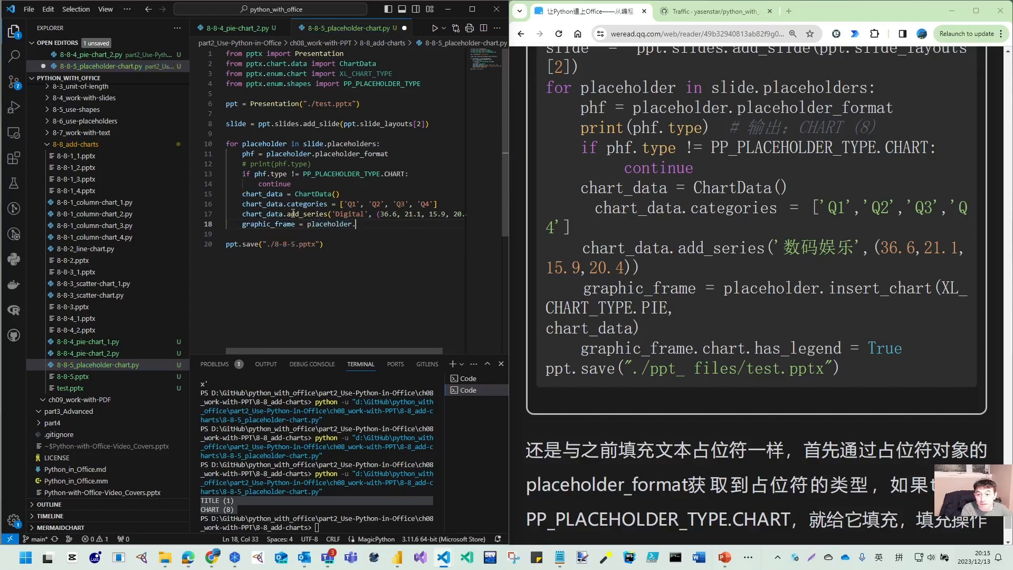
pyautogui.write('insert')
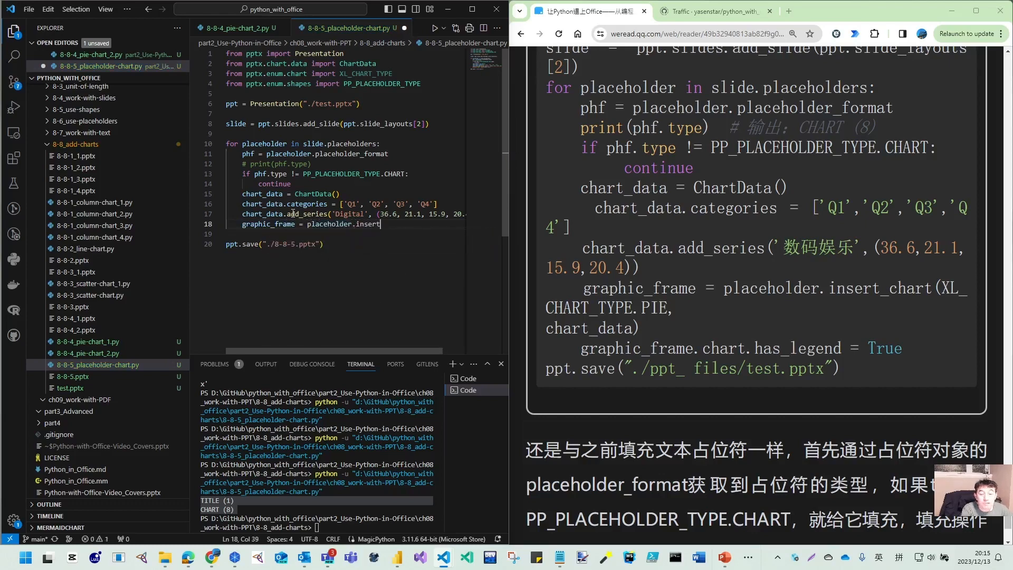
pyautogui.write('_c')
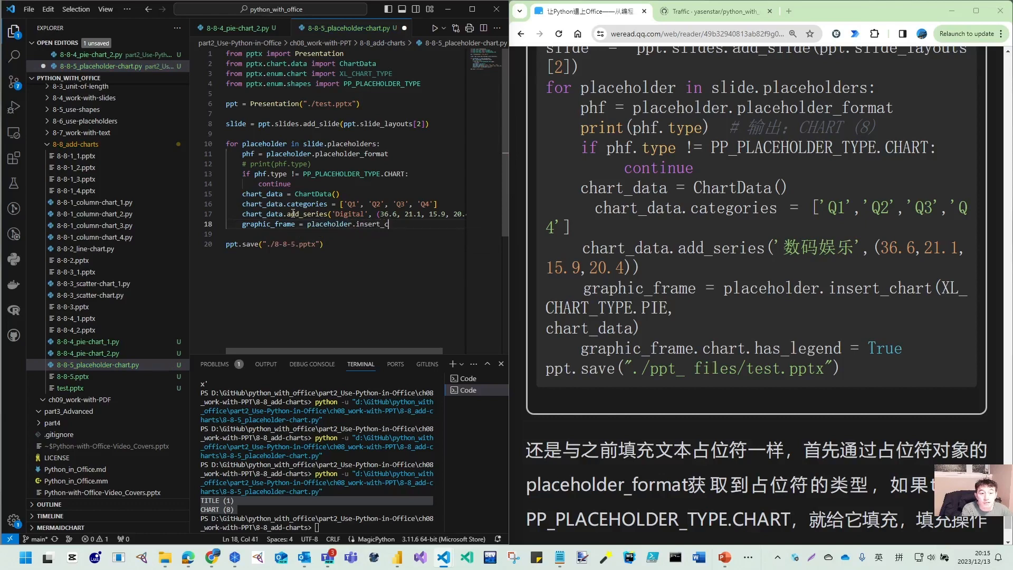
pyautogui.write('hart')
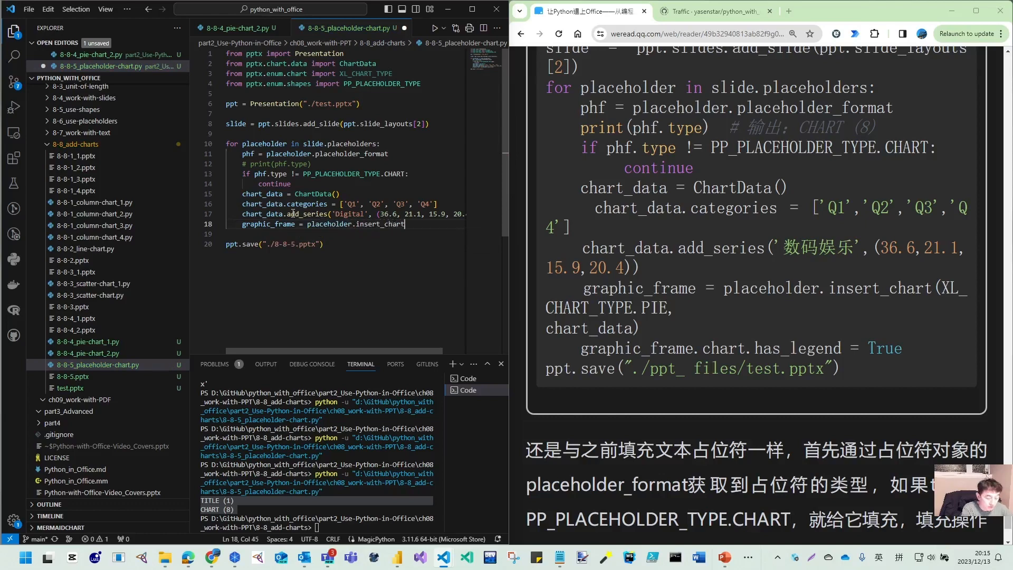
pyautogui.write('(')
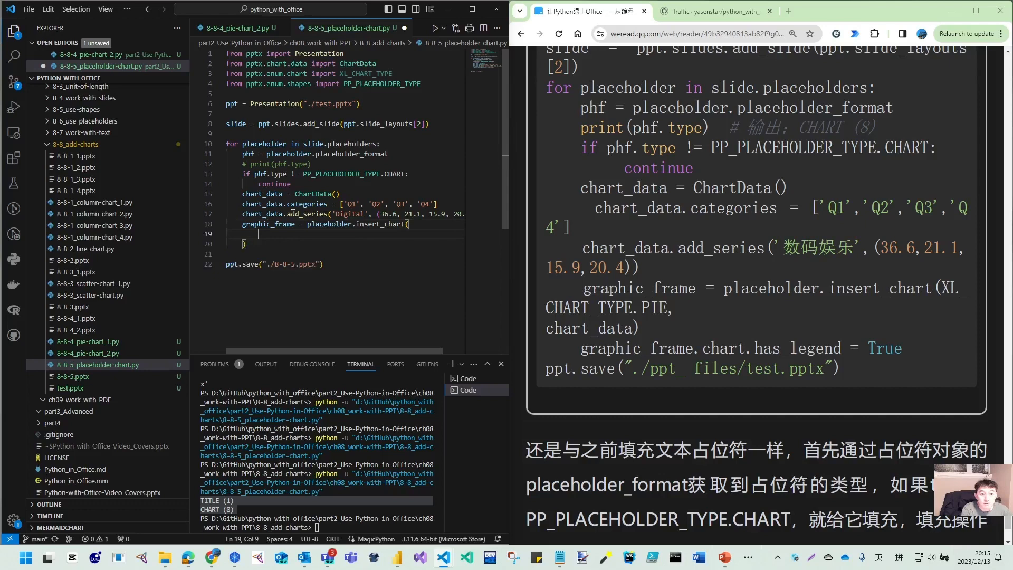
pyautogui.write('c')
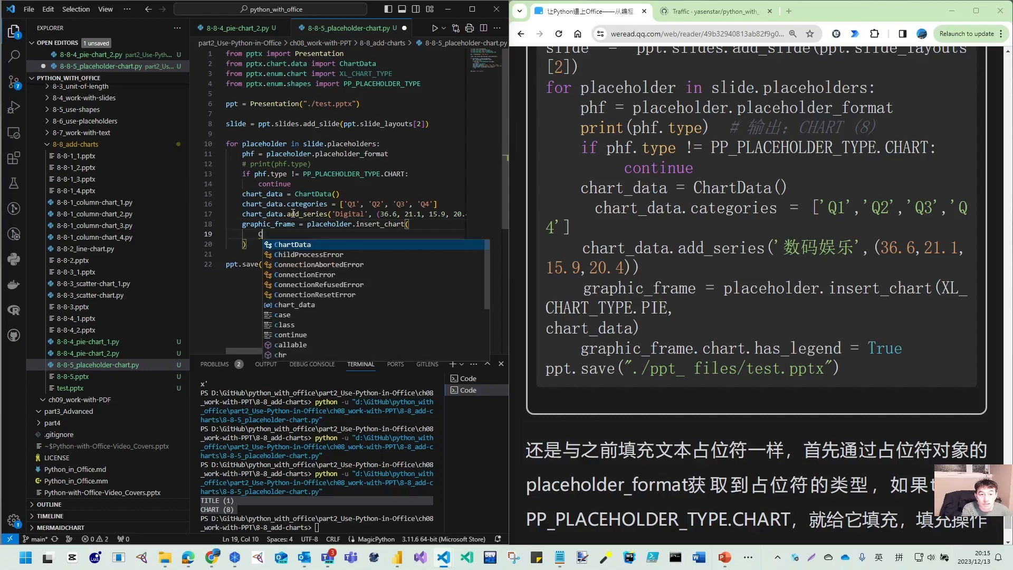
pyautogui.write('CHART_TYPE.PIE,')
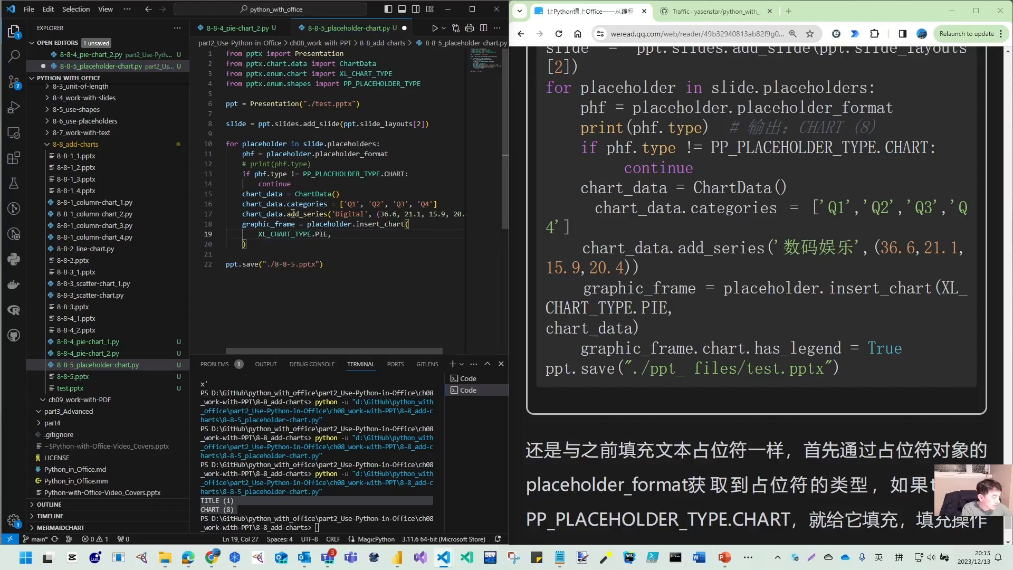
pyautogui.press('Enter')
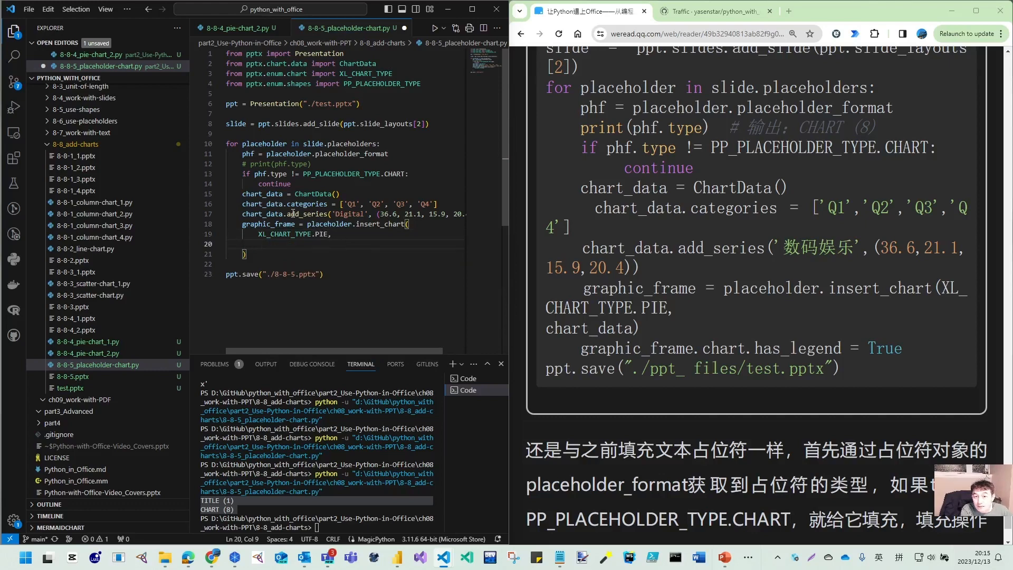
pyautogui.write('charn')
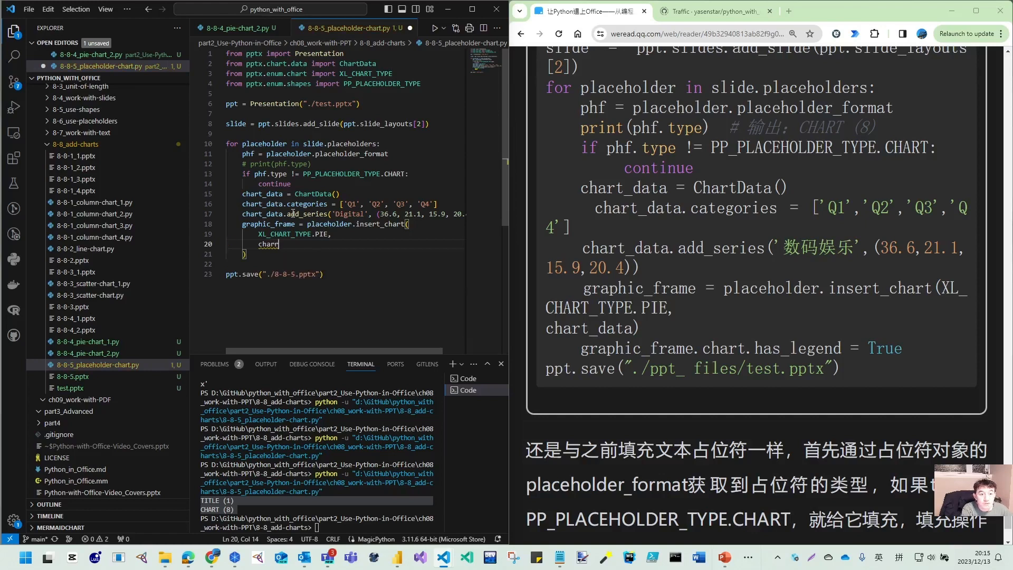
pyautogui.write('chart_')
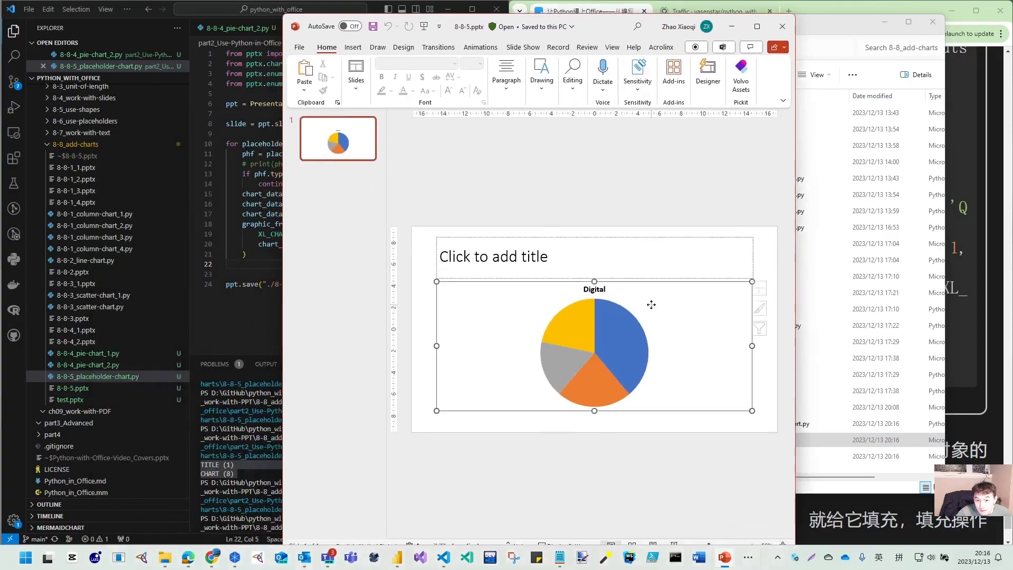
# Select the generated Digital pie chart to inspect it, then close the presentation
pyautogui.click(593, 349)
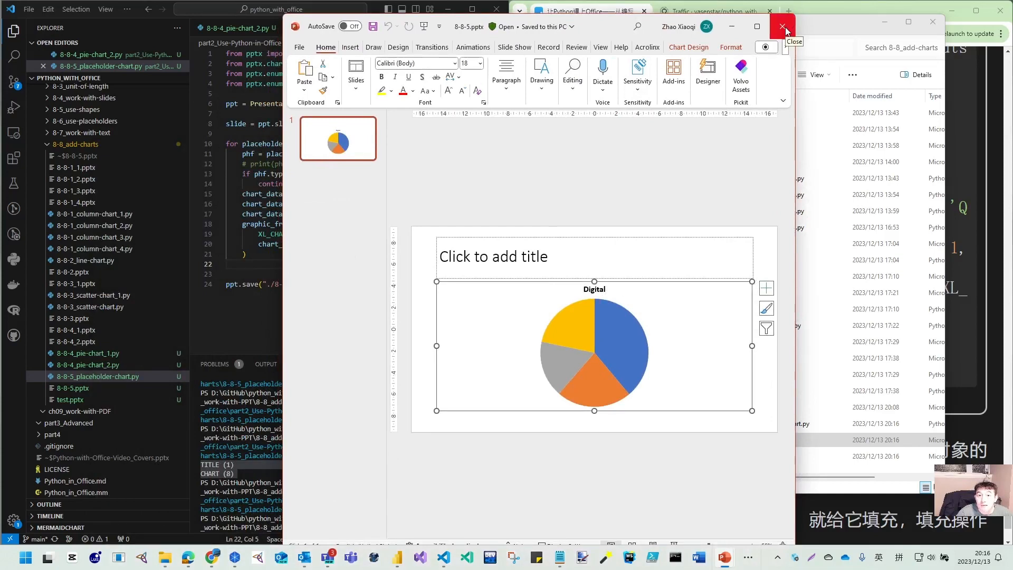
pyautogui.click(784, 27)
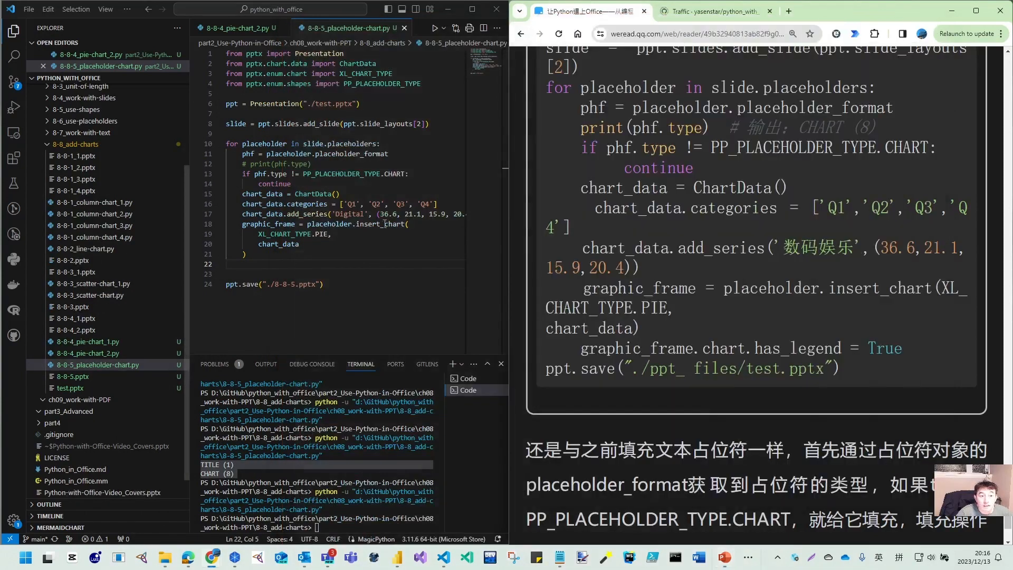
# Set graphic_frame.chart.has_legend = True after the chart insertion and rerun the script
pyautogui.click(261, 264)
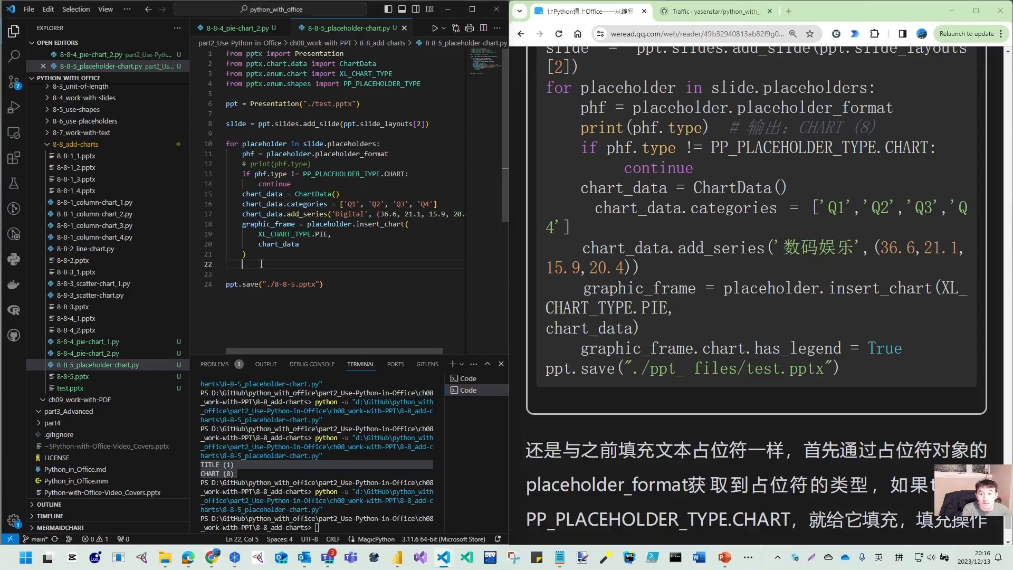
pyautogui.write('graphic_frame')
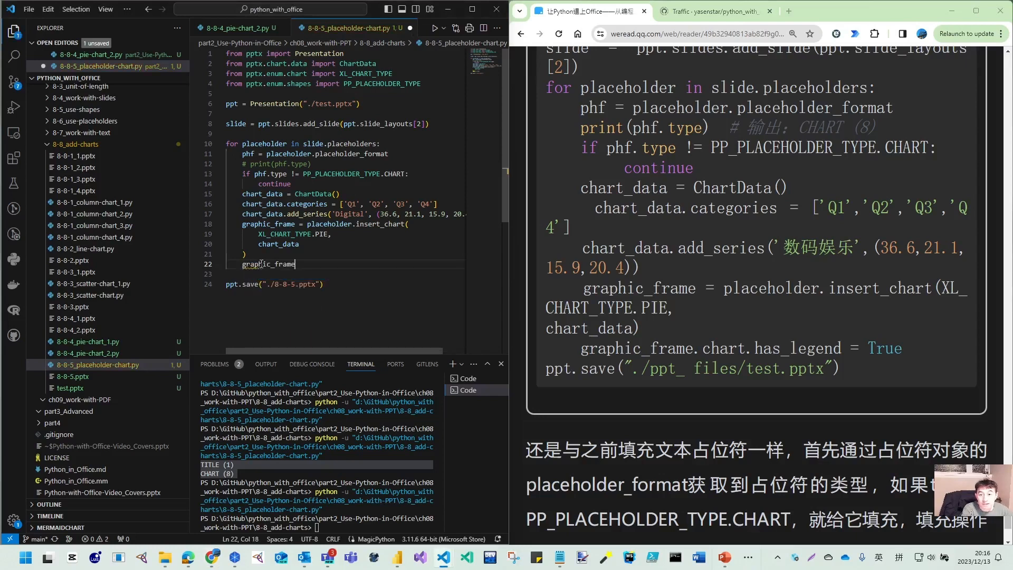
pyautogui.write('.chart_')
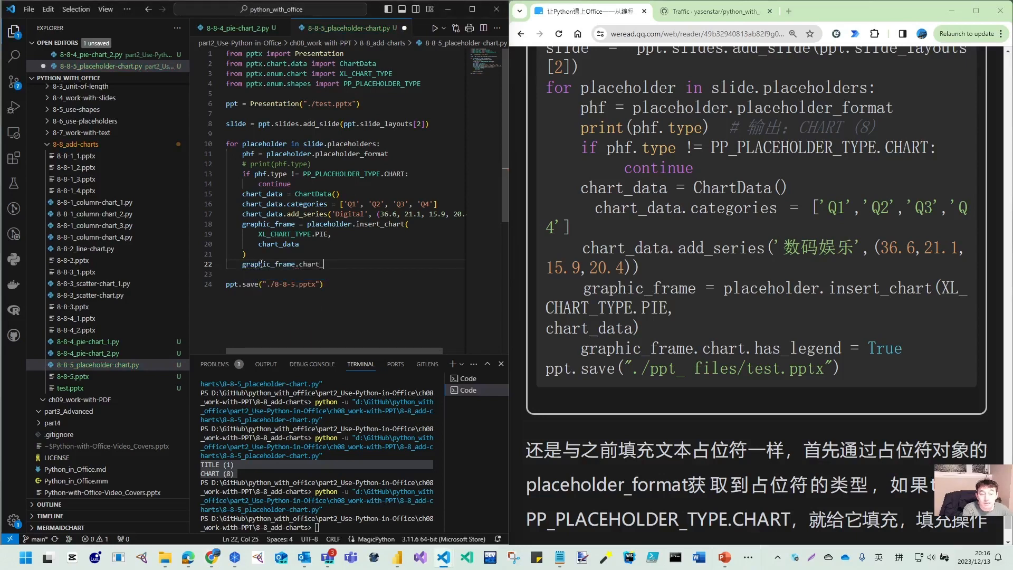
pyautogui.write('has')
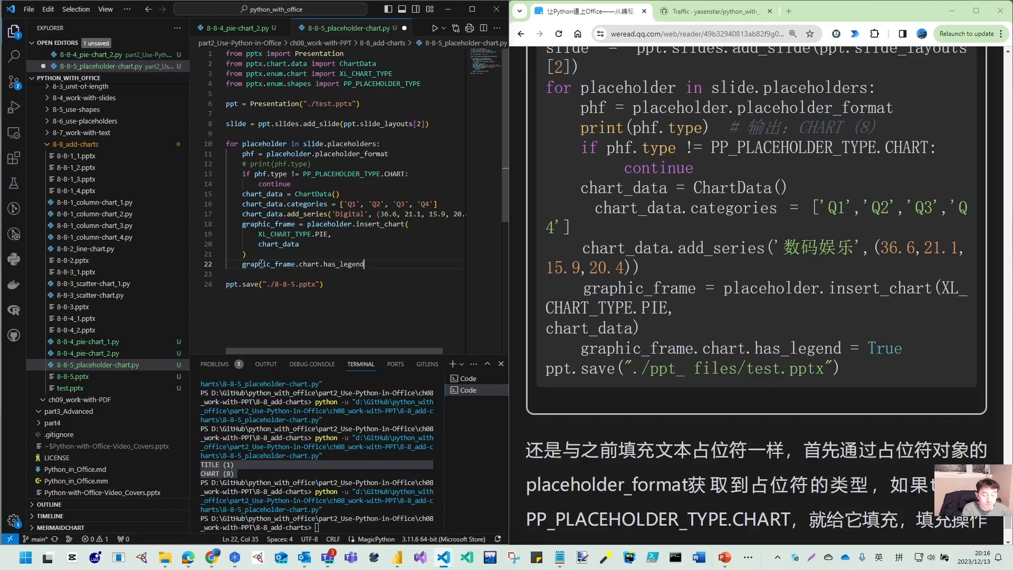
pyautogui.write('= True')
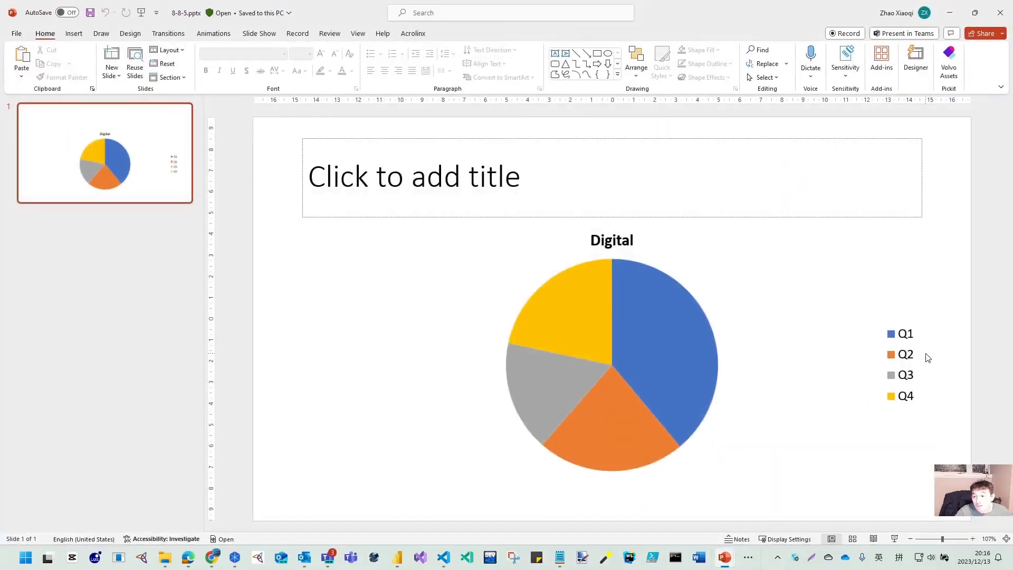
# Select the regenerated pie chart to check its Q1–Q4 legend
pyautogui.click(611, 362)
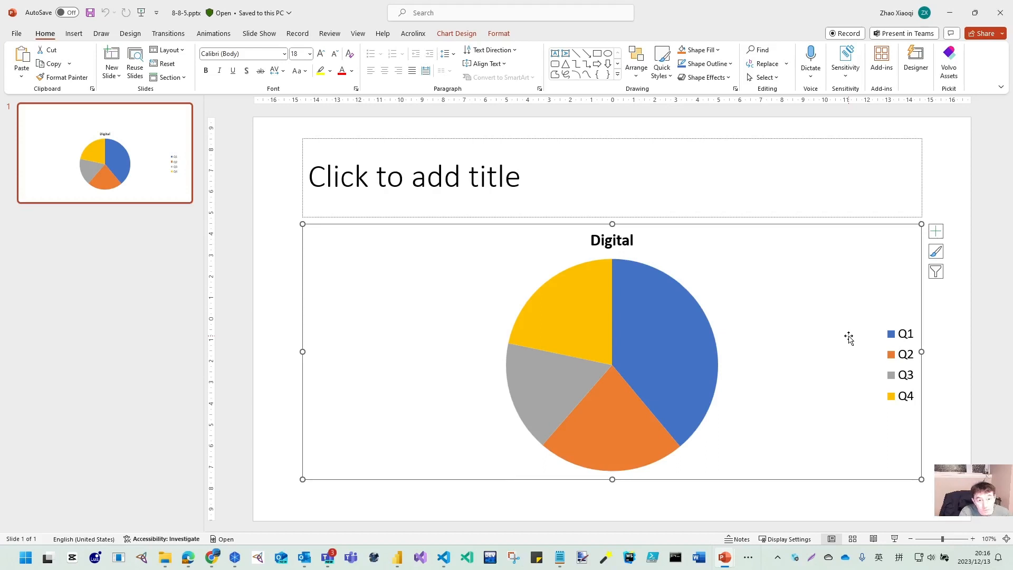
pyautogui.moveTo(265, 162)
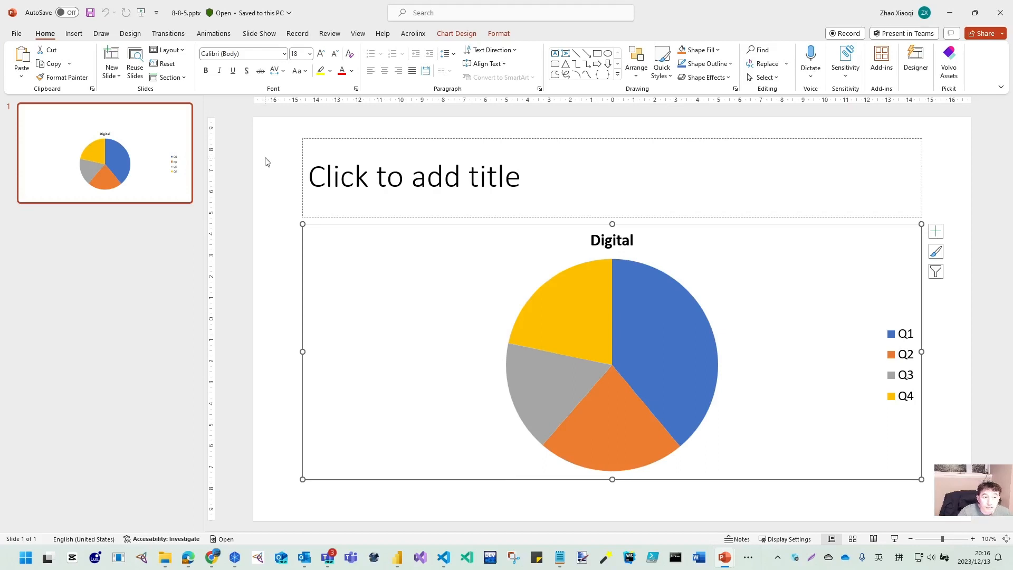
pyautogui.moveTo(750, 309)
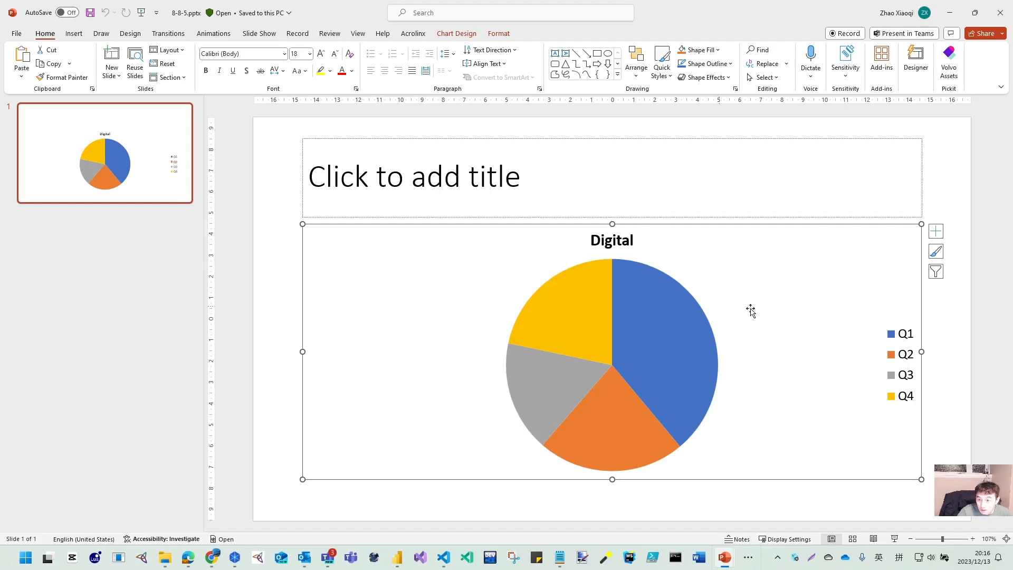
pyautogui.moveTo(620, 122)
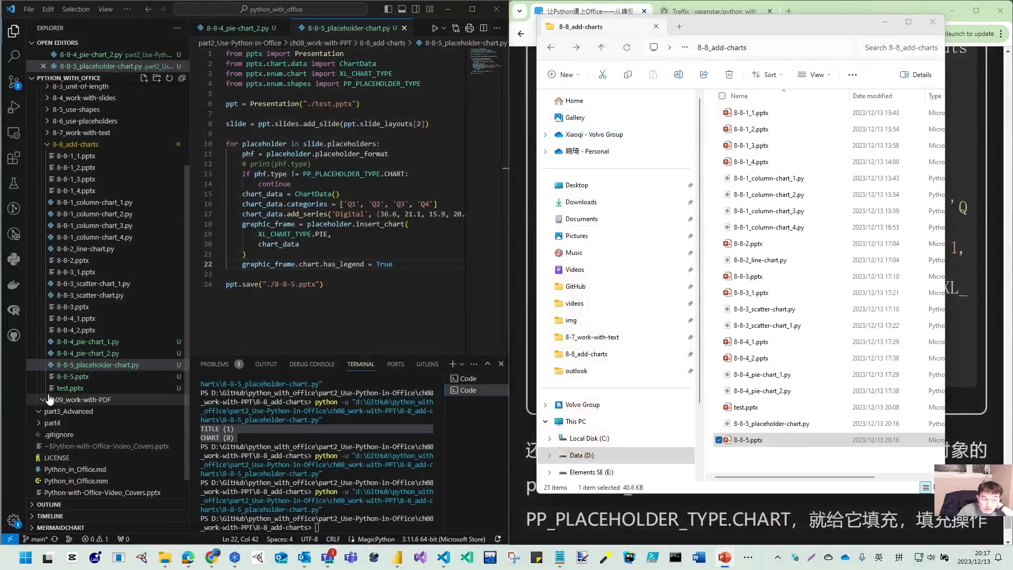
pyautogui.moveTo(70, 387)
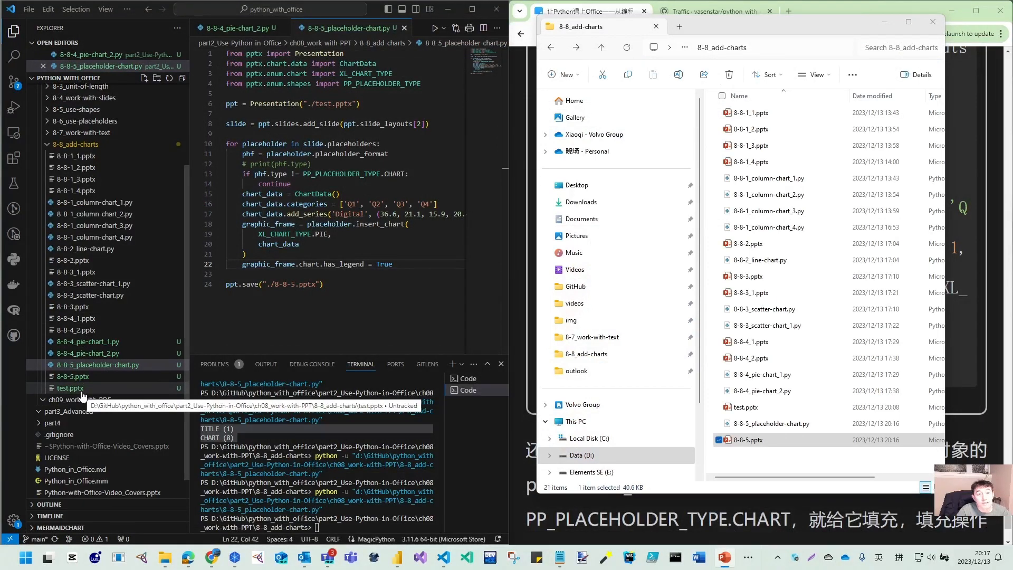